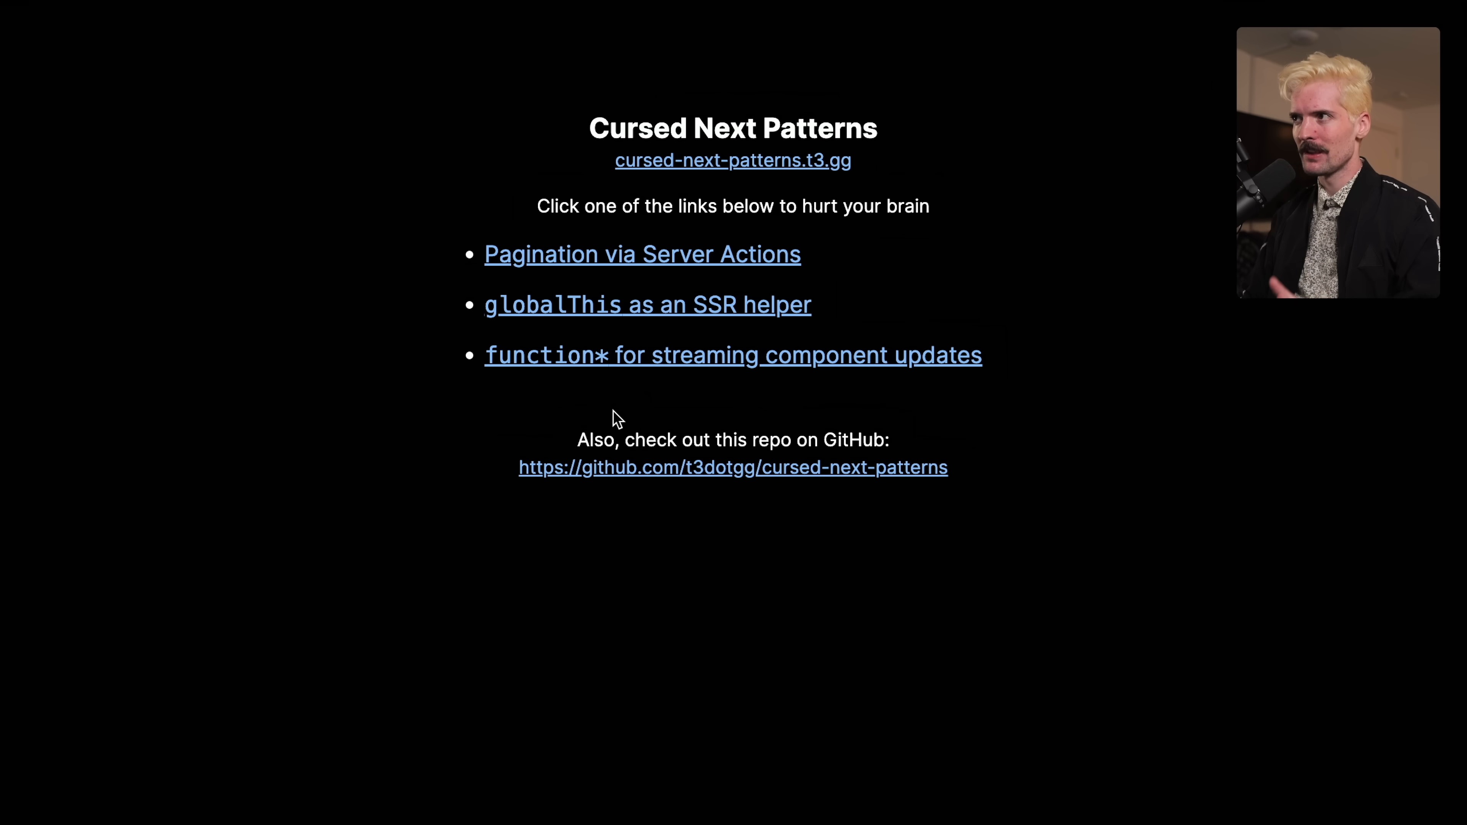
mouse_move(780, 178)
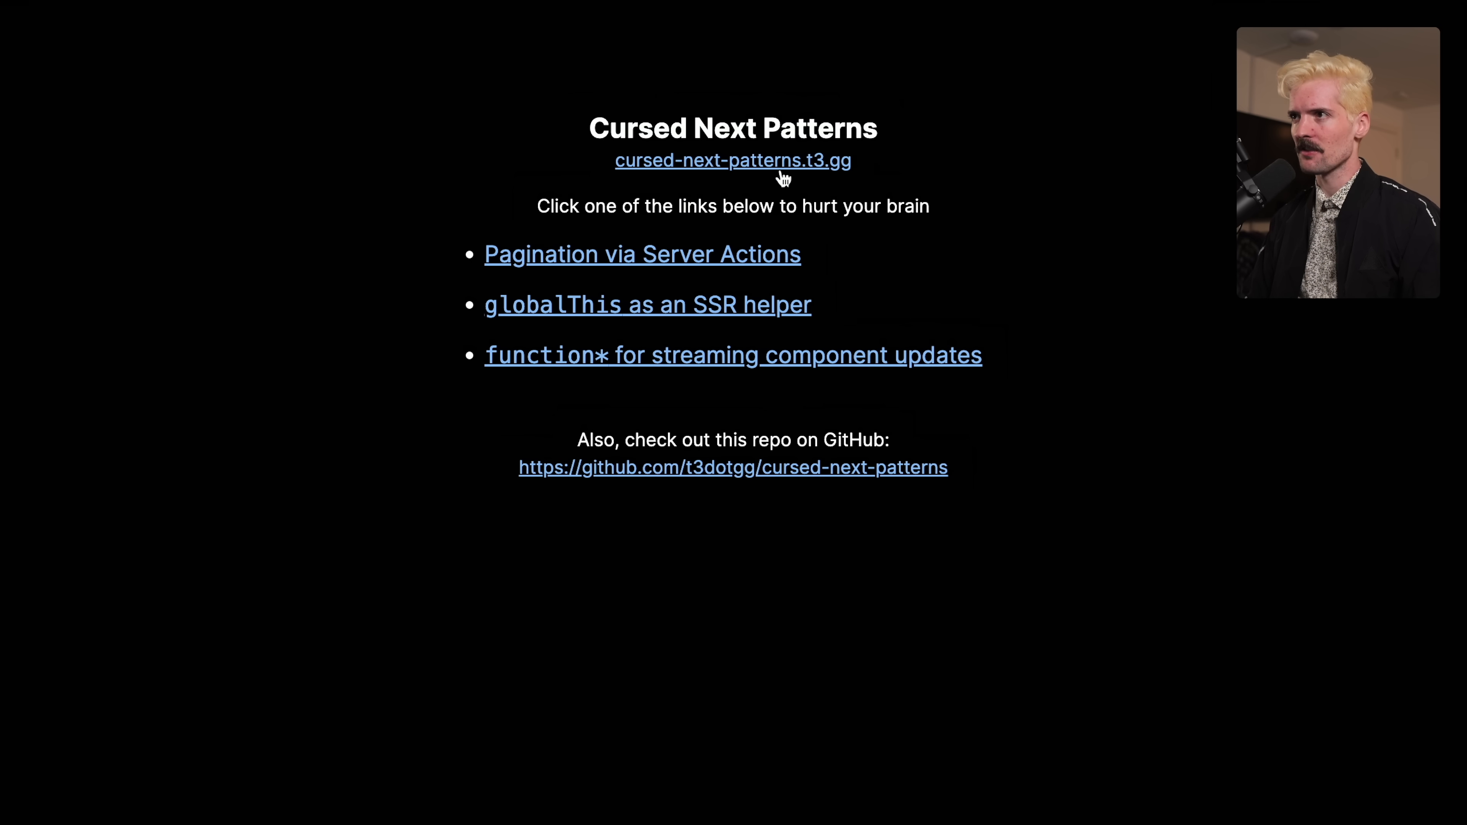
mouse_move(896, 531)
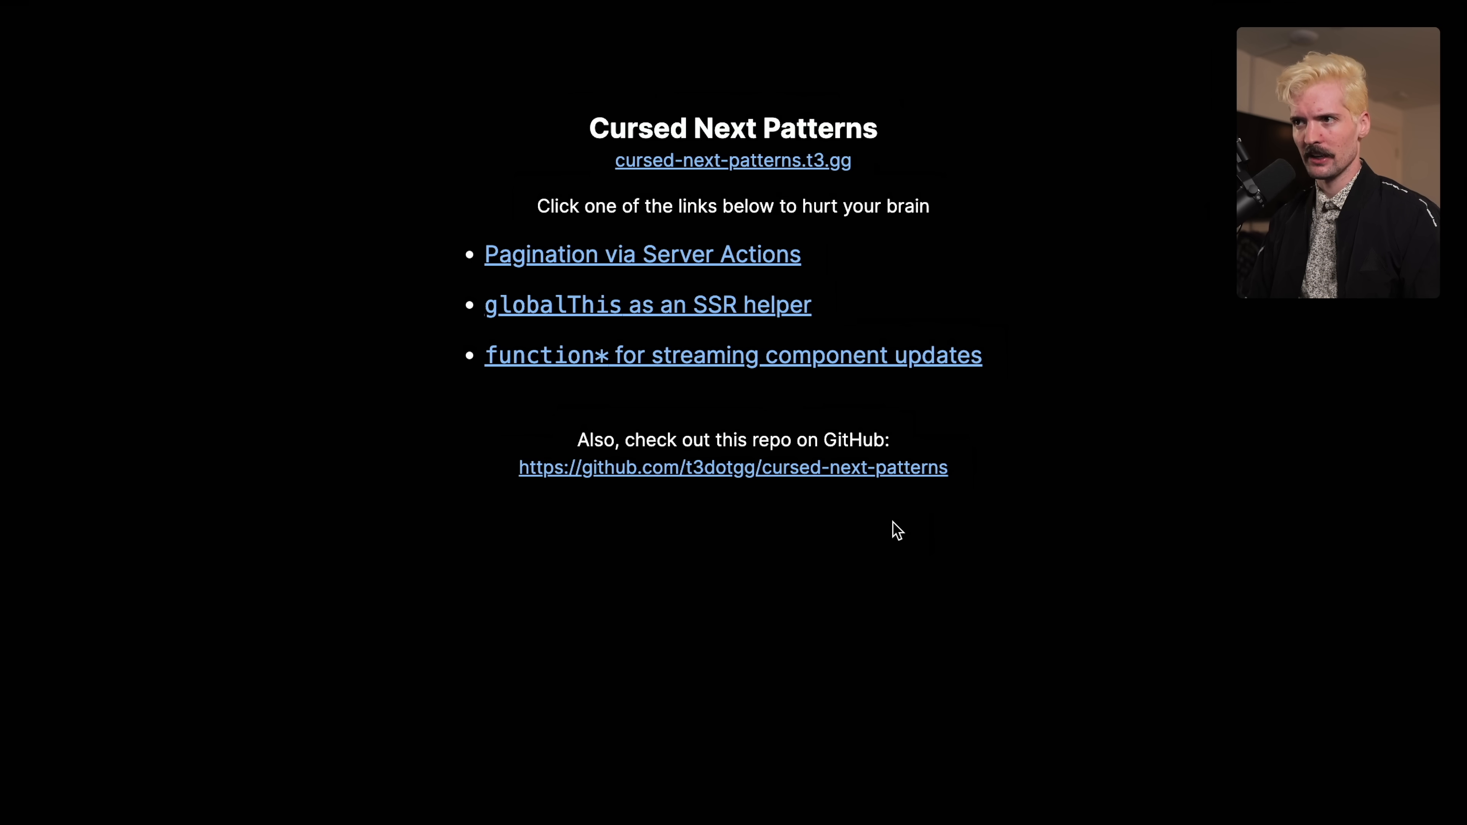
mouse_move(940, 537)
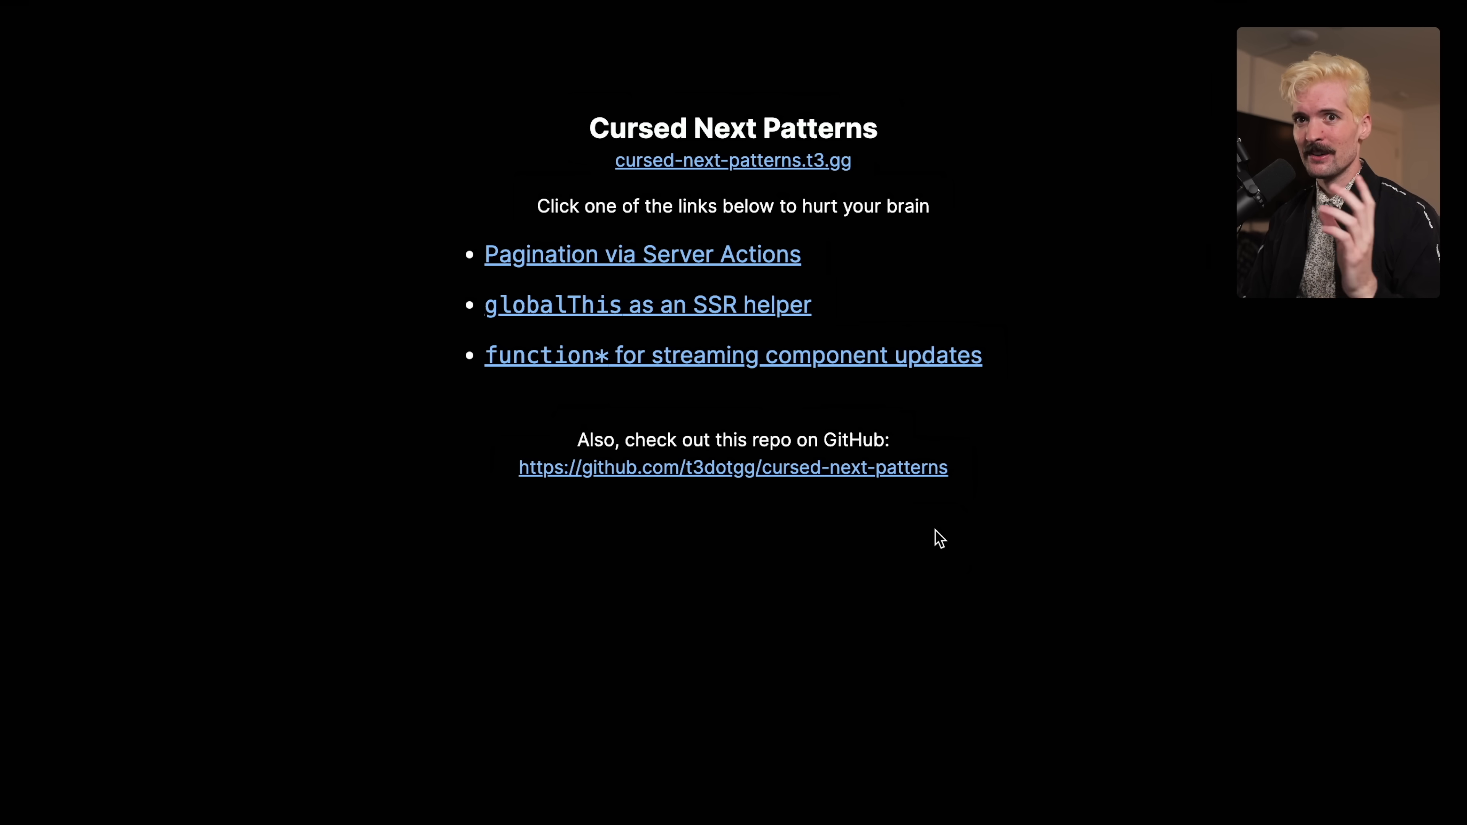
mouse_move(663, 217)
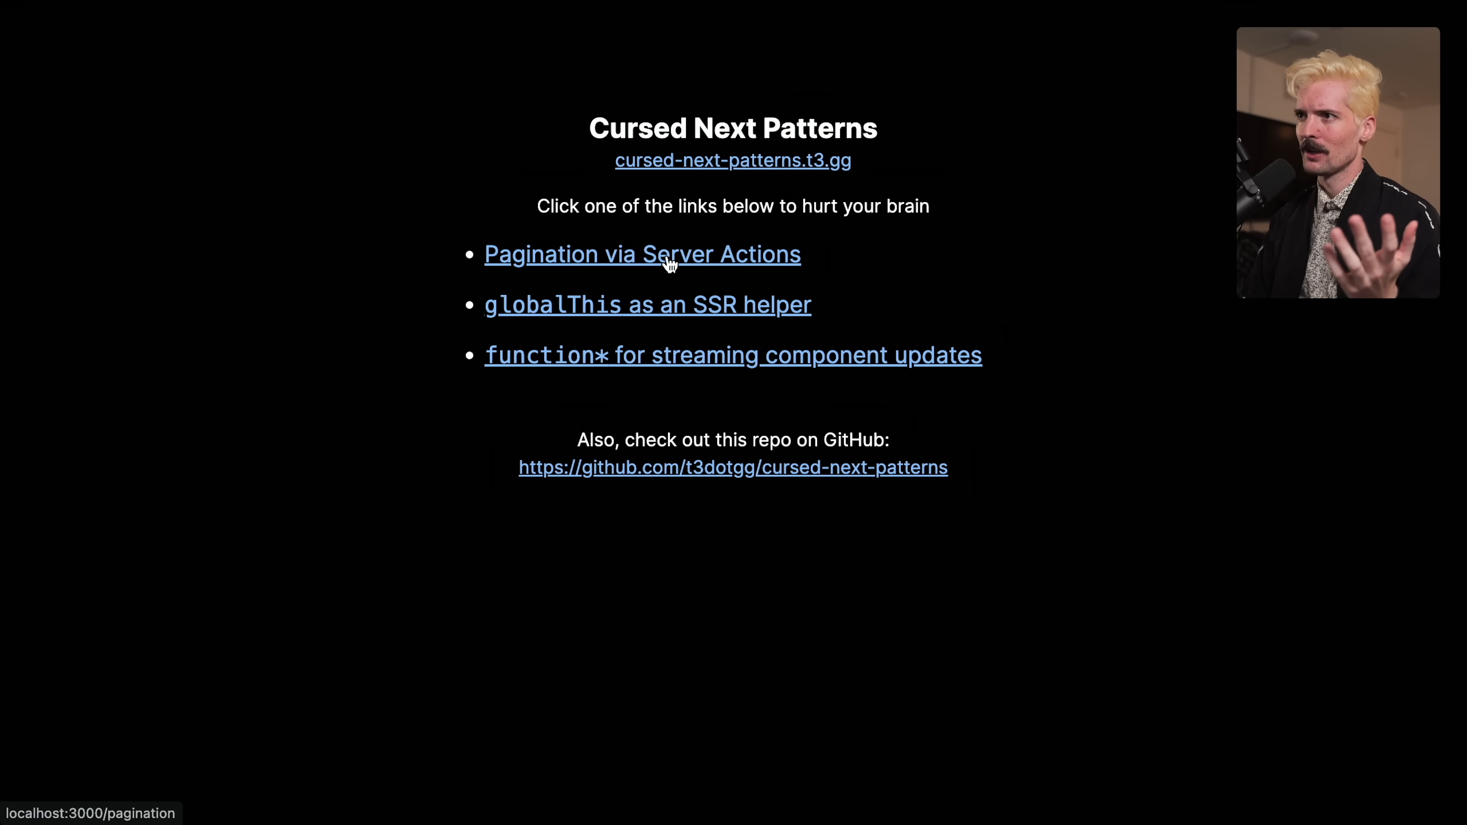
Open the Pagination via Server Actions demo and load the next batch to list items 1-20.
click(642, 253)
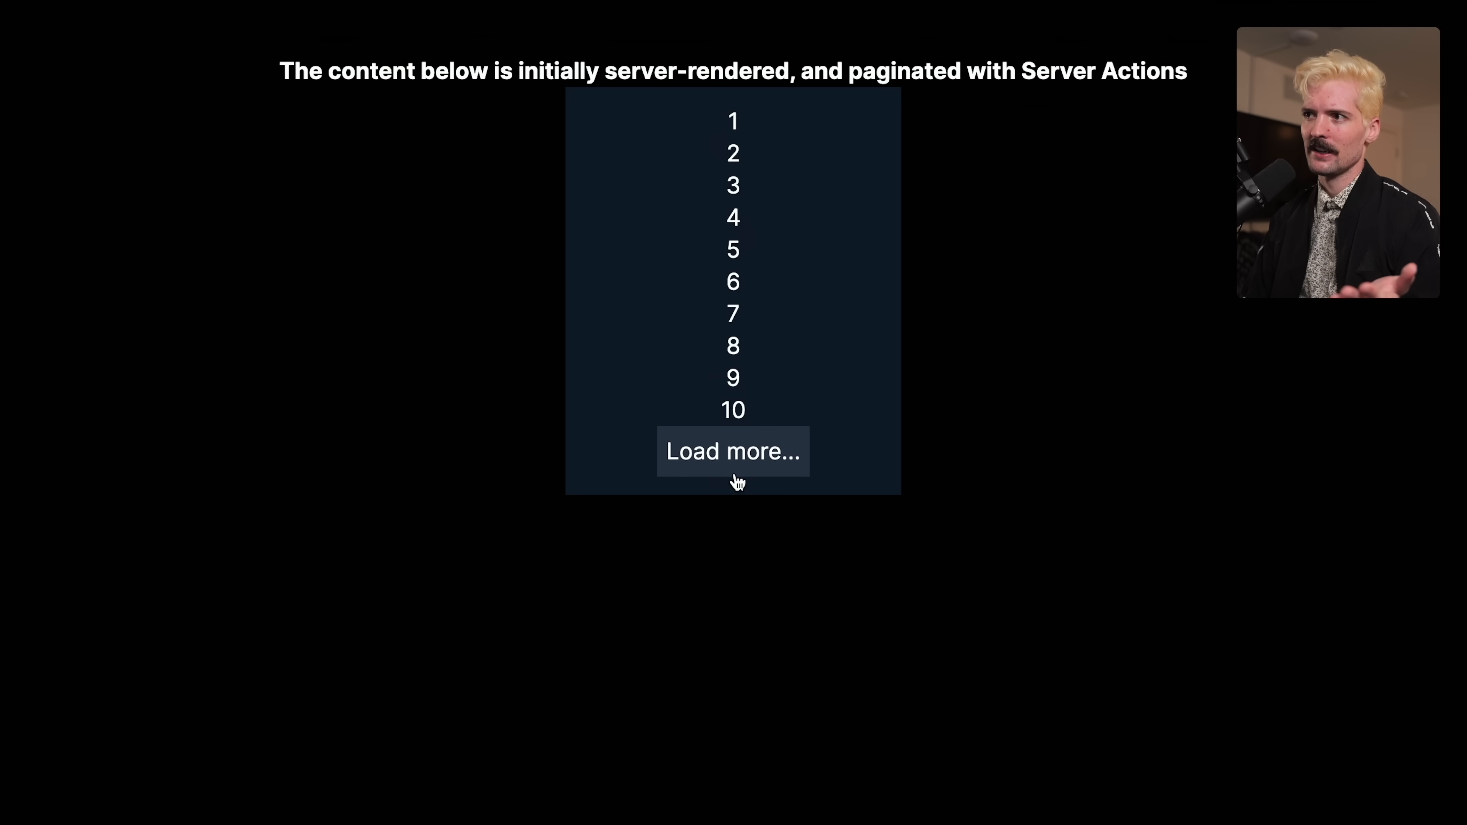
click(733, 451)
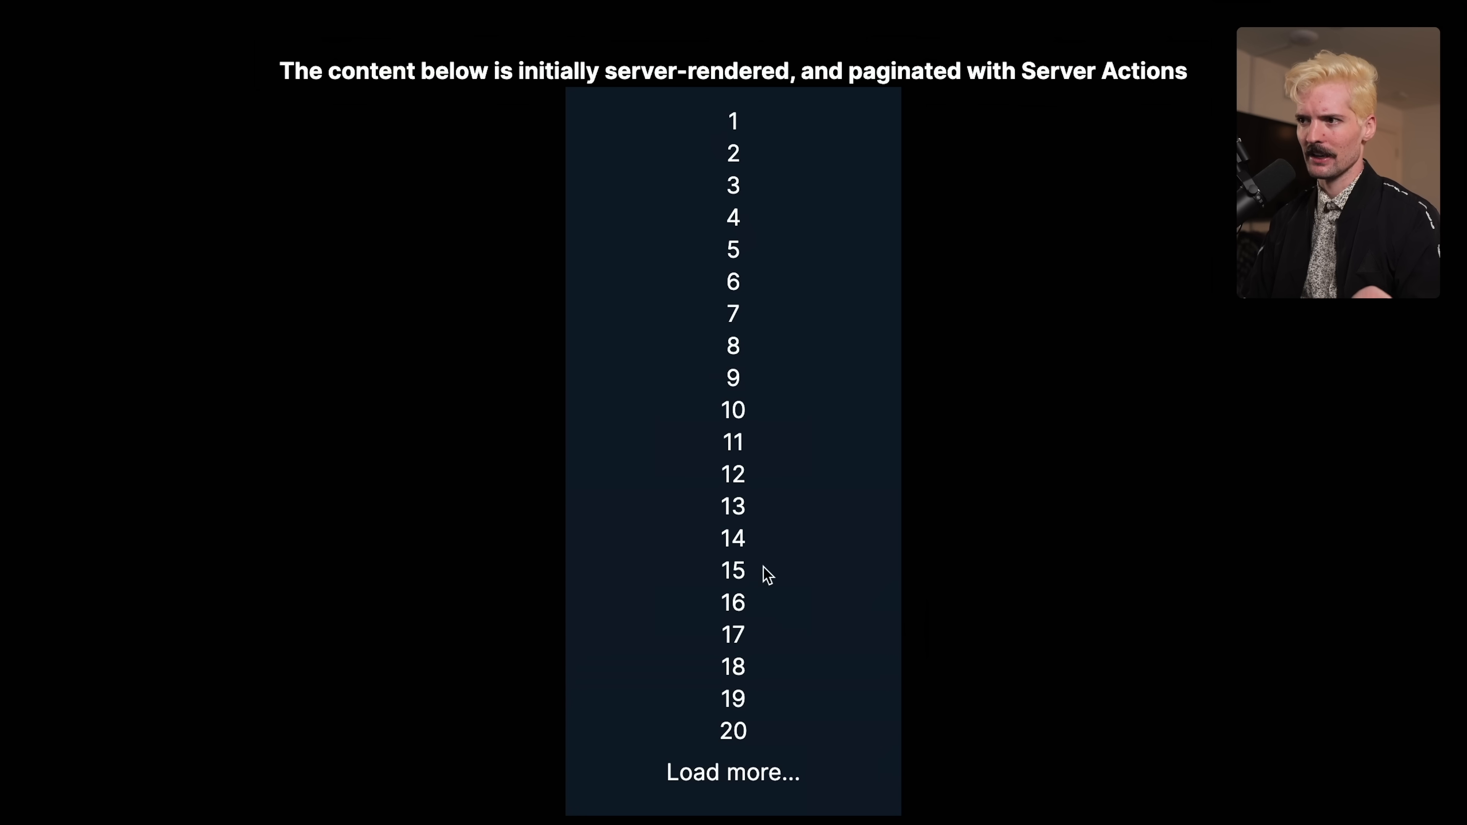
mouse_move(812, 368)
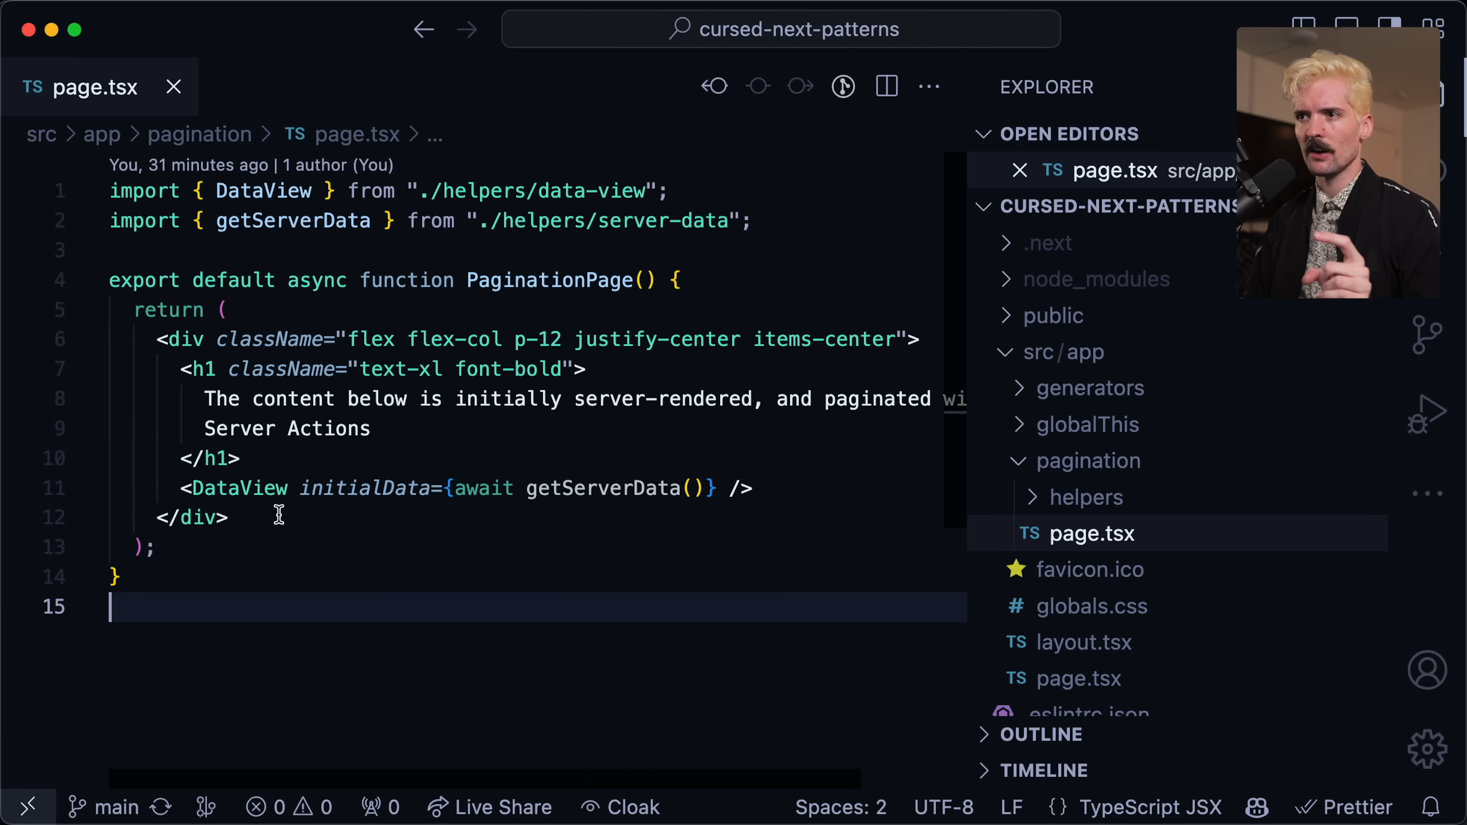
mouse_move(649, 487)
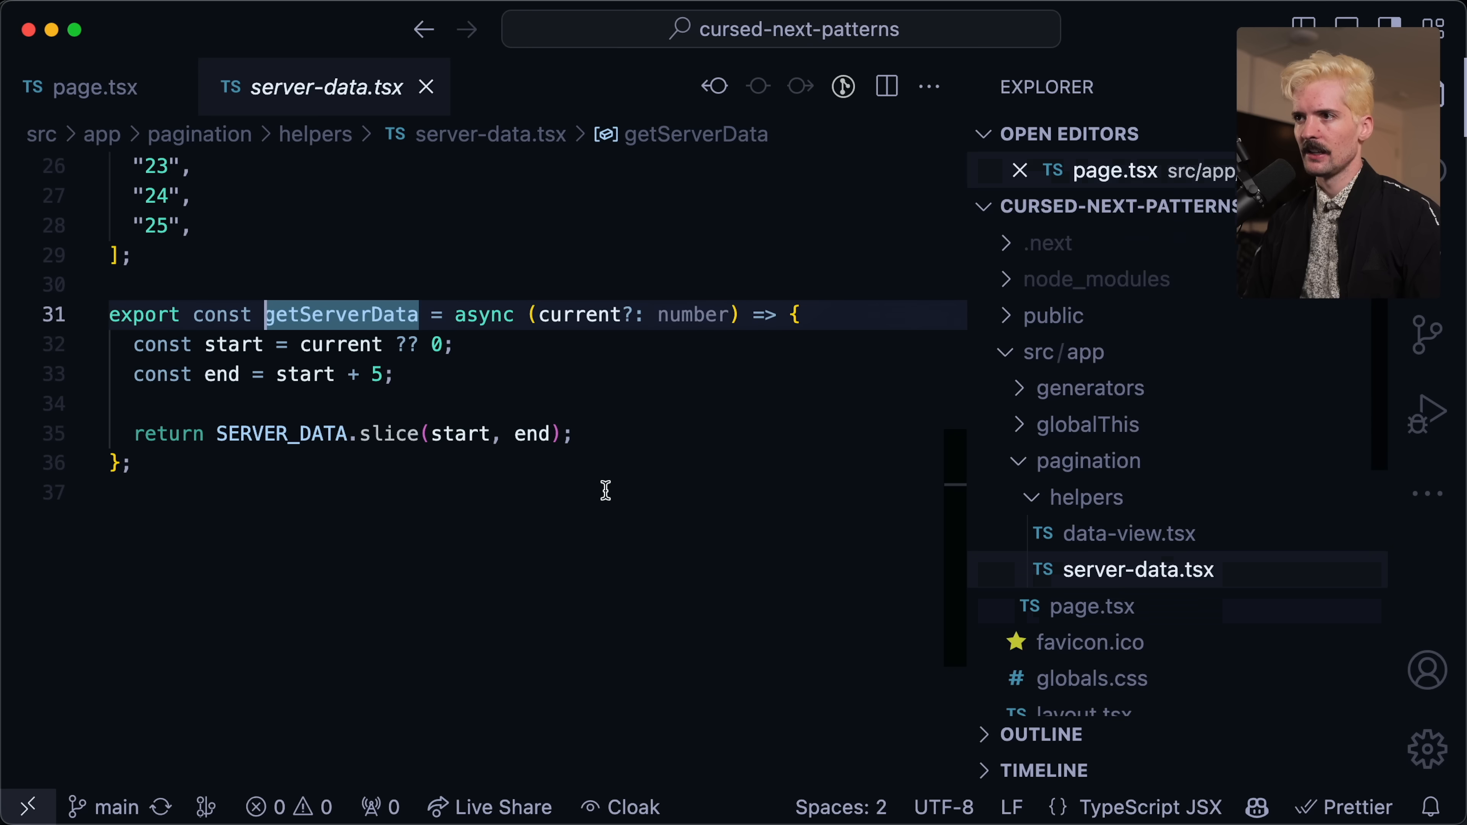
Scroll through server-data.tsx to read SERVER_DATA and the five-item getServerData slicing function.
scroll(up, 3)
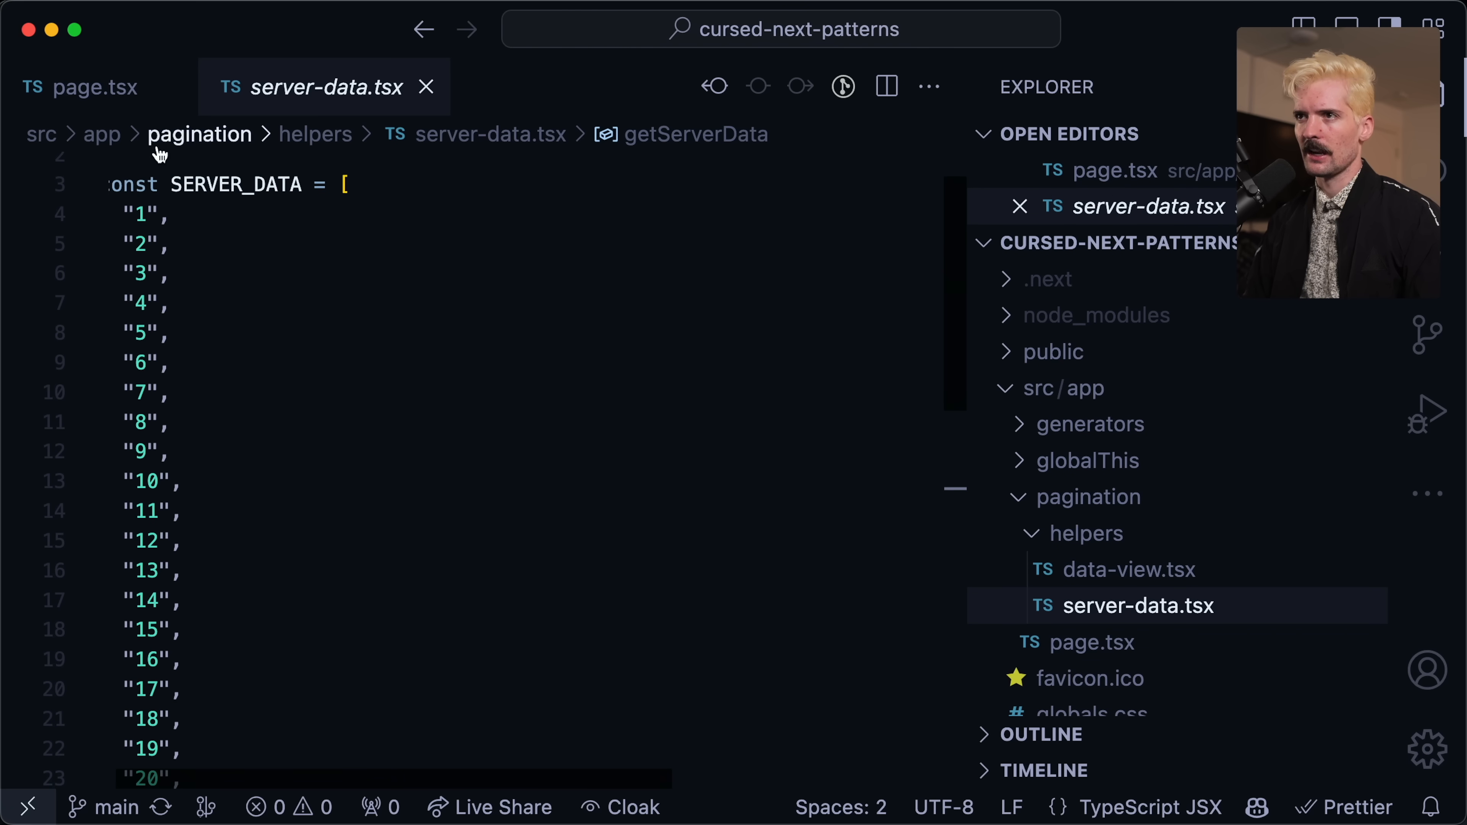
scroll(down, 3)
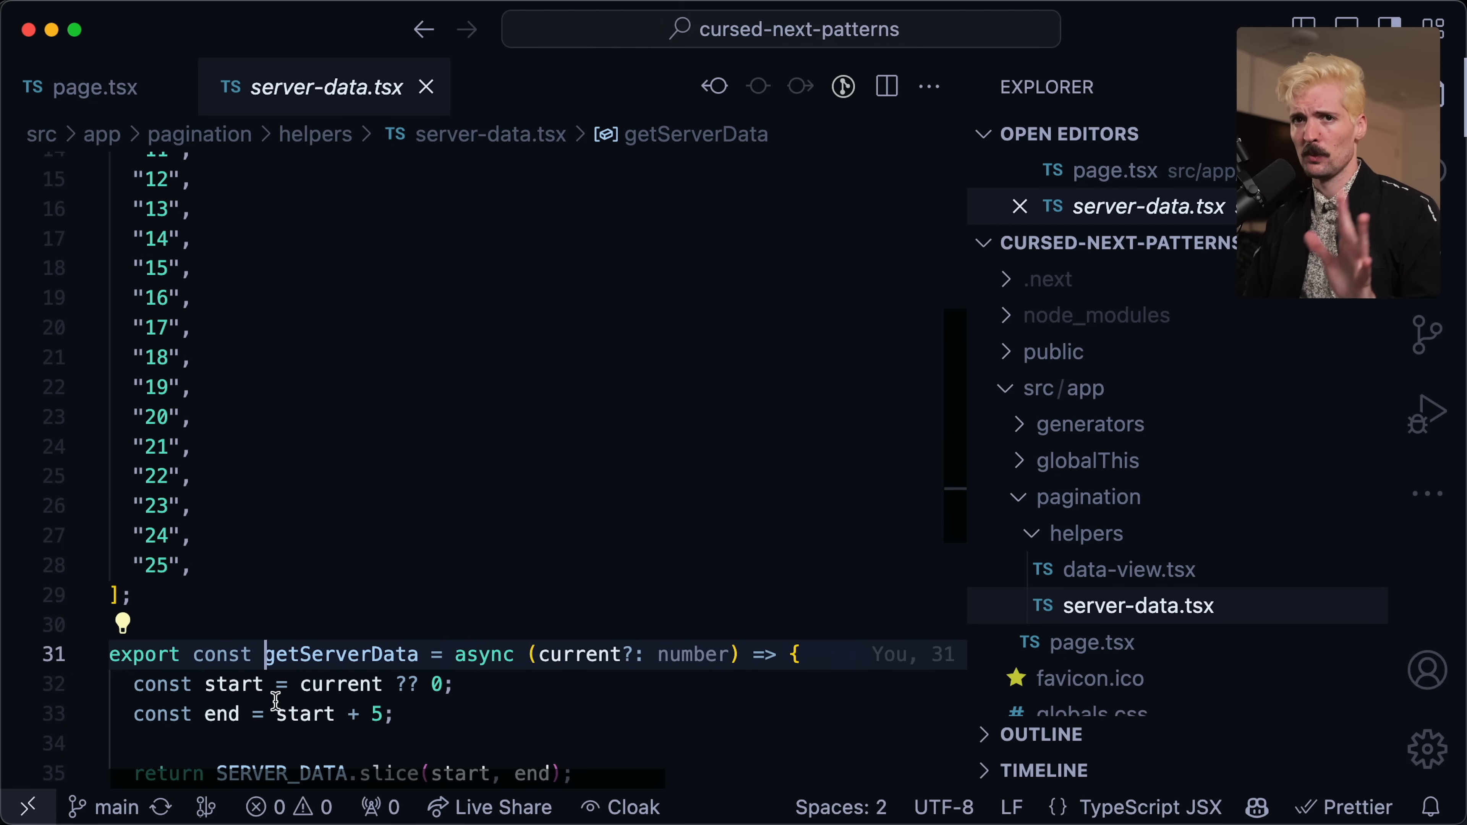
scroll(down, 3)
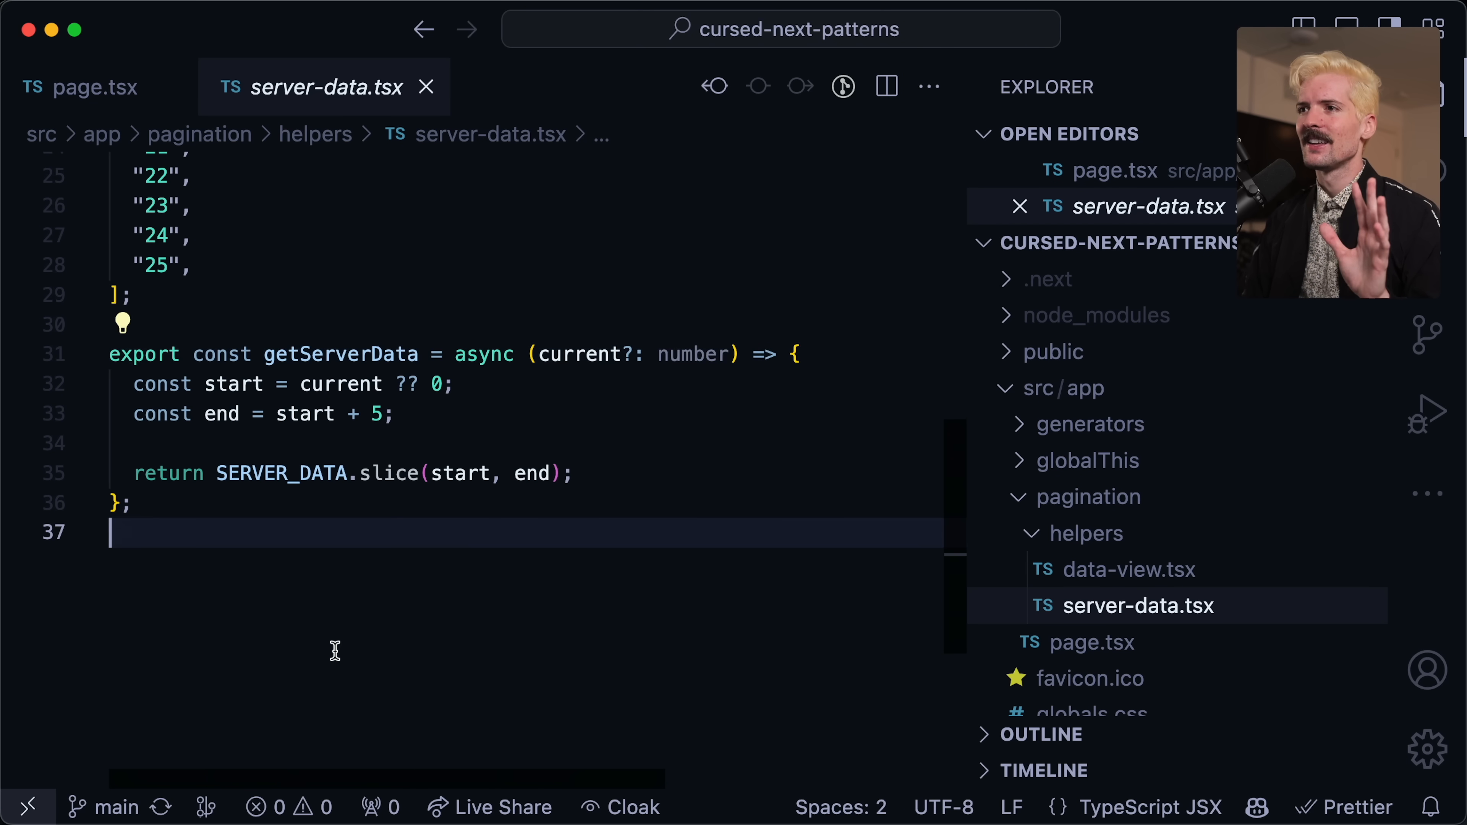
scroll(up, 3)
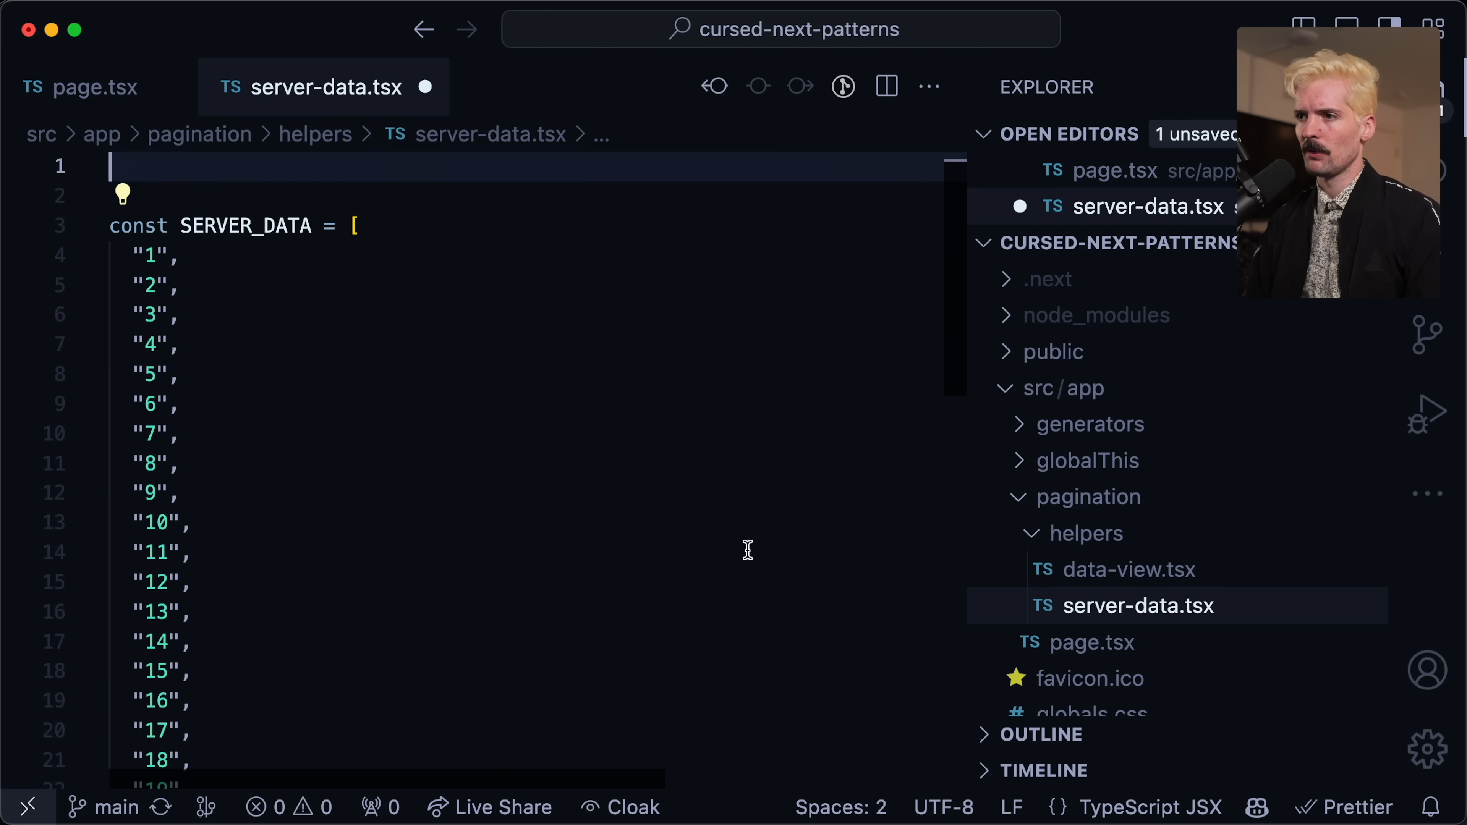
scroll(down, 3)
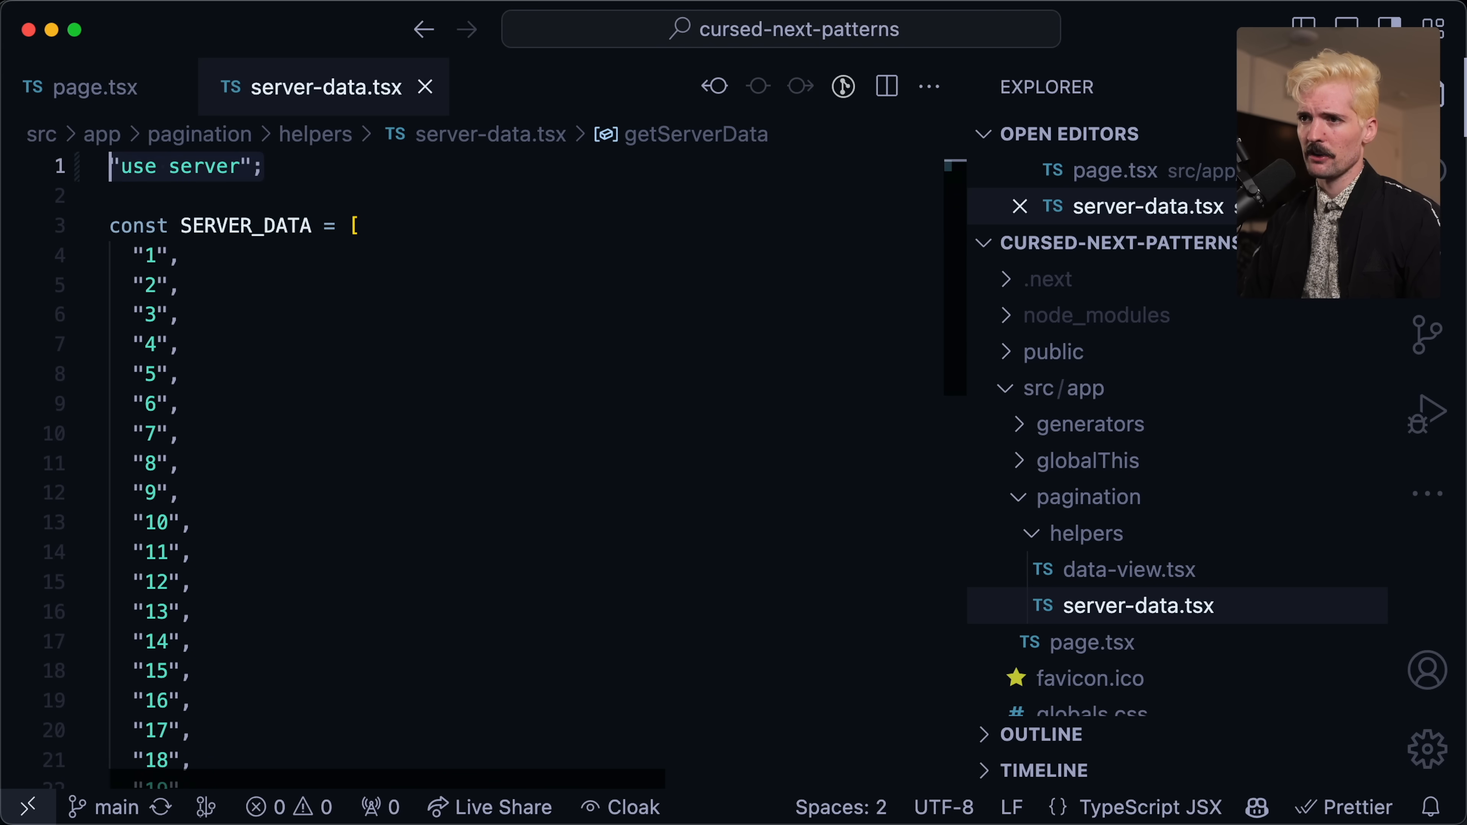
scroll(down, 3)
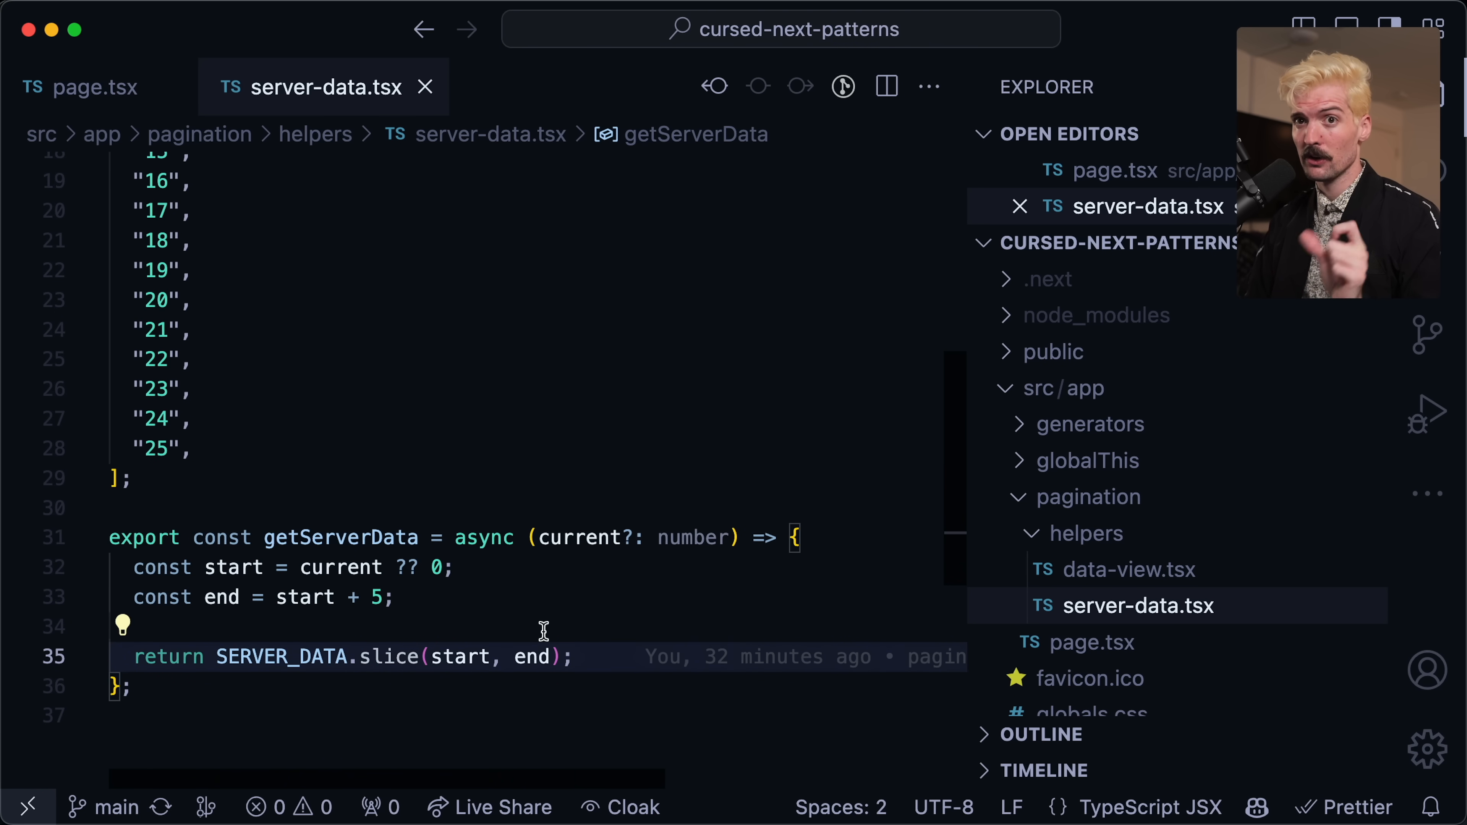
mouse_move(594, 536)
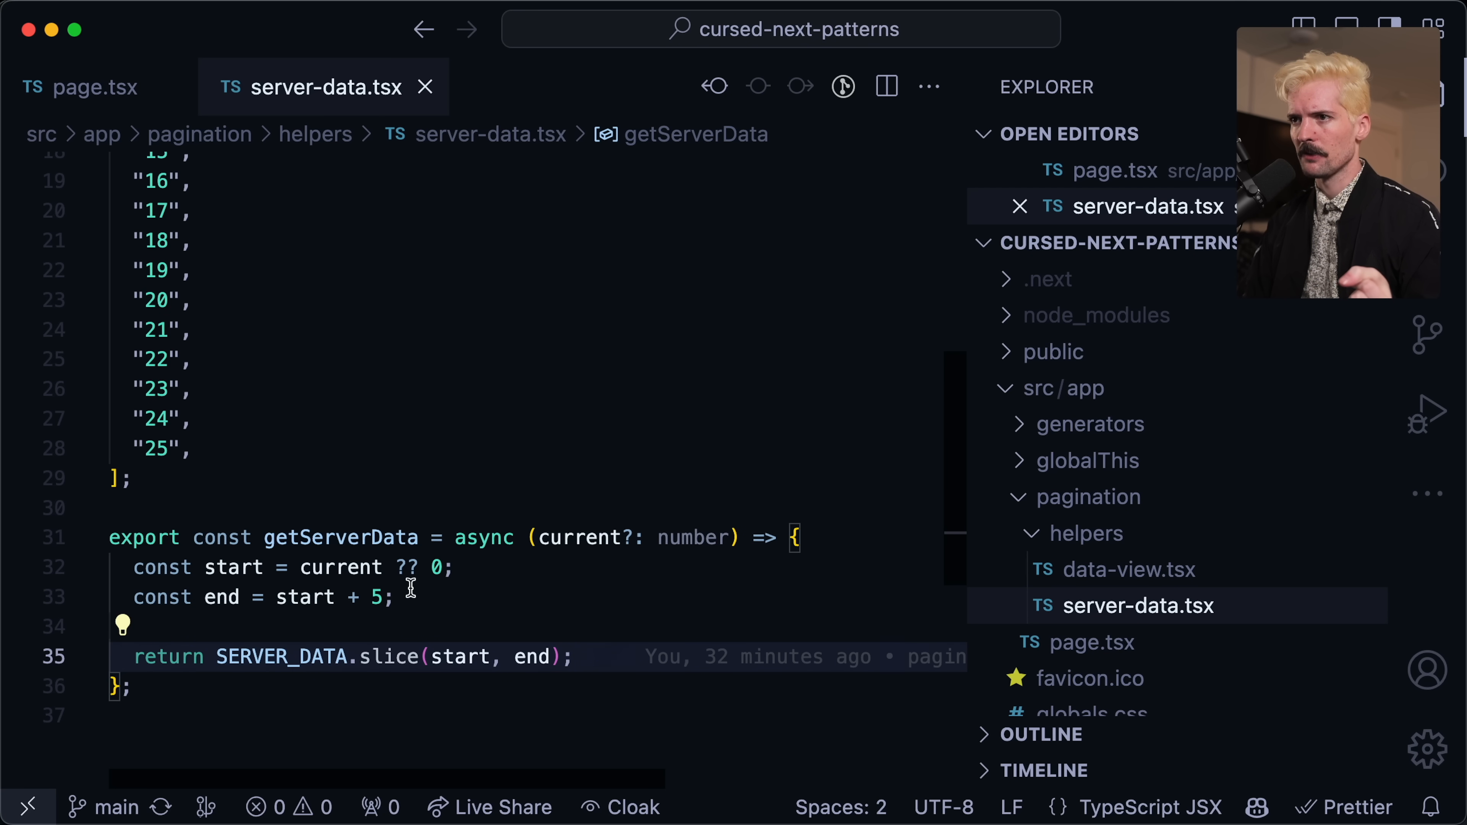
mouse_move(485, 646)
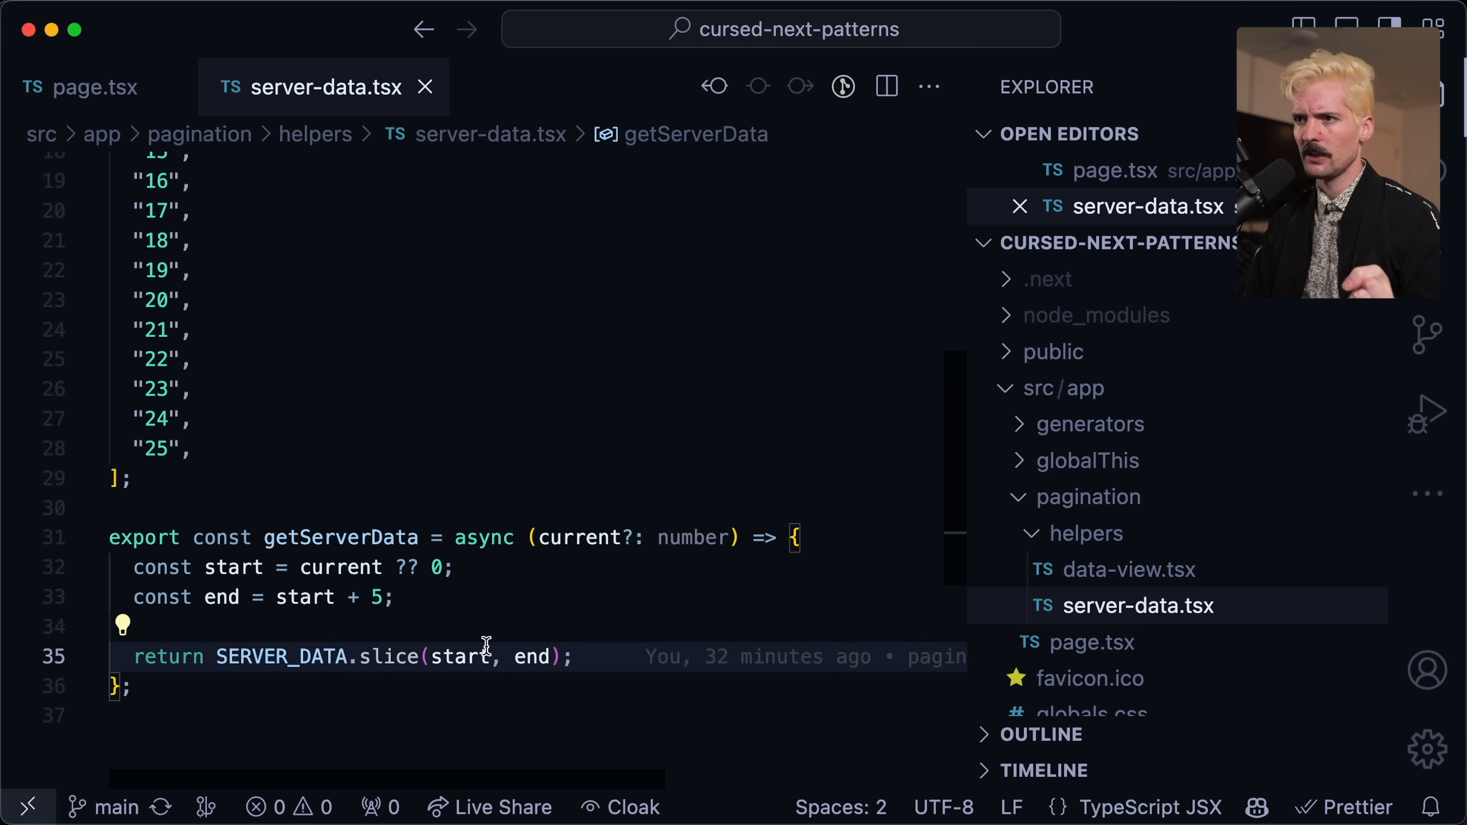
scroll(up, 3)
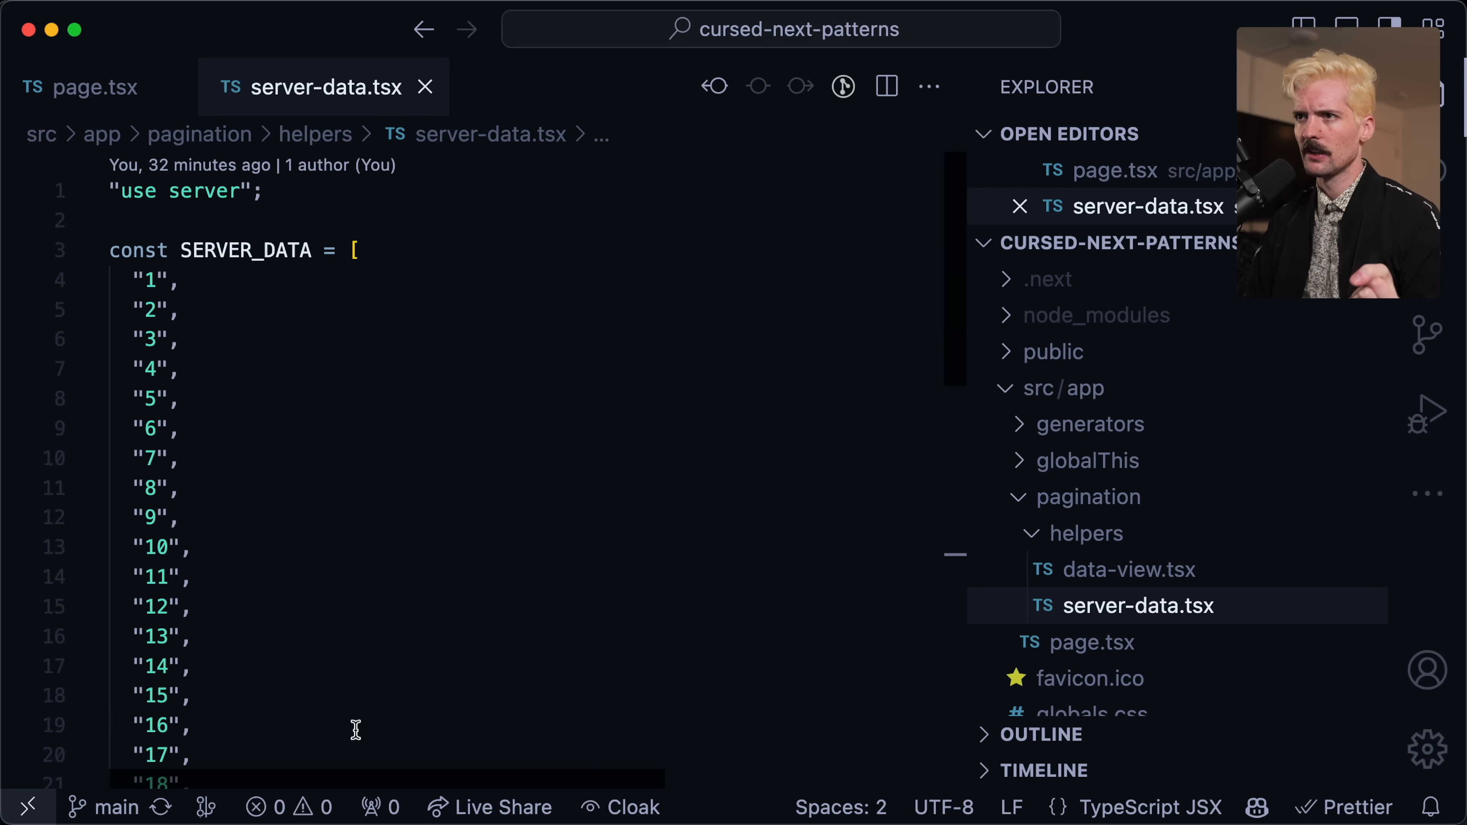
scroll(down, 3)
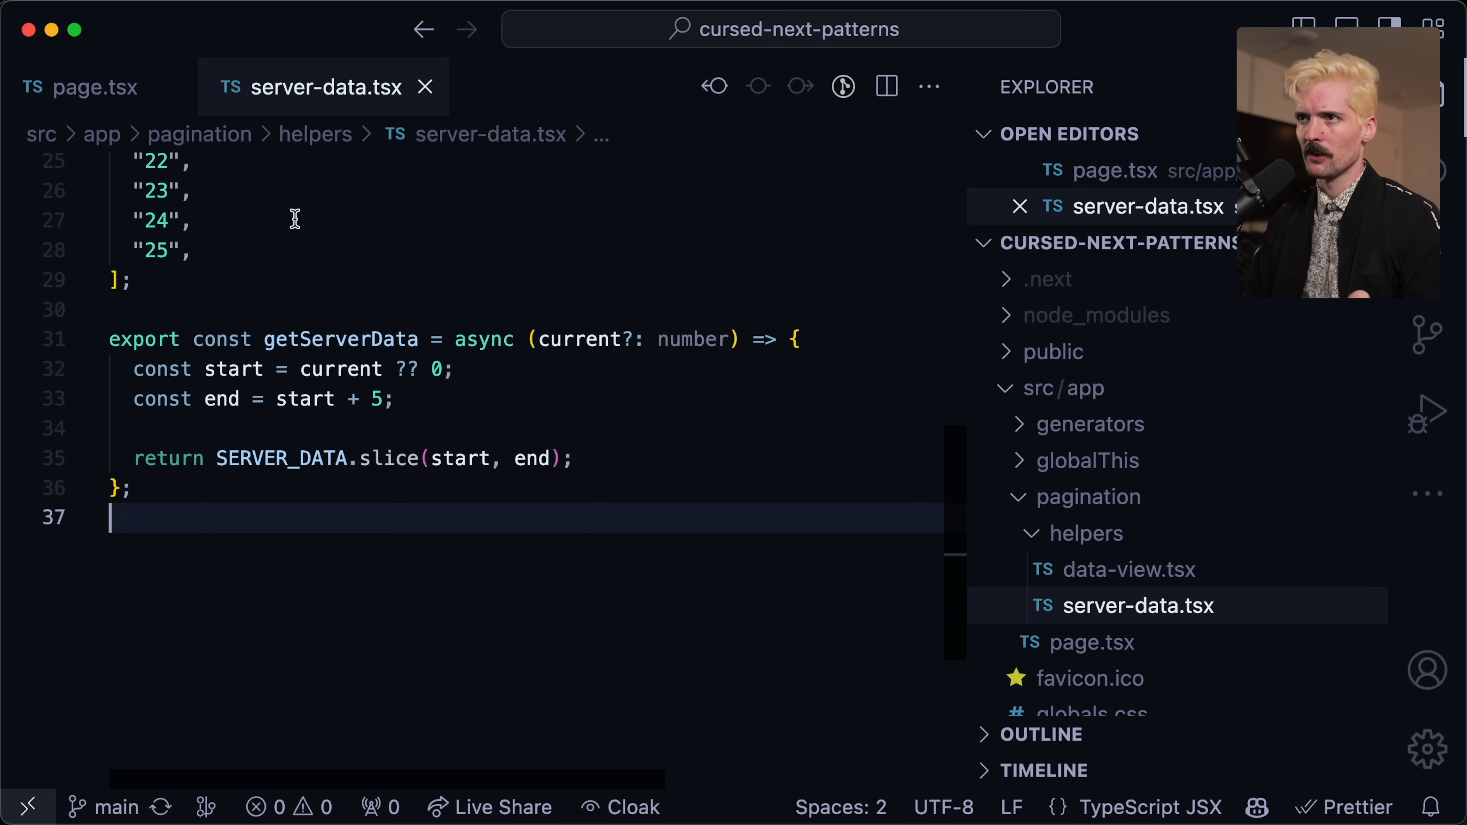
Review data-view.tsx: the loadMore call to getServerData and the Load more button markup.
click(91, 87)
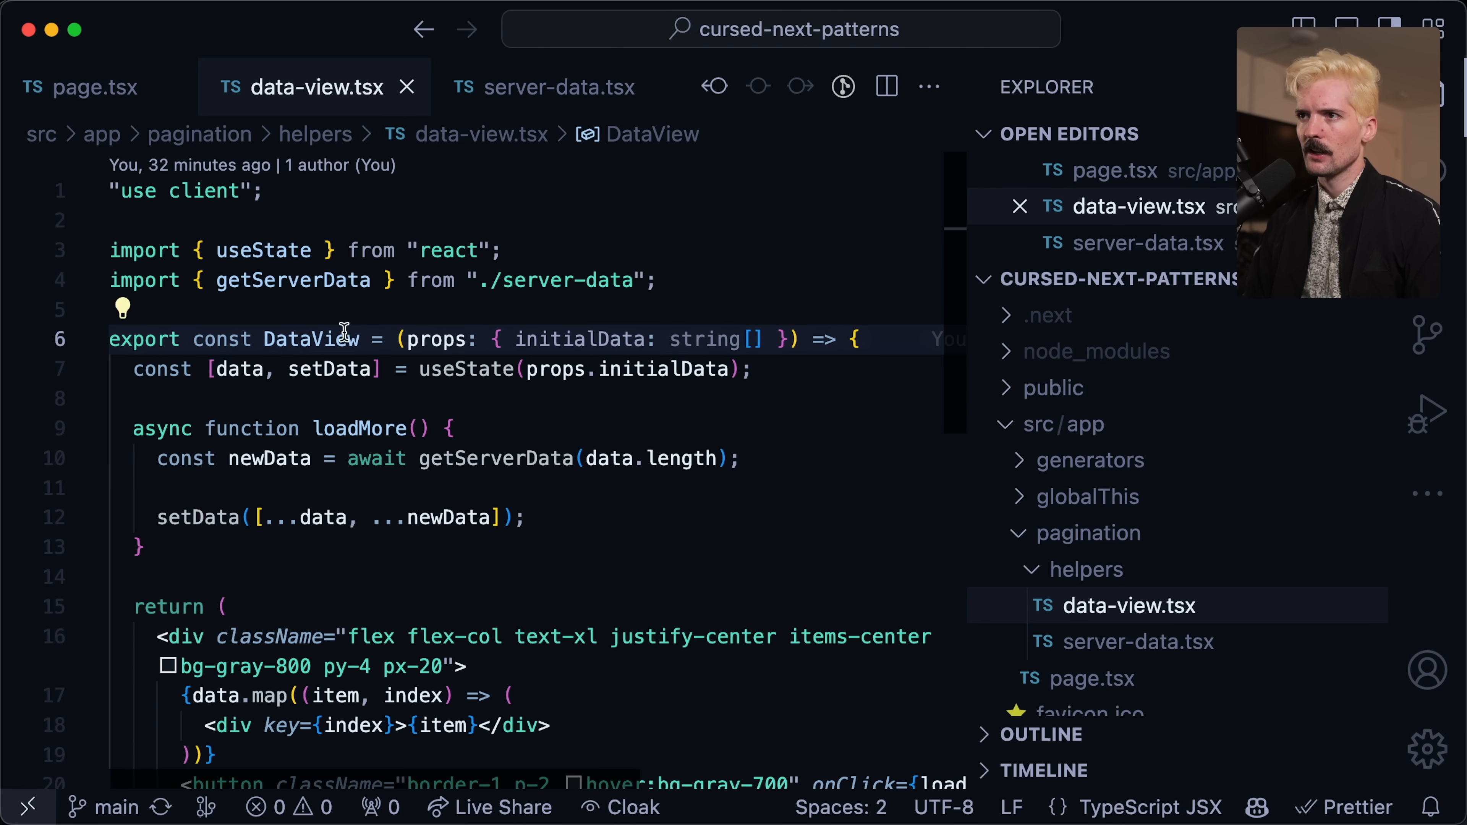
mouse_move(630, 369)
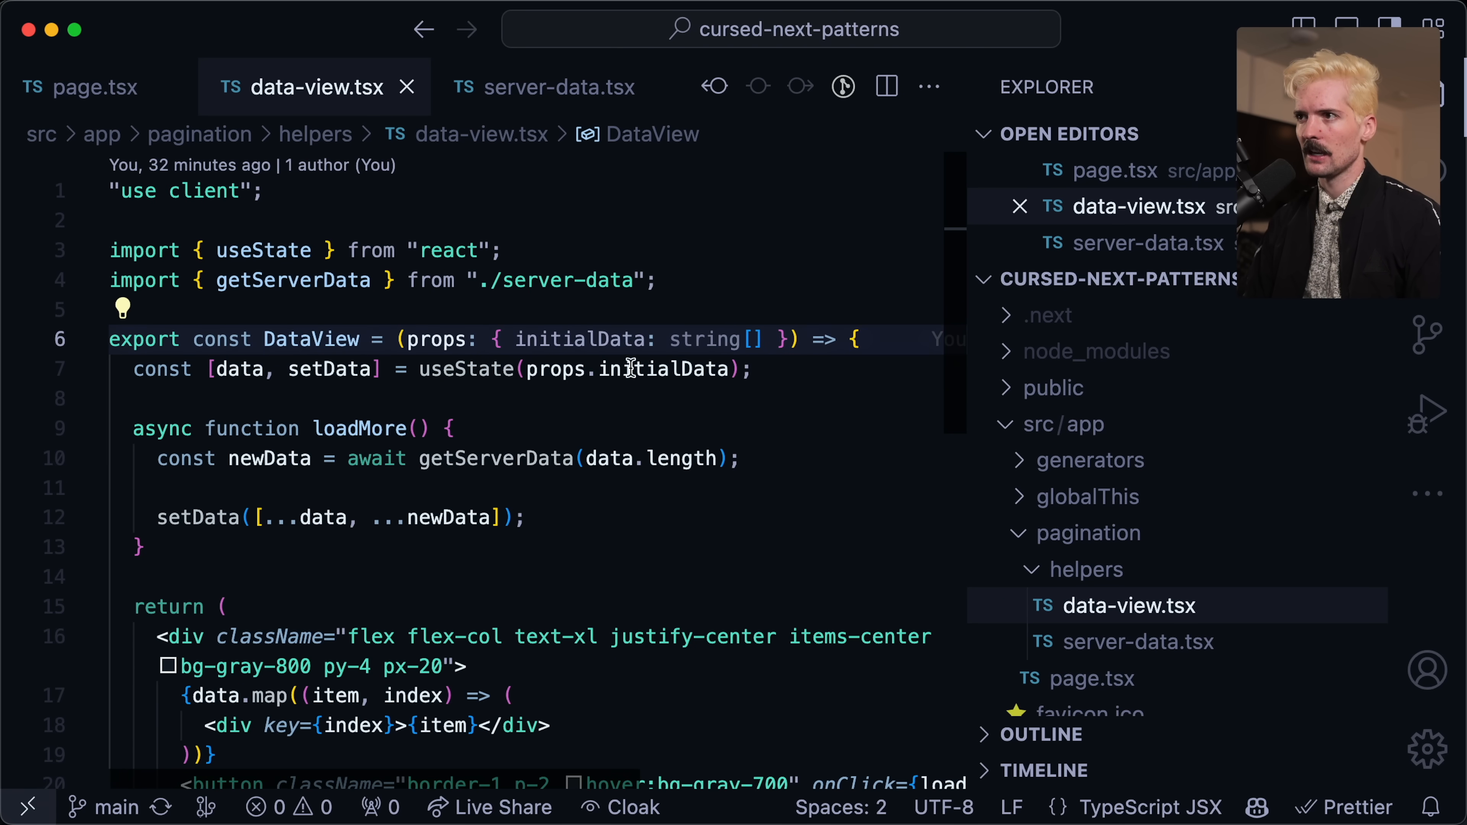
double_click(664, 368)
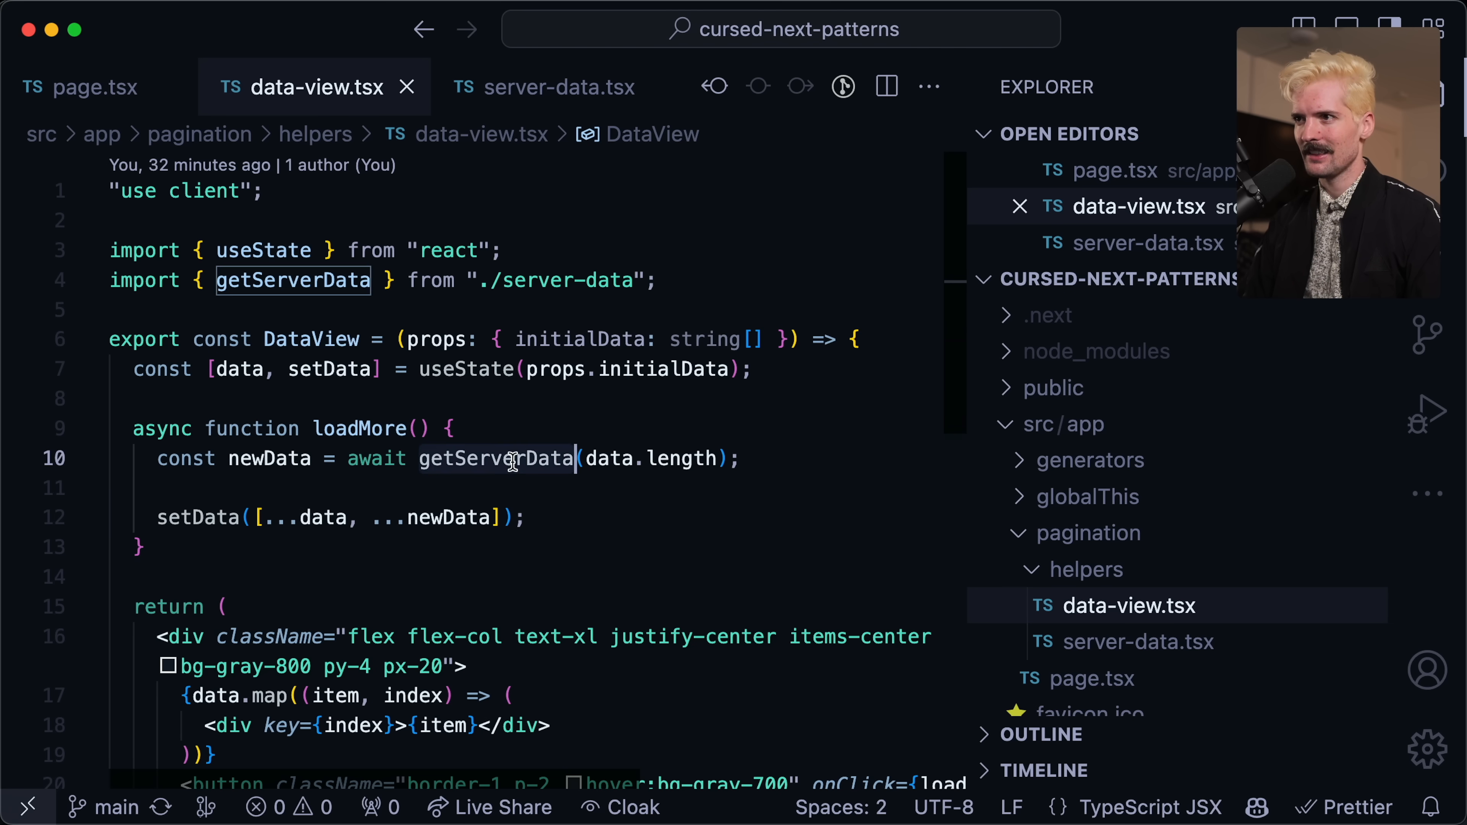
click(580, 488)
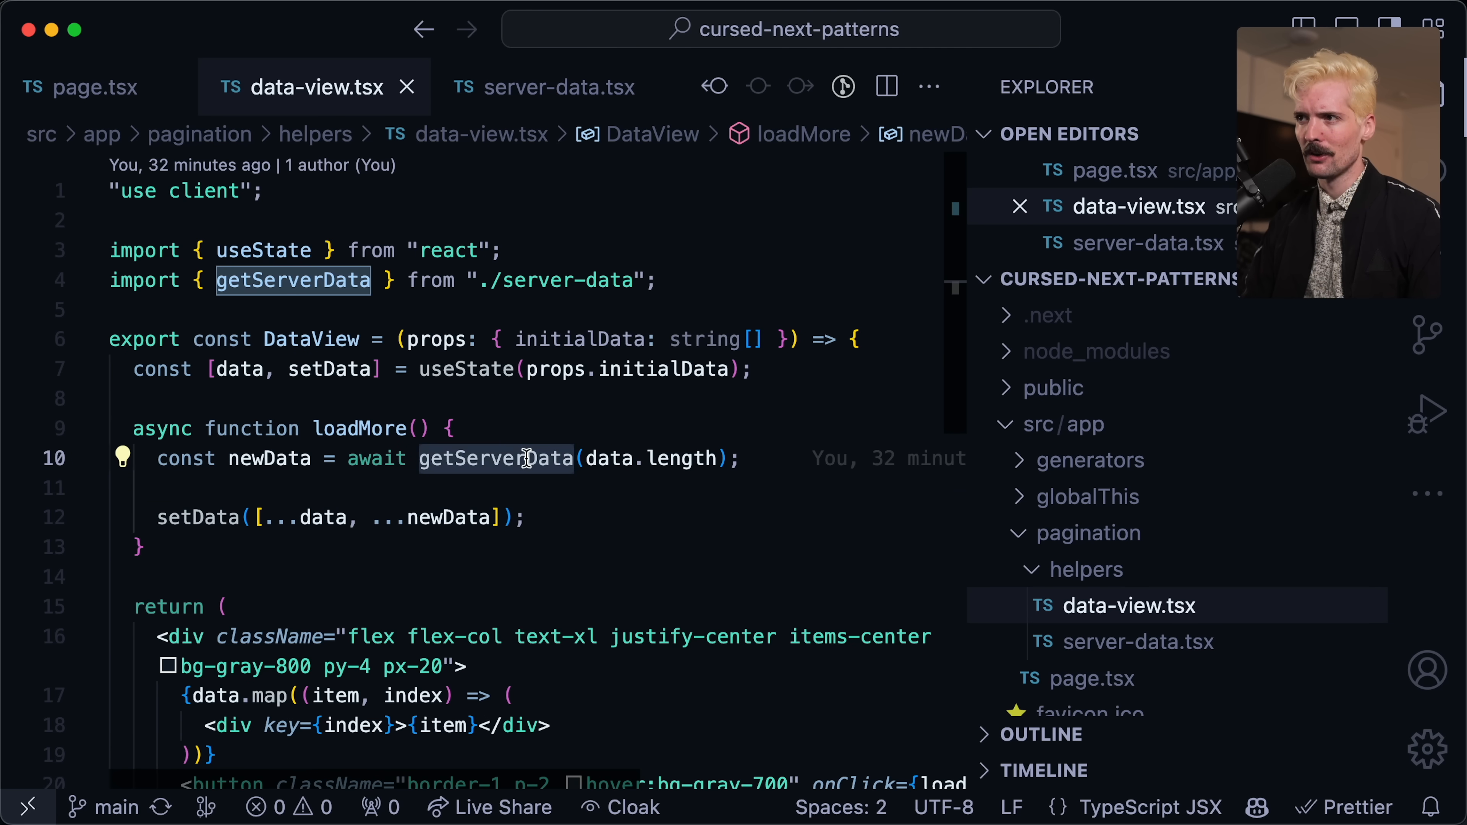
mouse_move(245, 458)
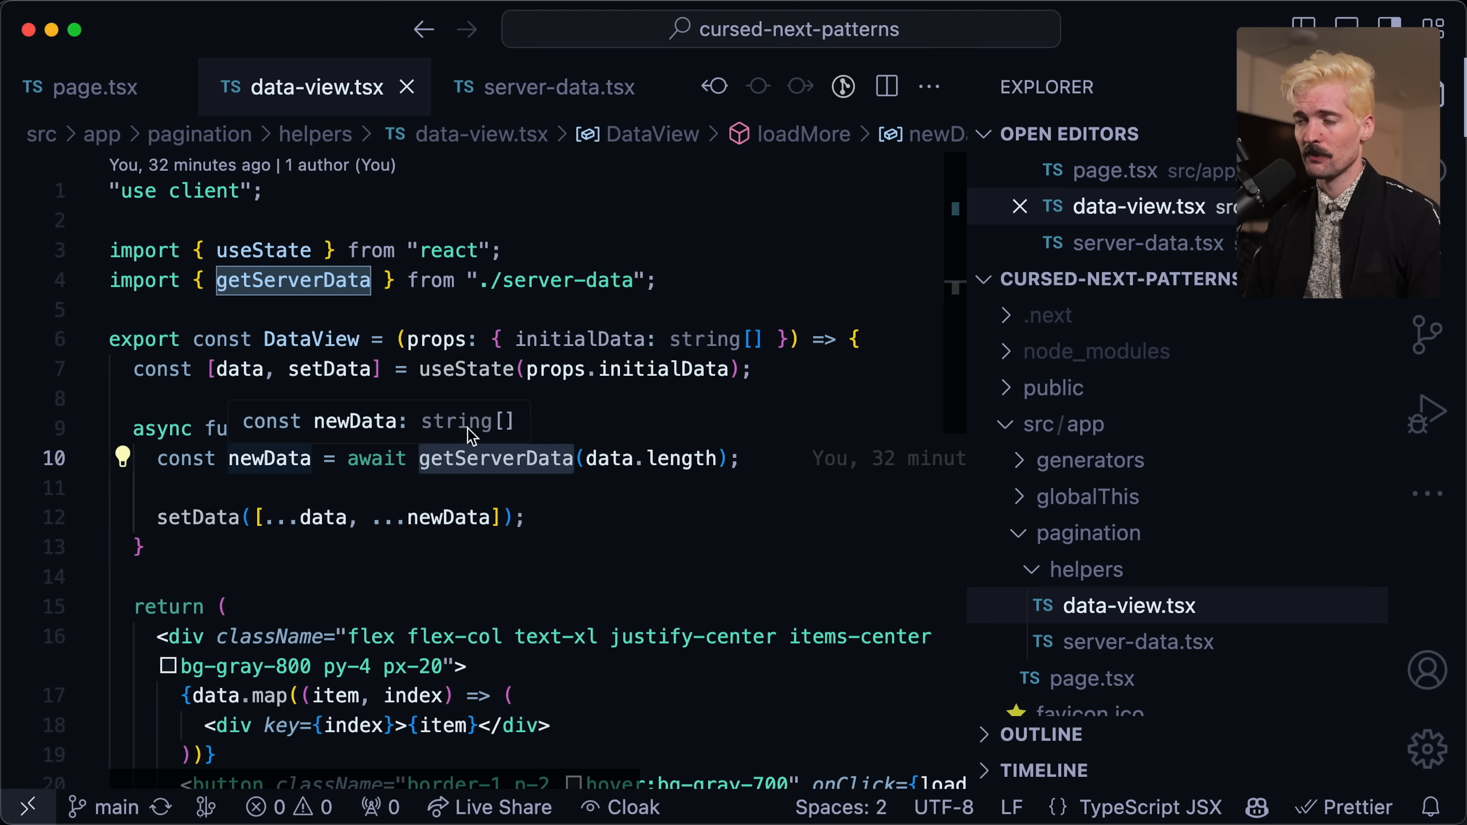
click(391, 487)
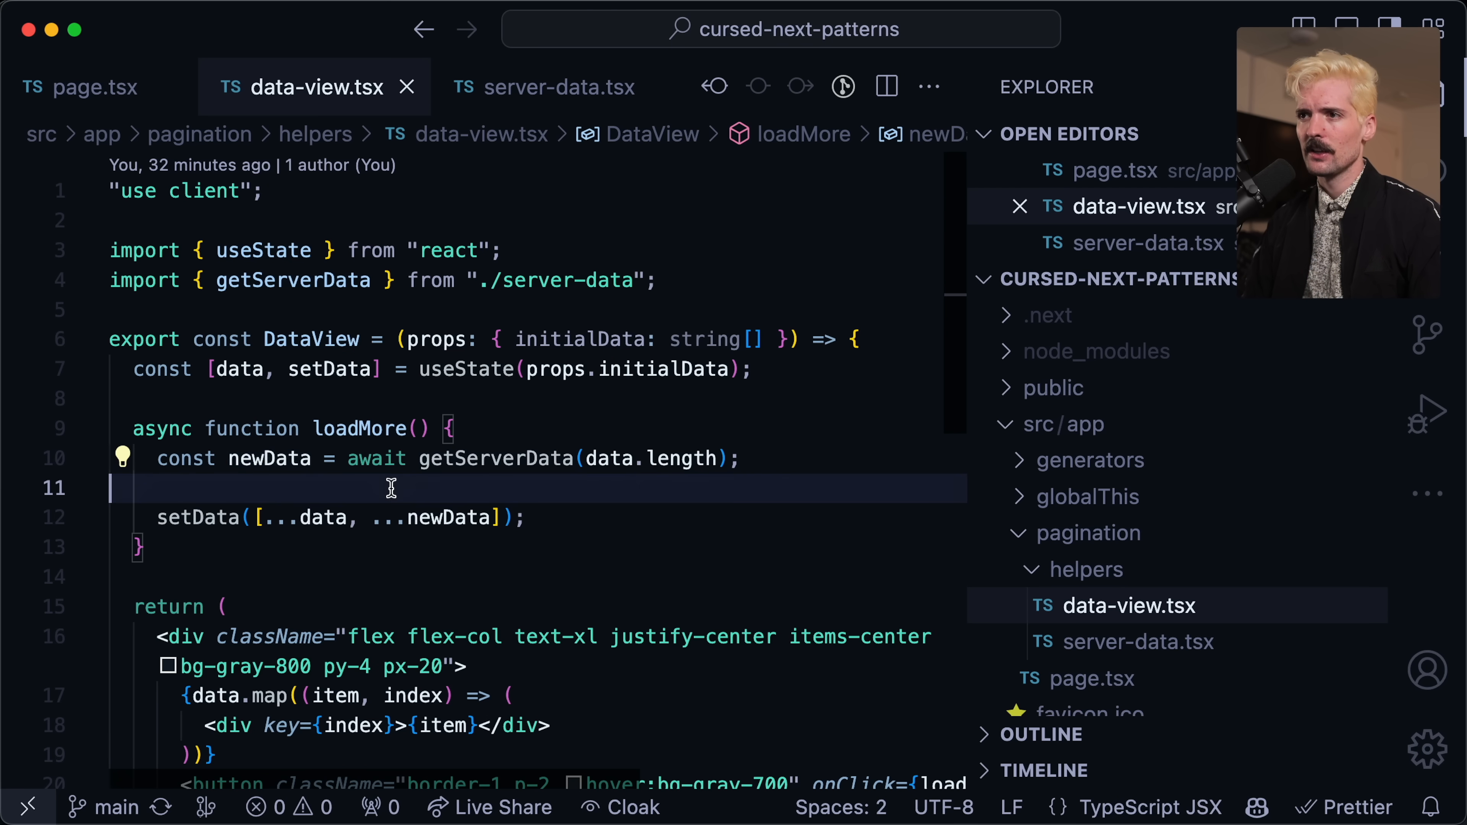
mouse_move(496, 458)
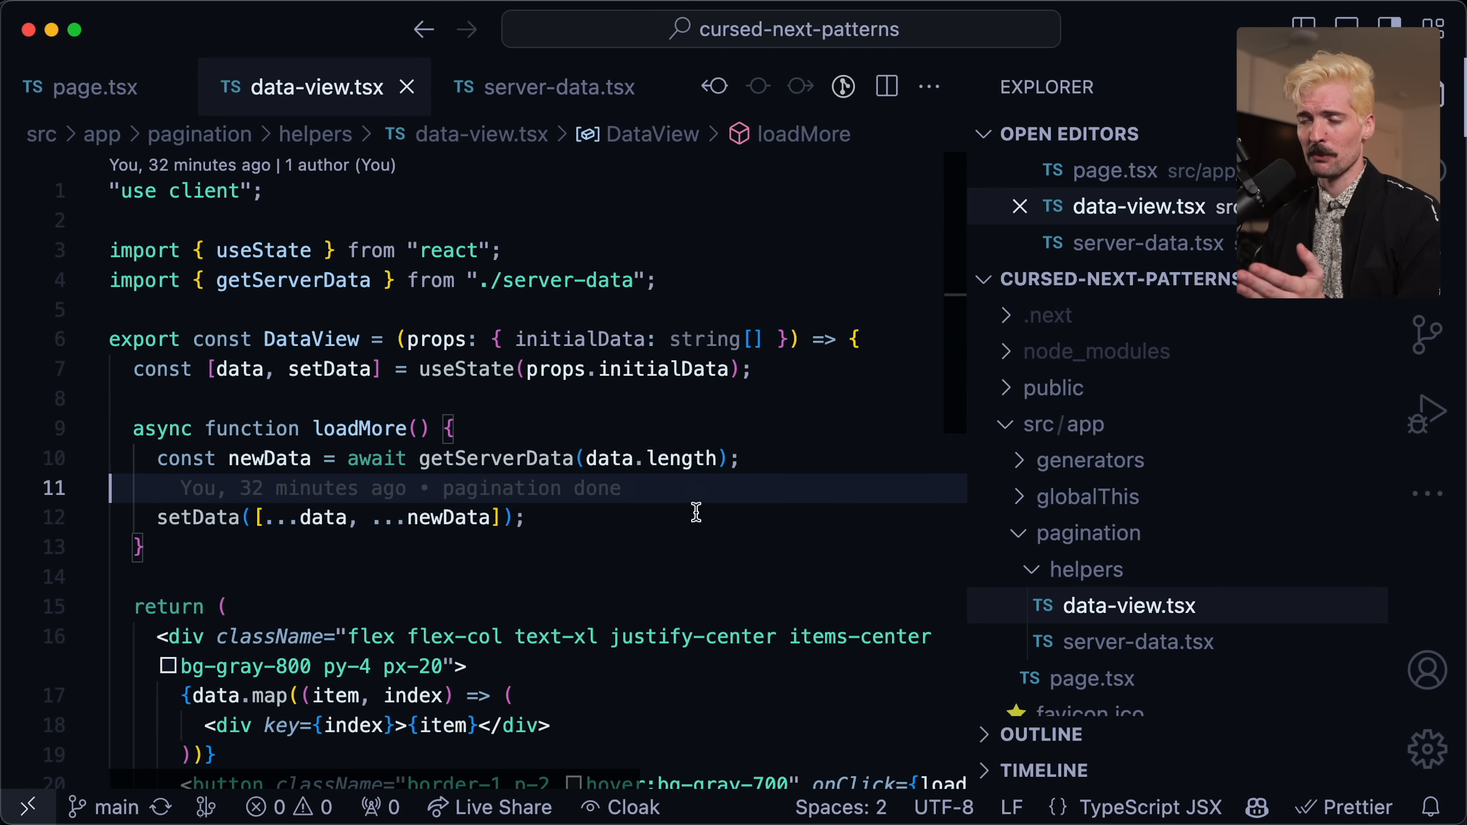
mouse_move(454, 512)
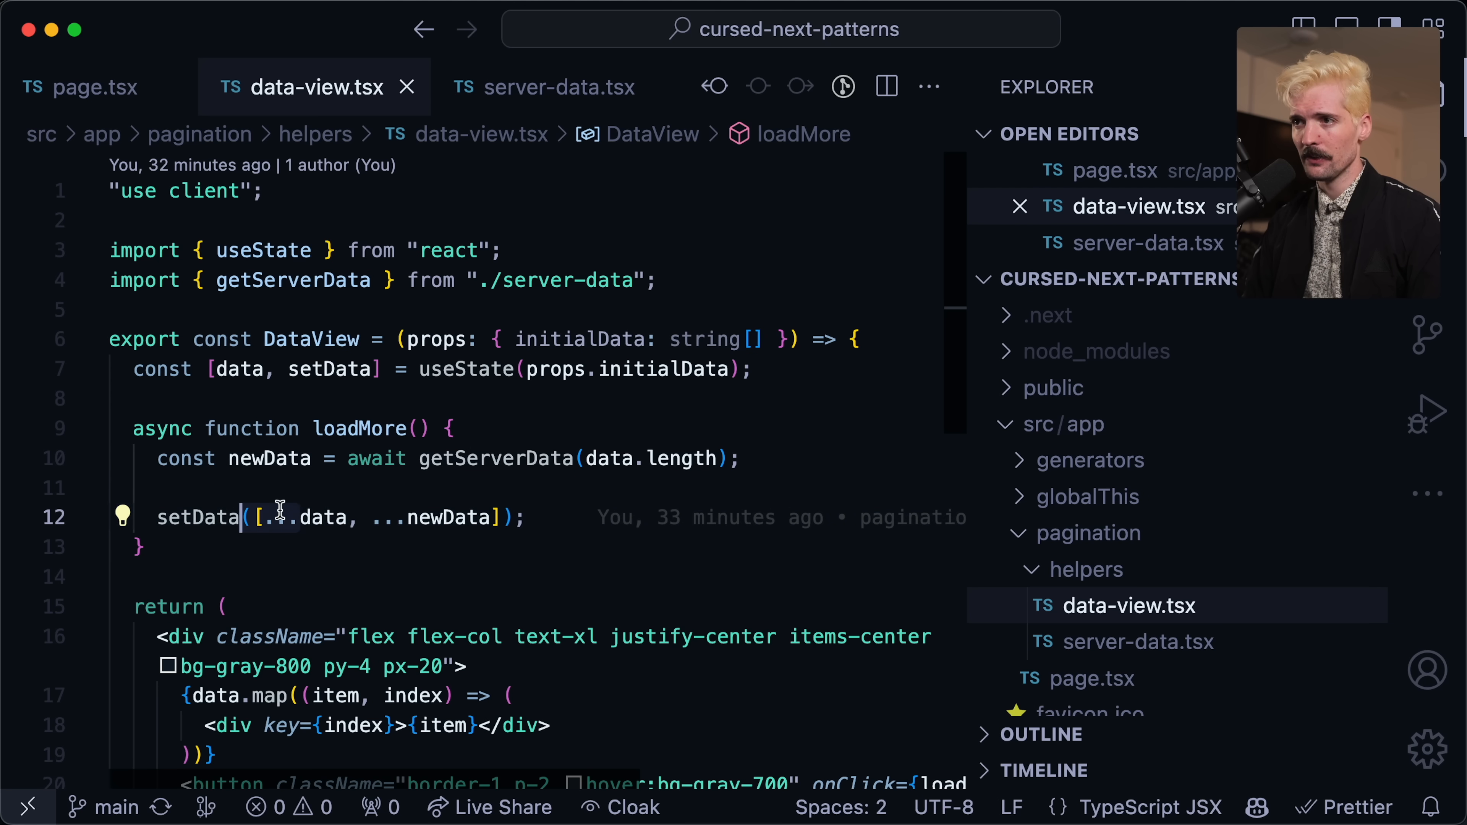
scroll(down, 3)
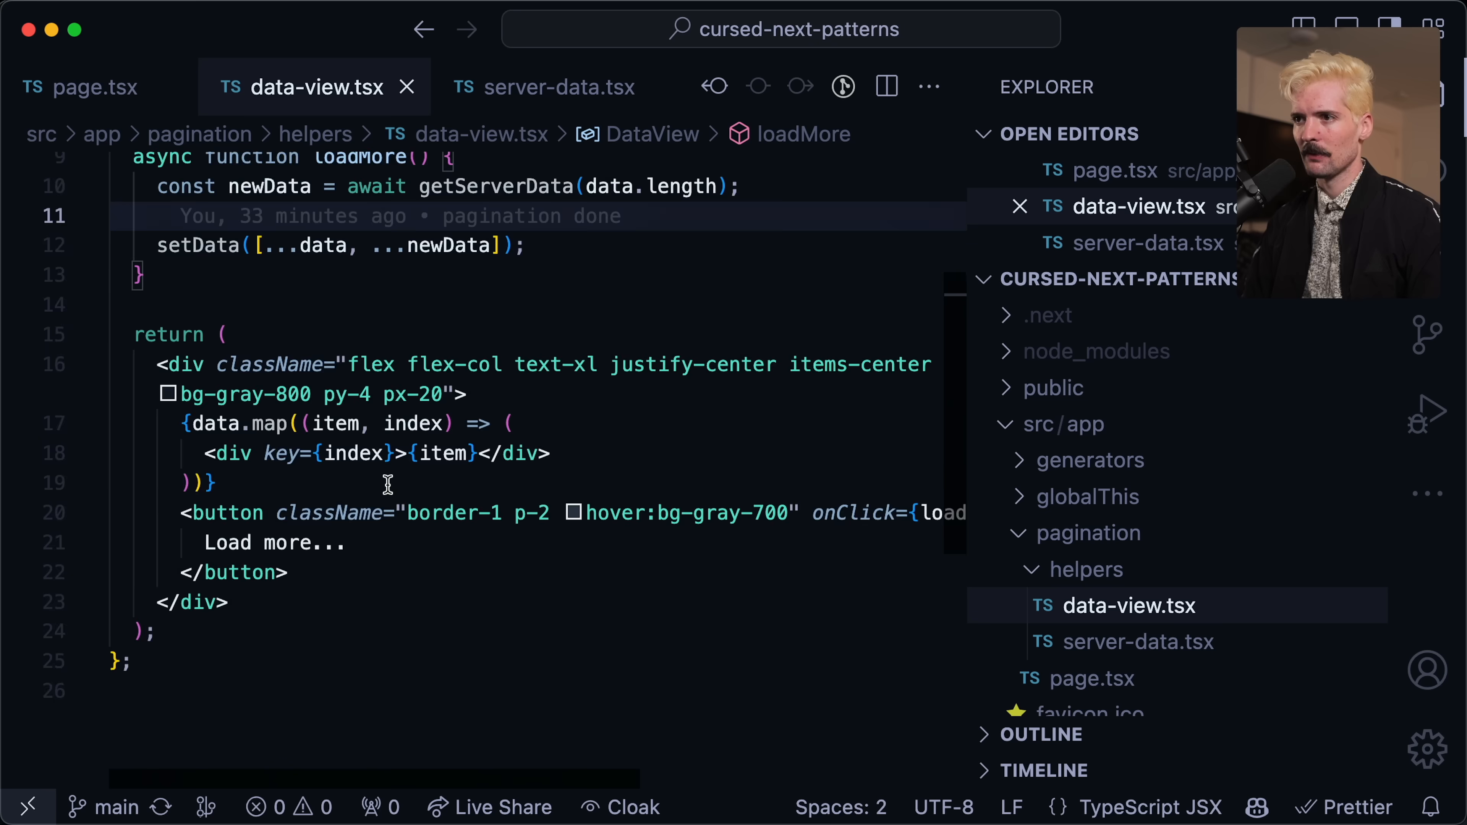
scroll(up, 3)
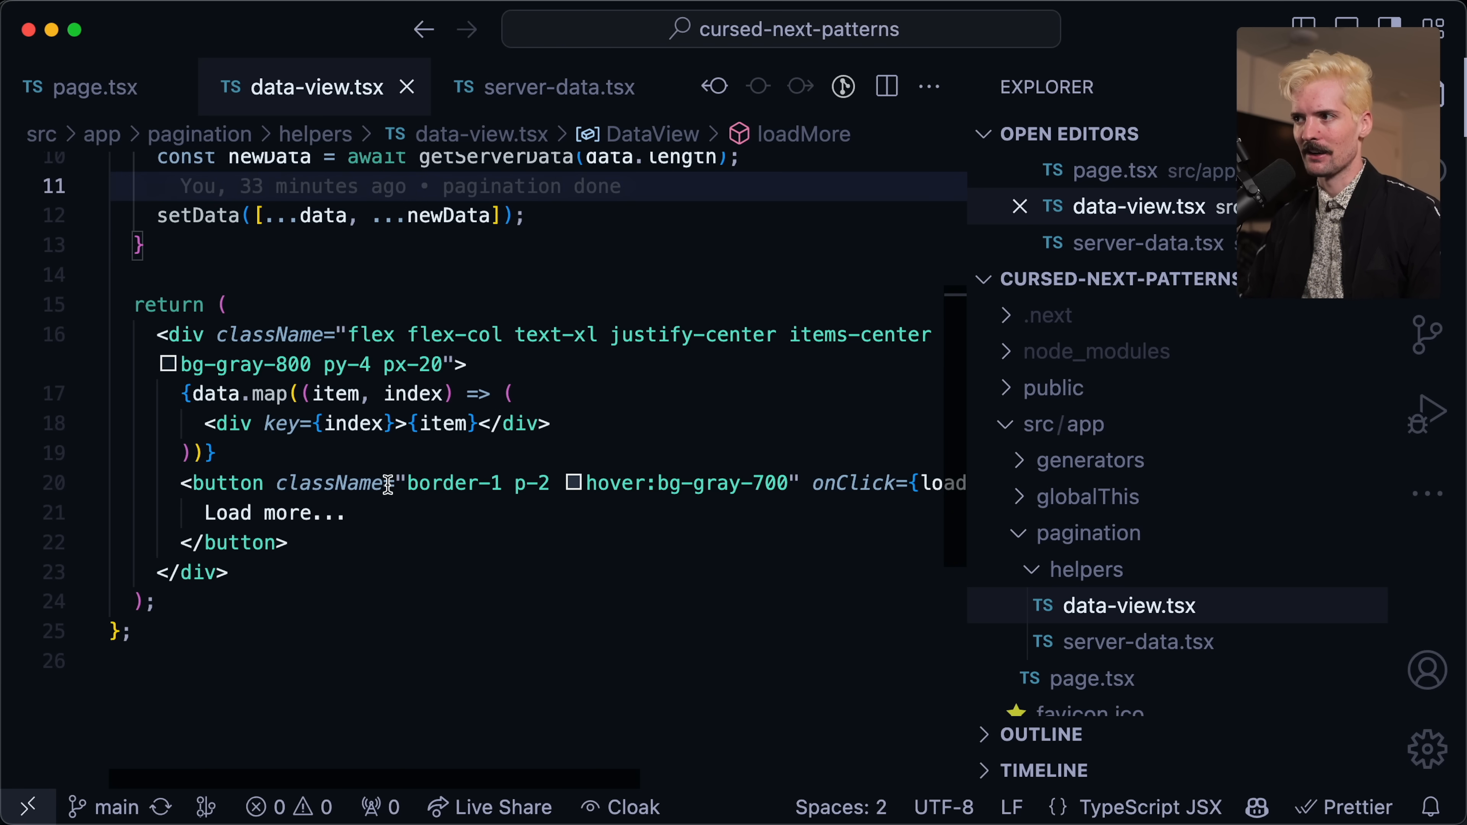
mouse_move(313, 106)
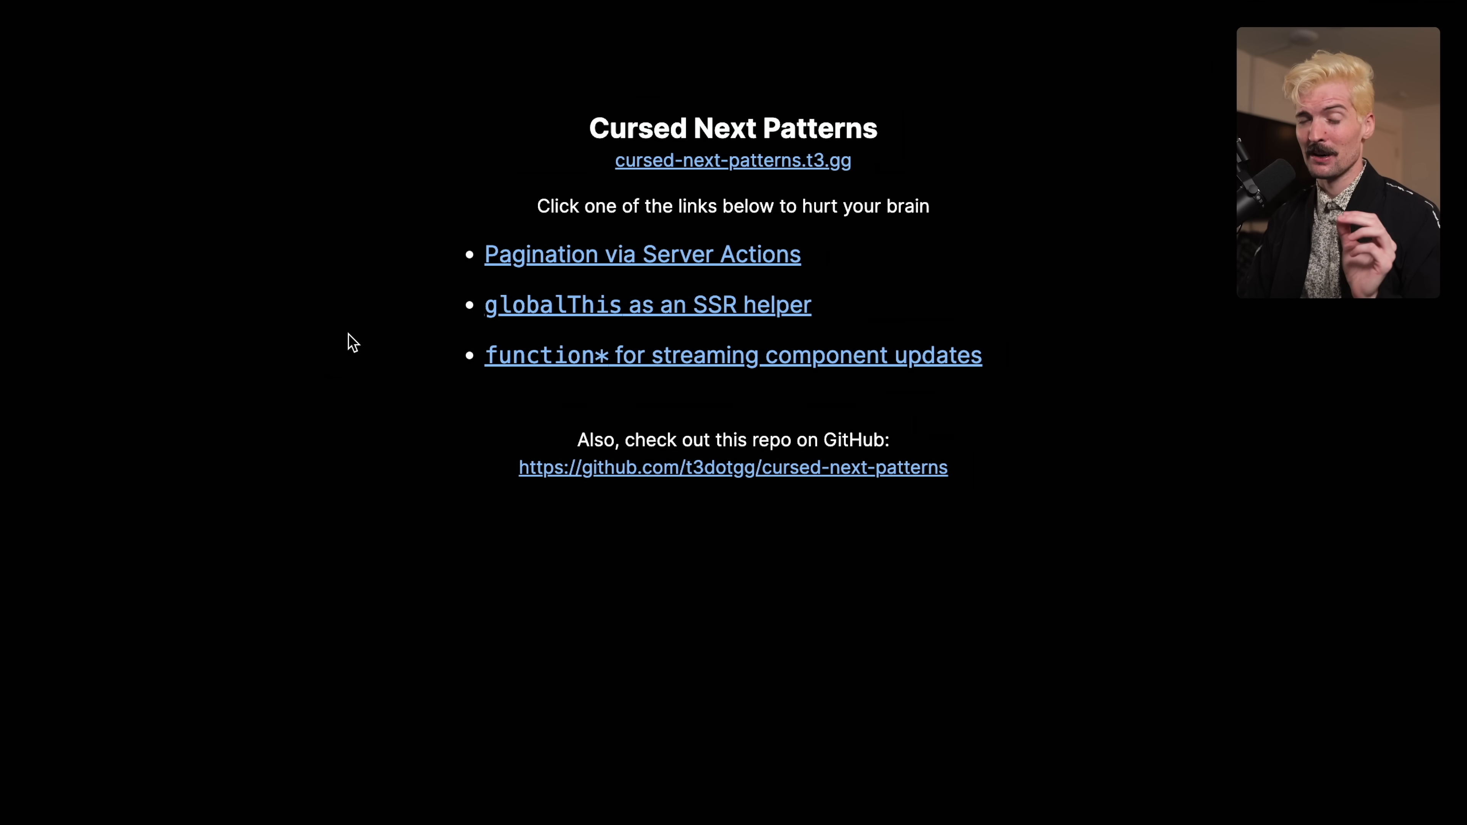
mouse_move(597, 309)
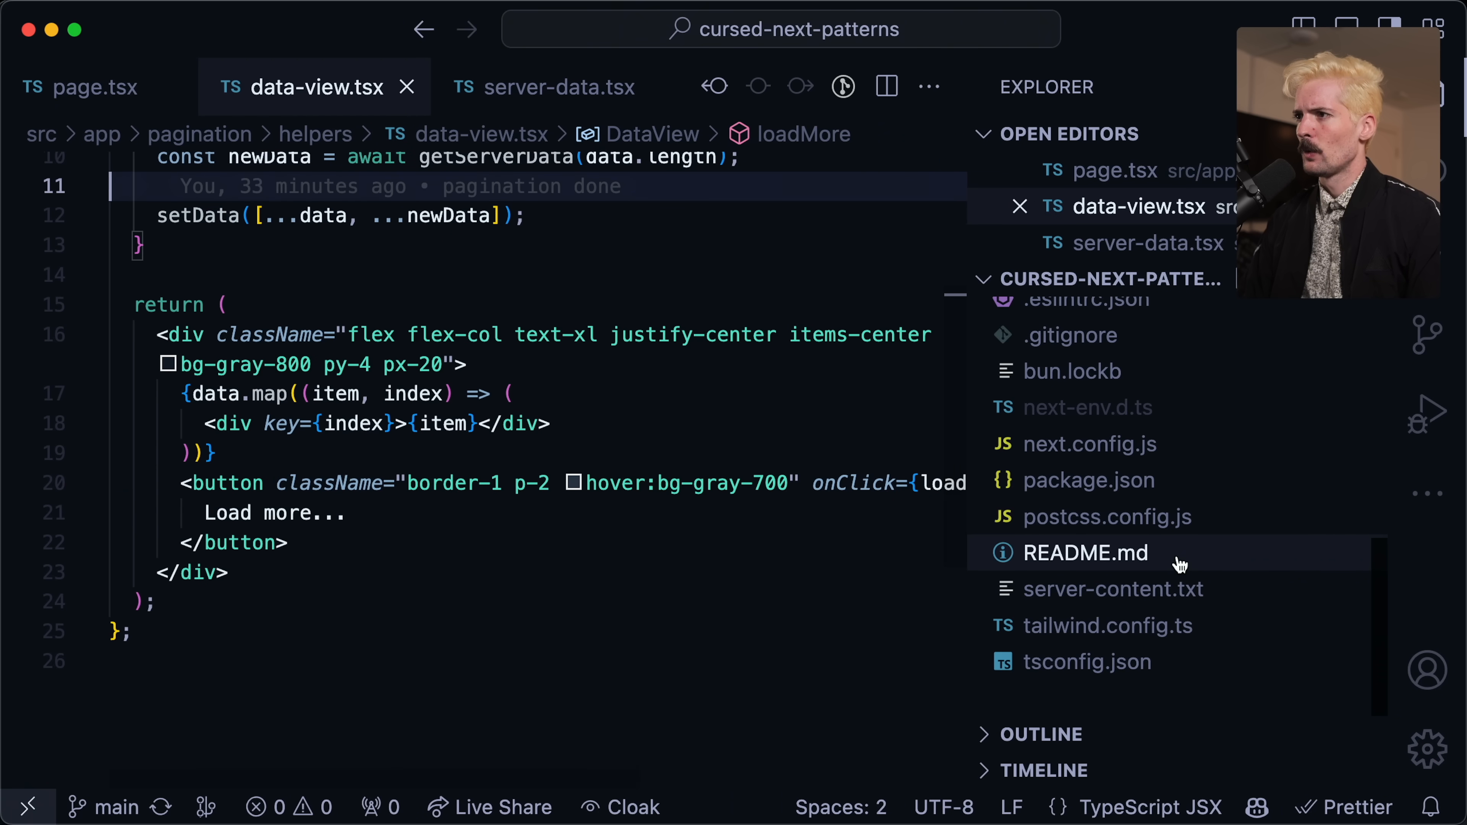
View server-content.txt, then switch from the pagination folder to the globalThis demo folder.
click(1114, 589)
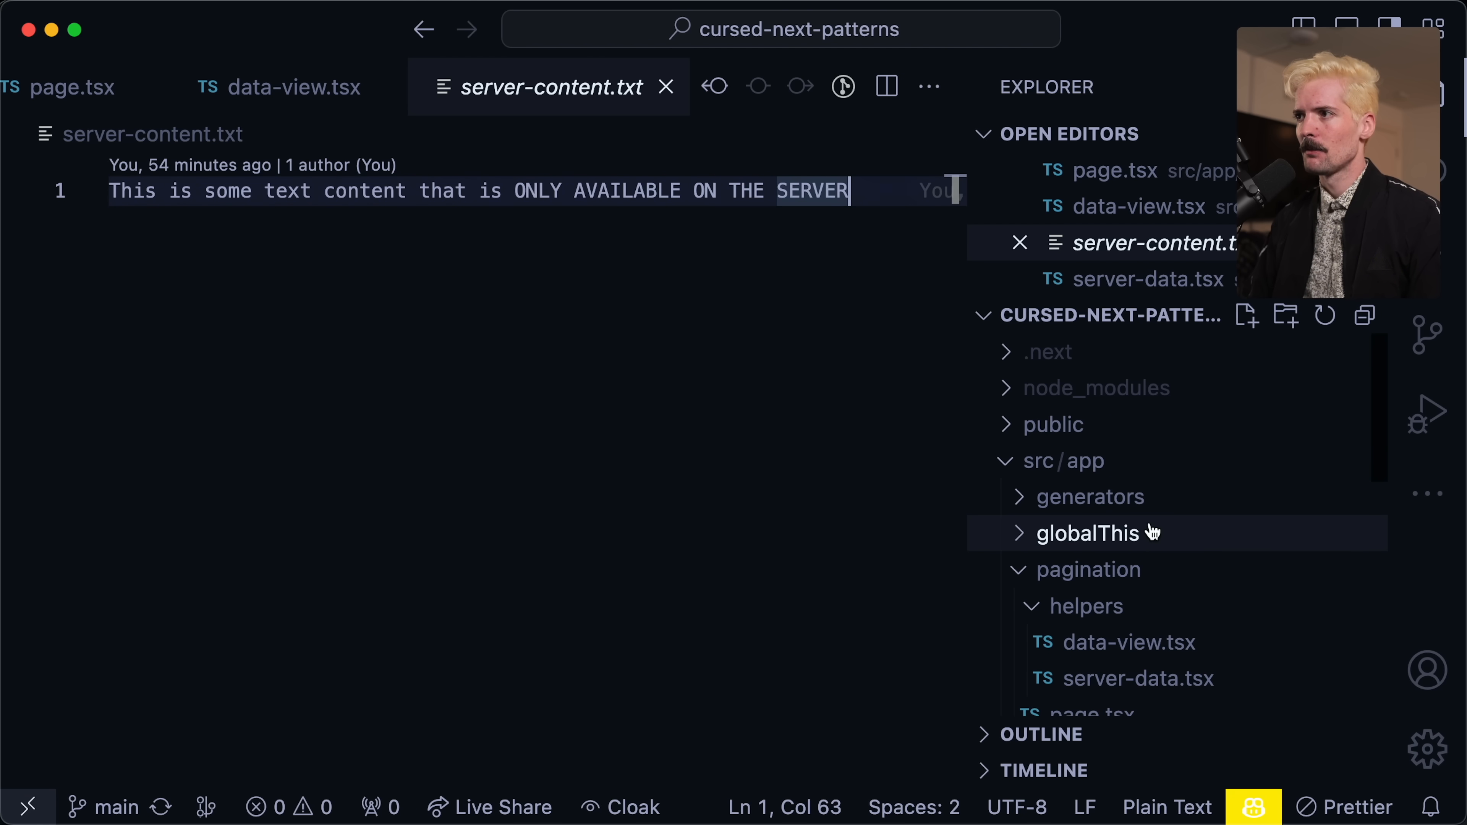
click(1088, 569)
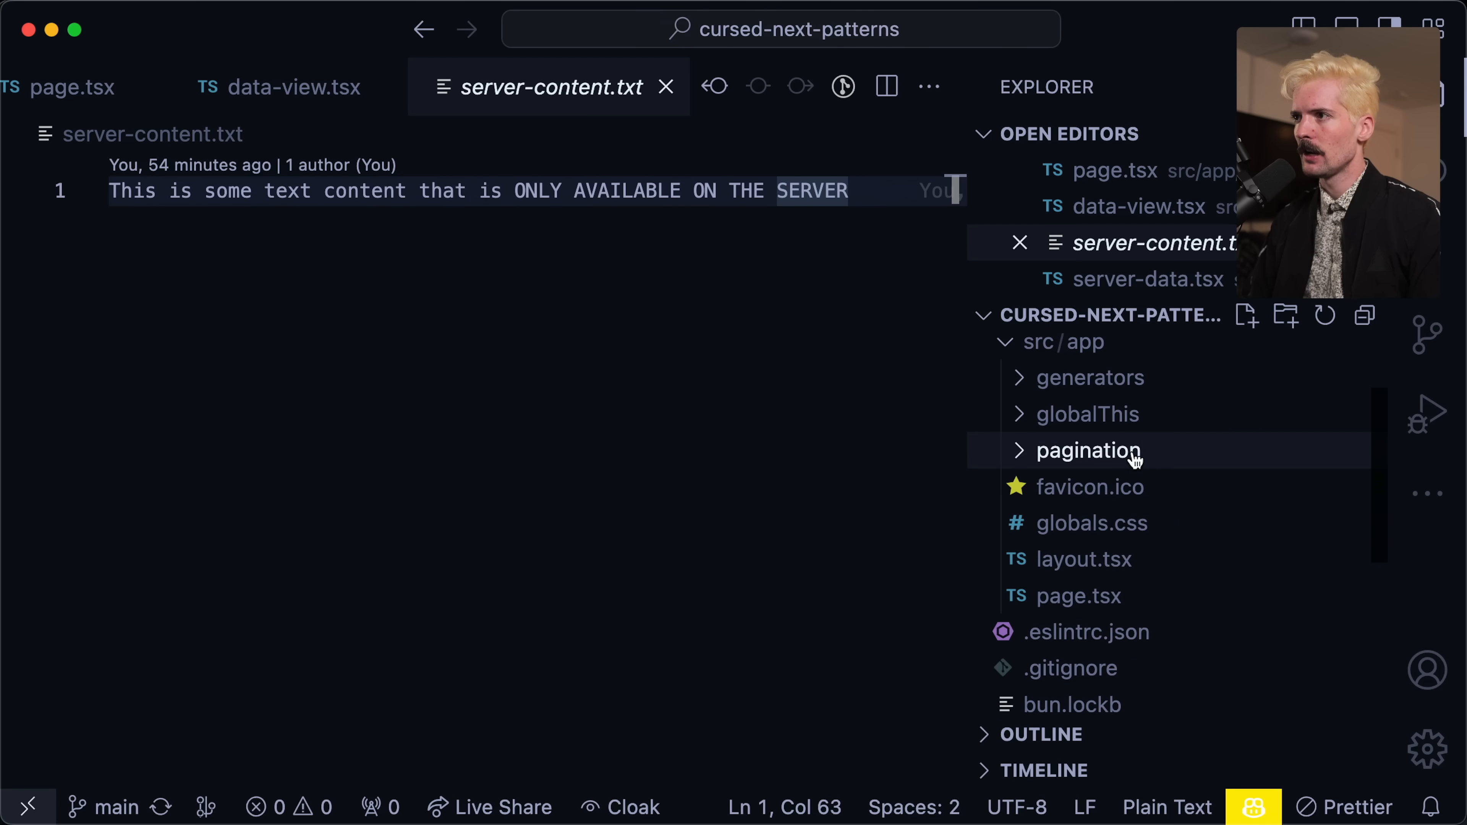
click(1092, 488)
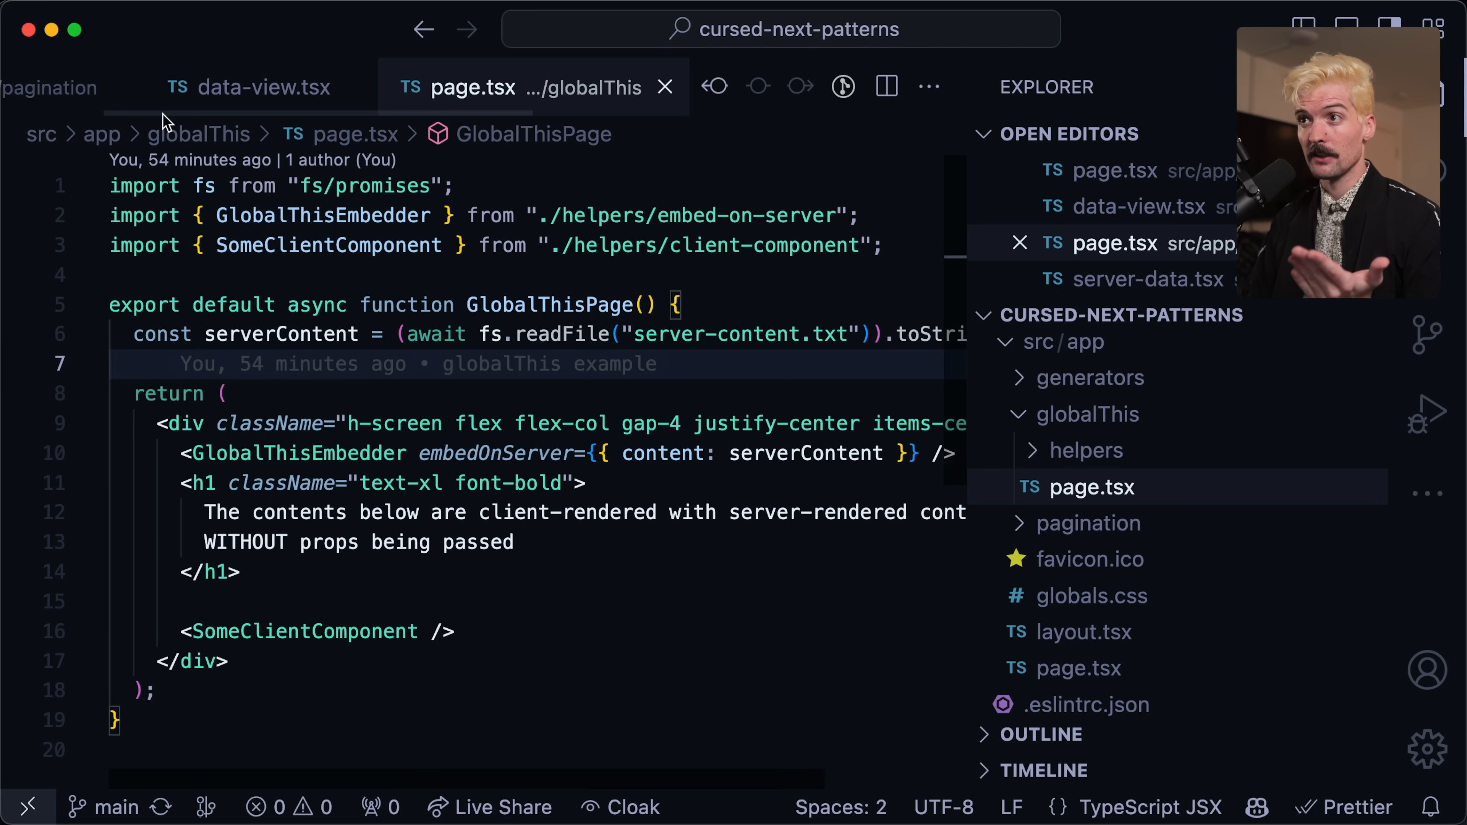
mouse_move(174, 283)
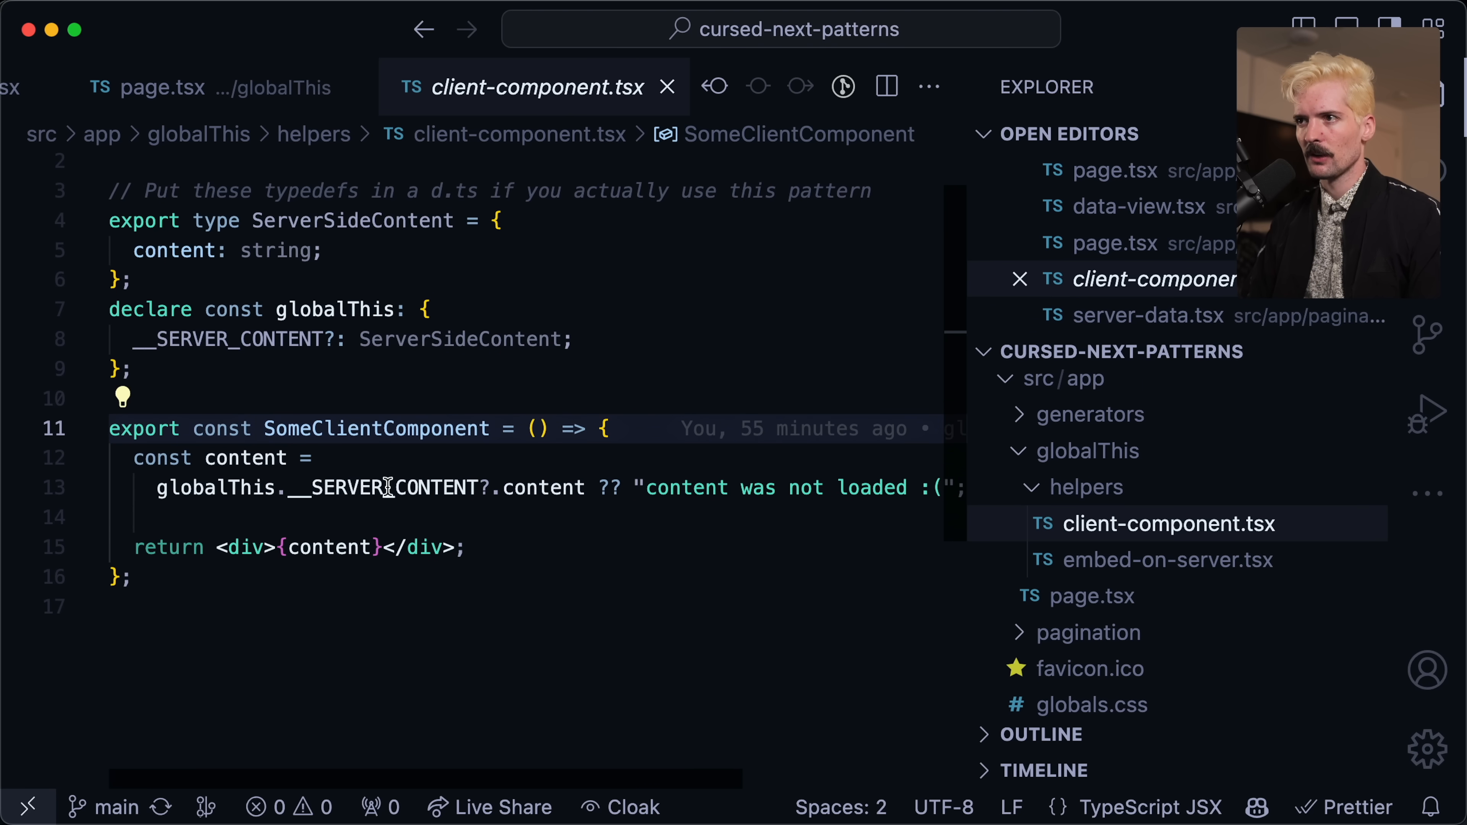
Scroll across client-component.tsx where SomeClientComponent reads globalThis.__SERVER_CONTENT.
scroll(right, 3)
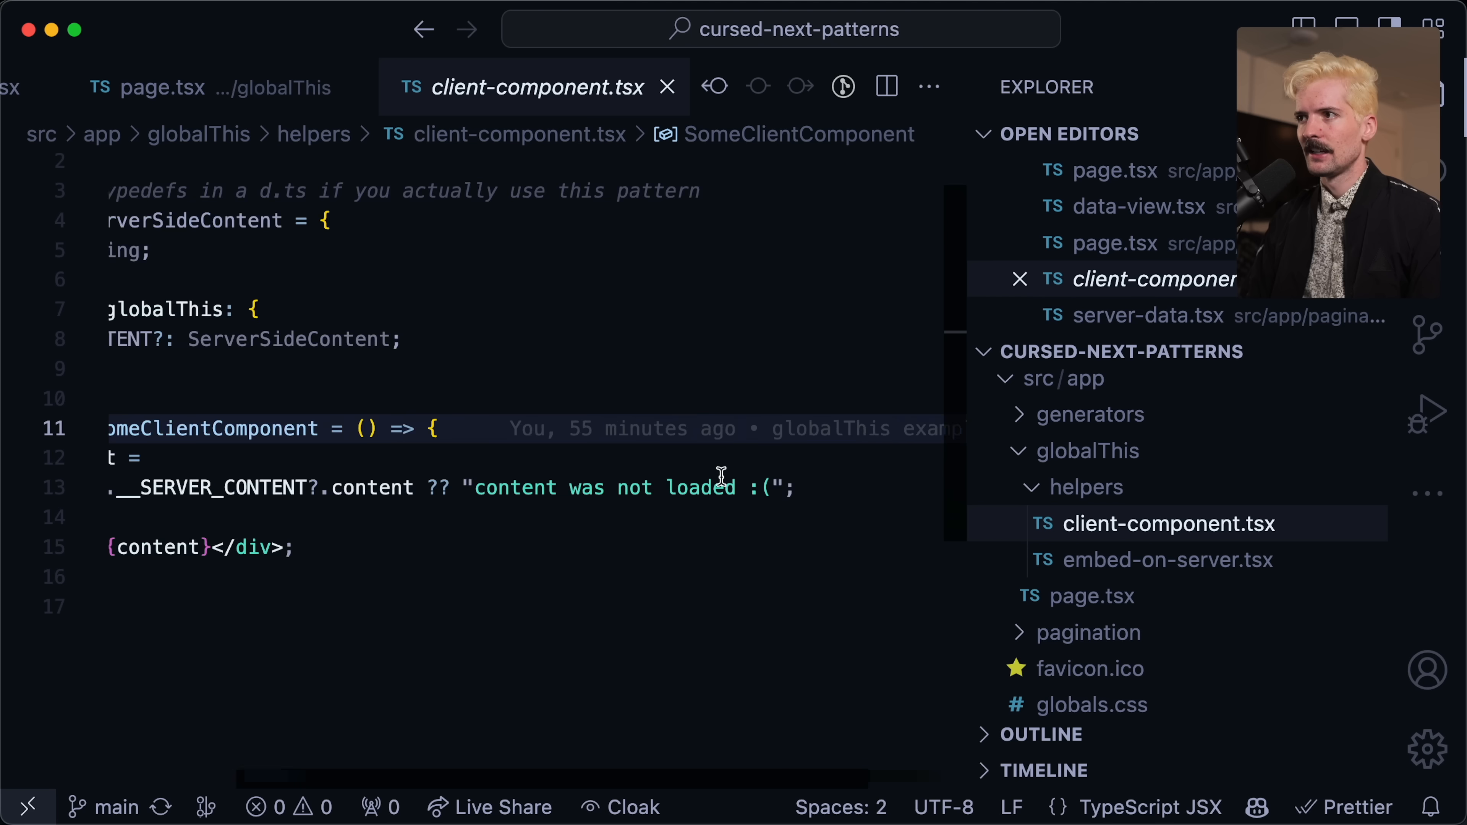
scroll(left, 3)
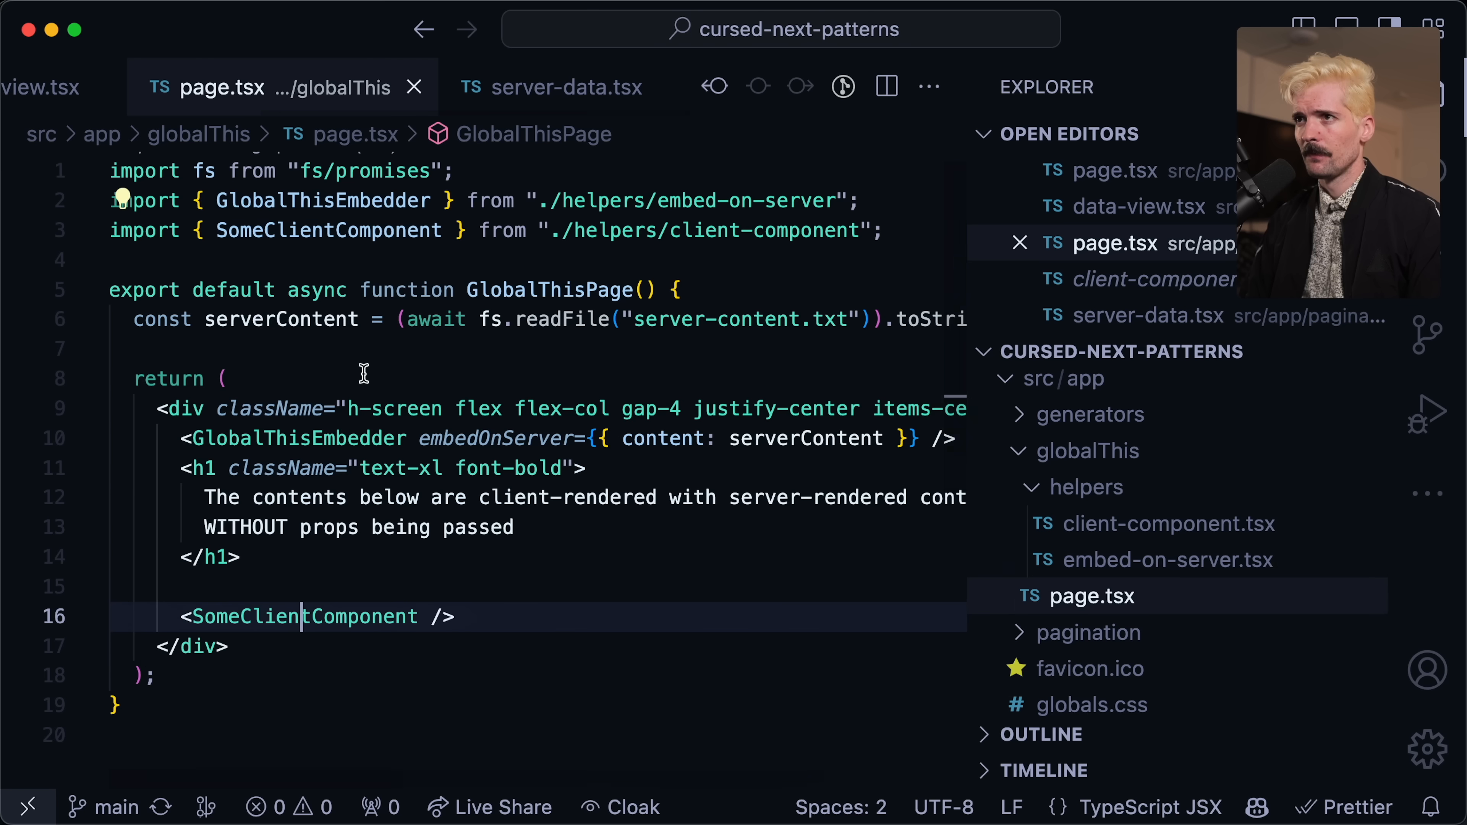
mouse_move(299, 438)
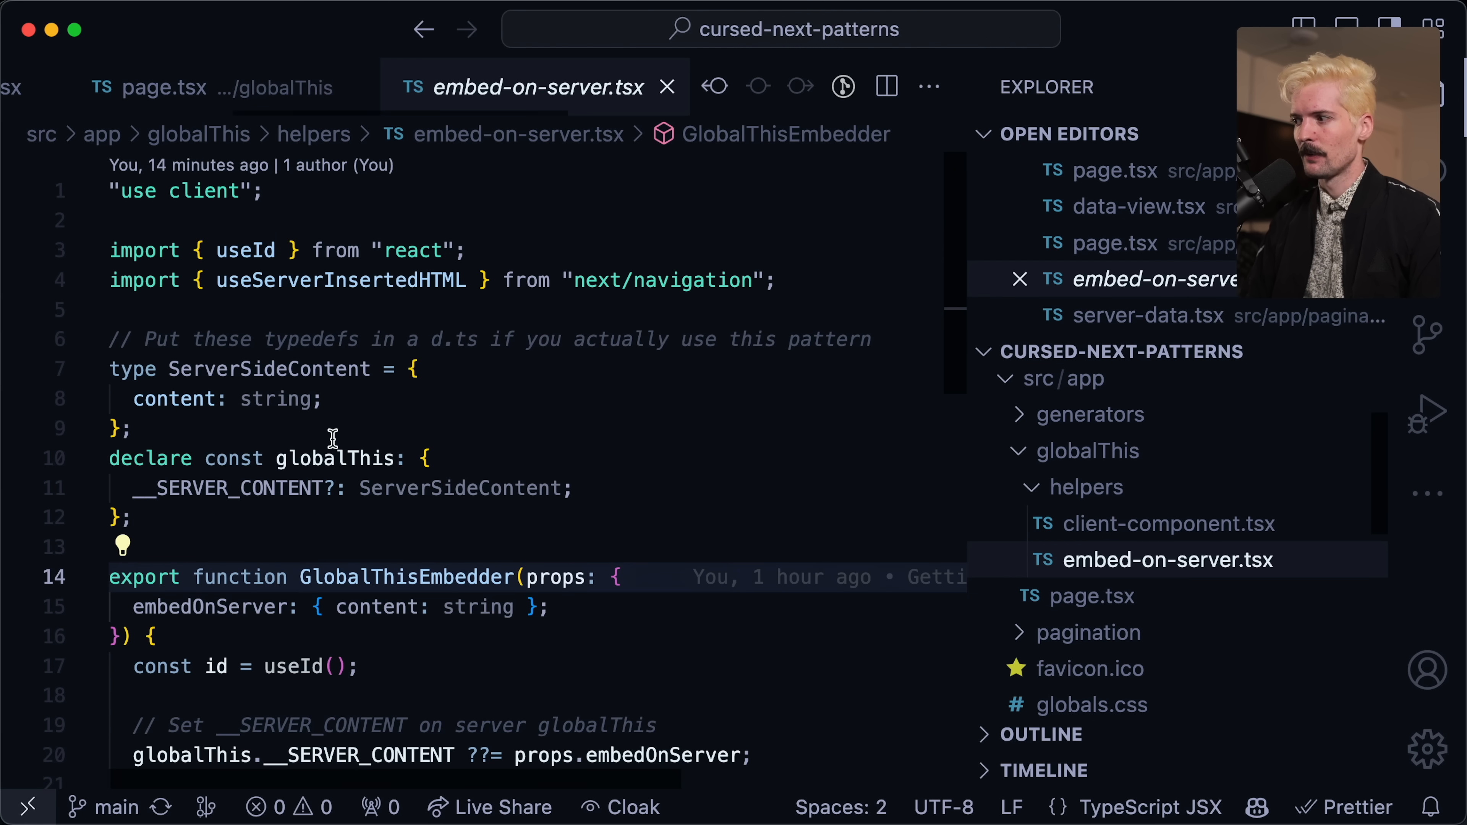
scroll(down, 3)
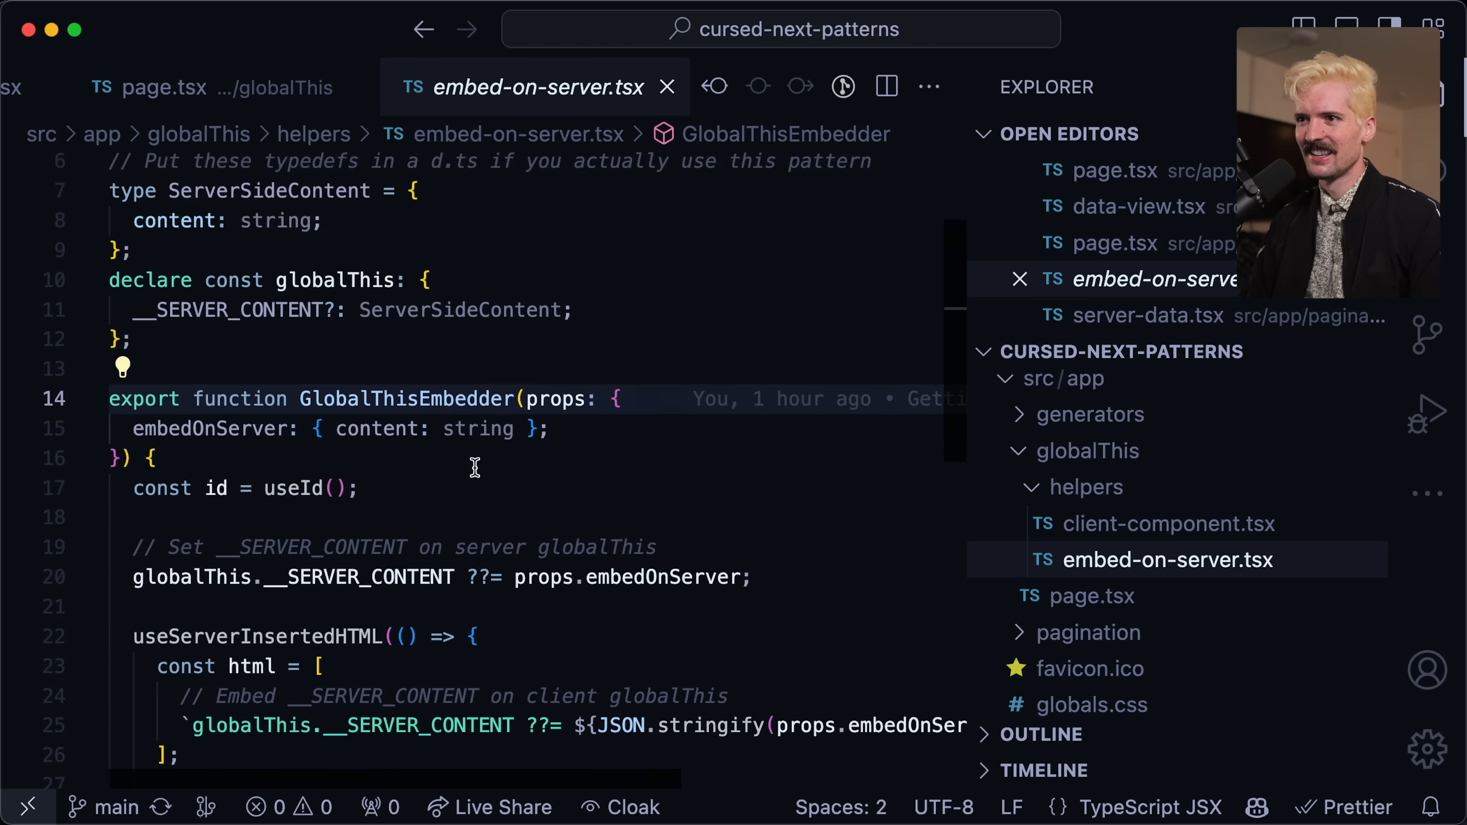
scroll(down, 3)
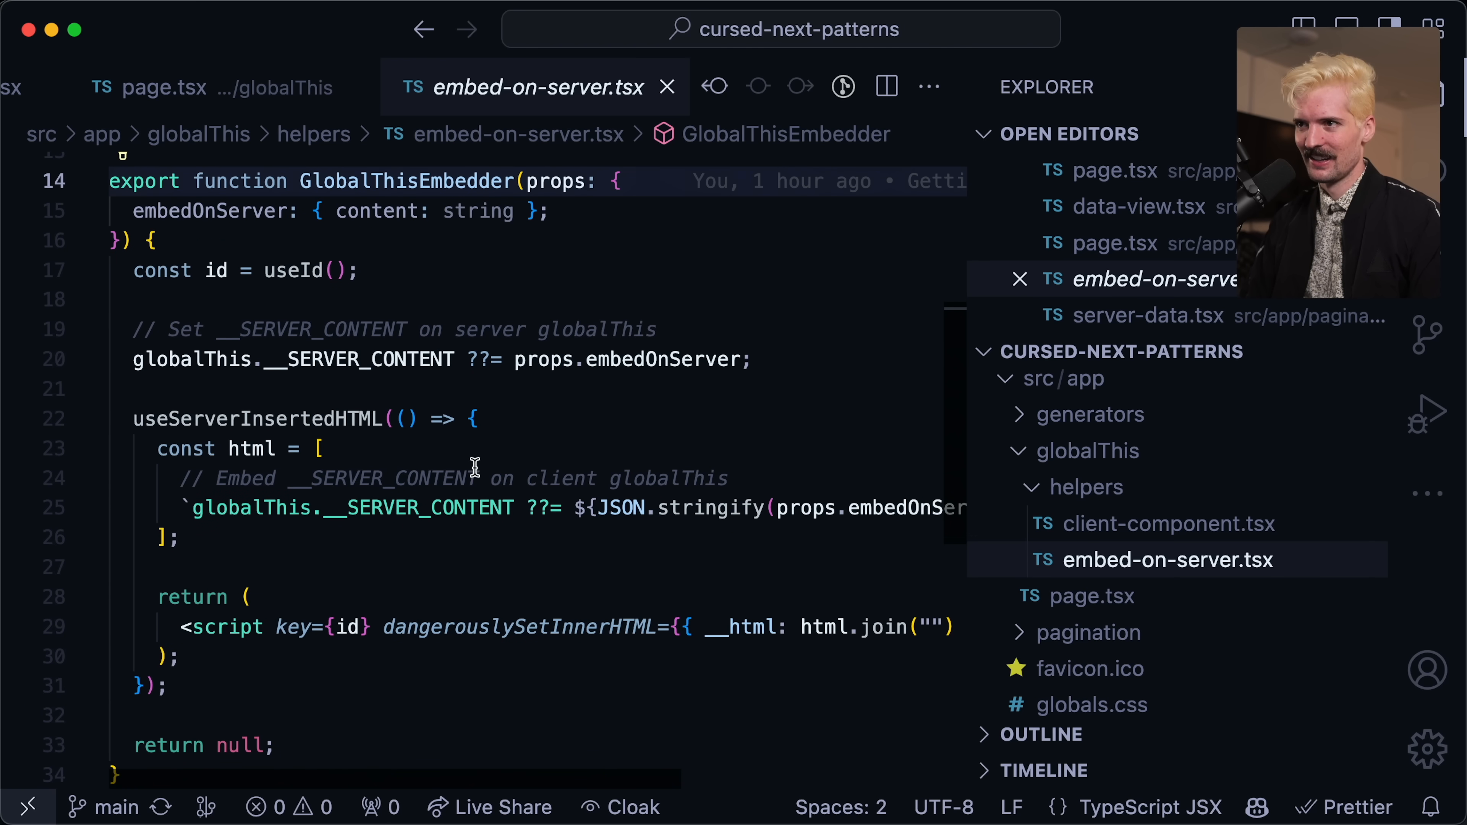
scroll(down, 3)
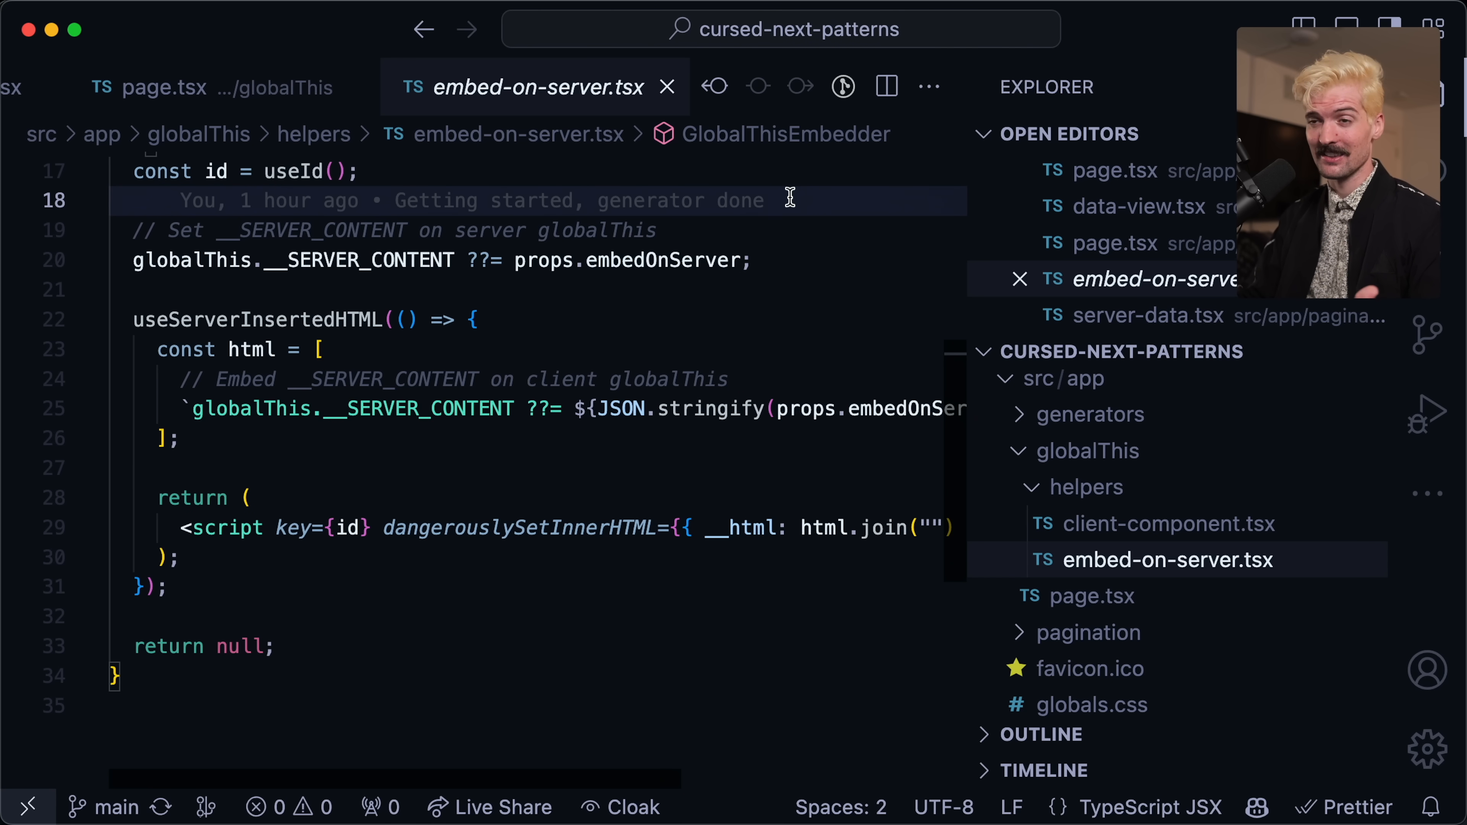
scroll(up, 3)
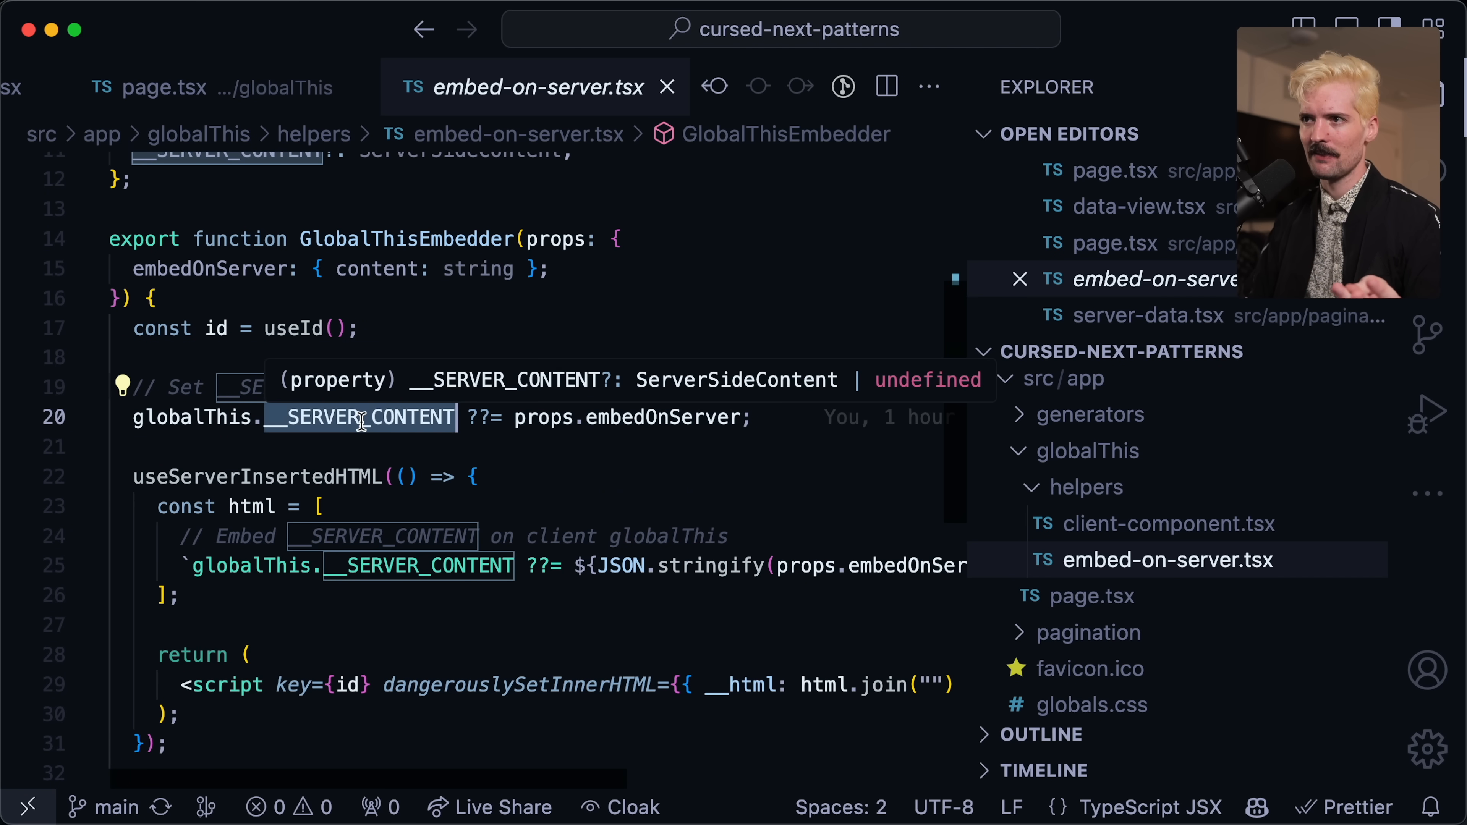
mouse_move(360, 417)
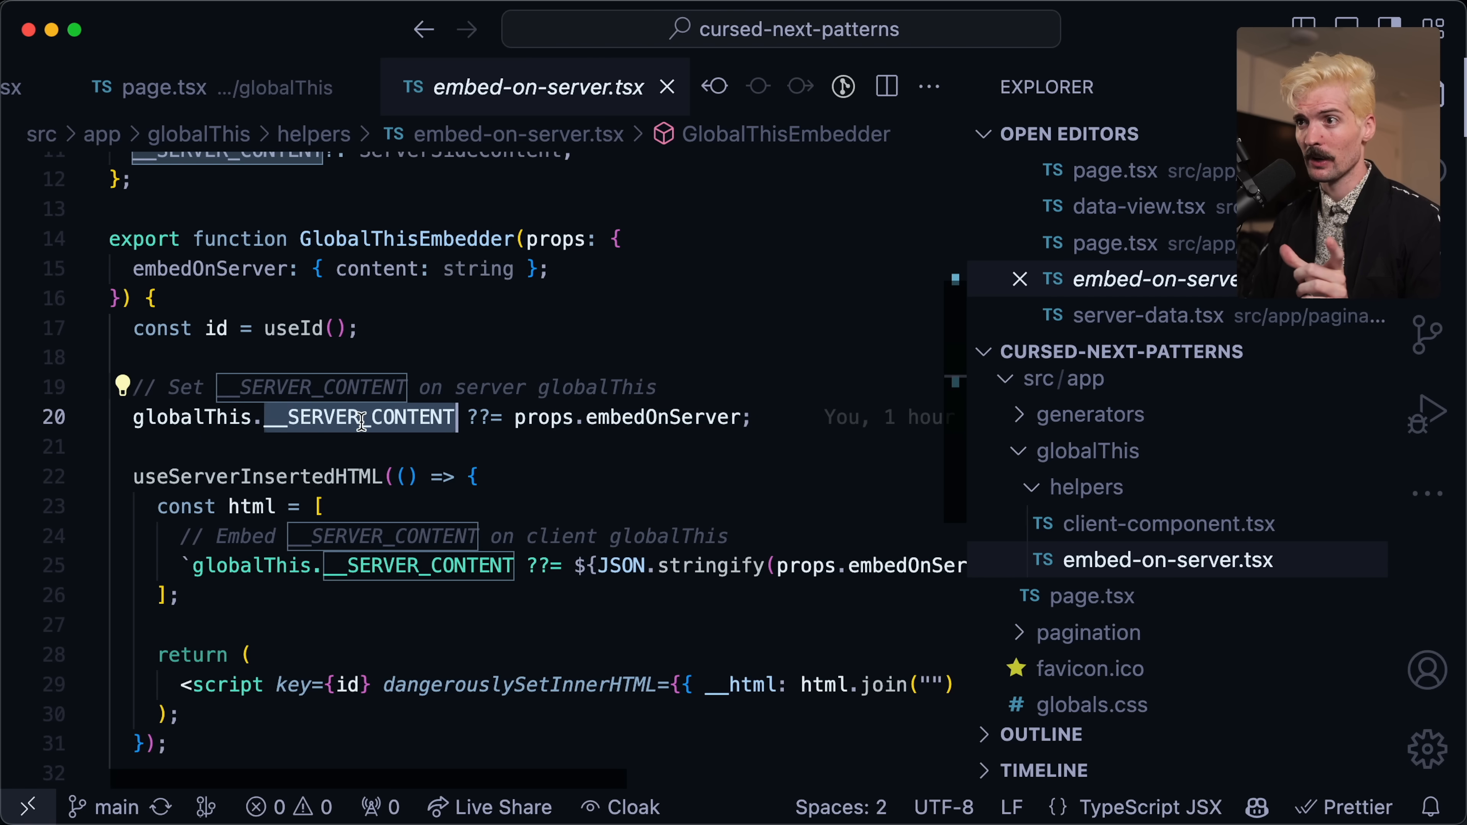
click(476, 418)
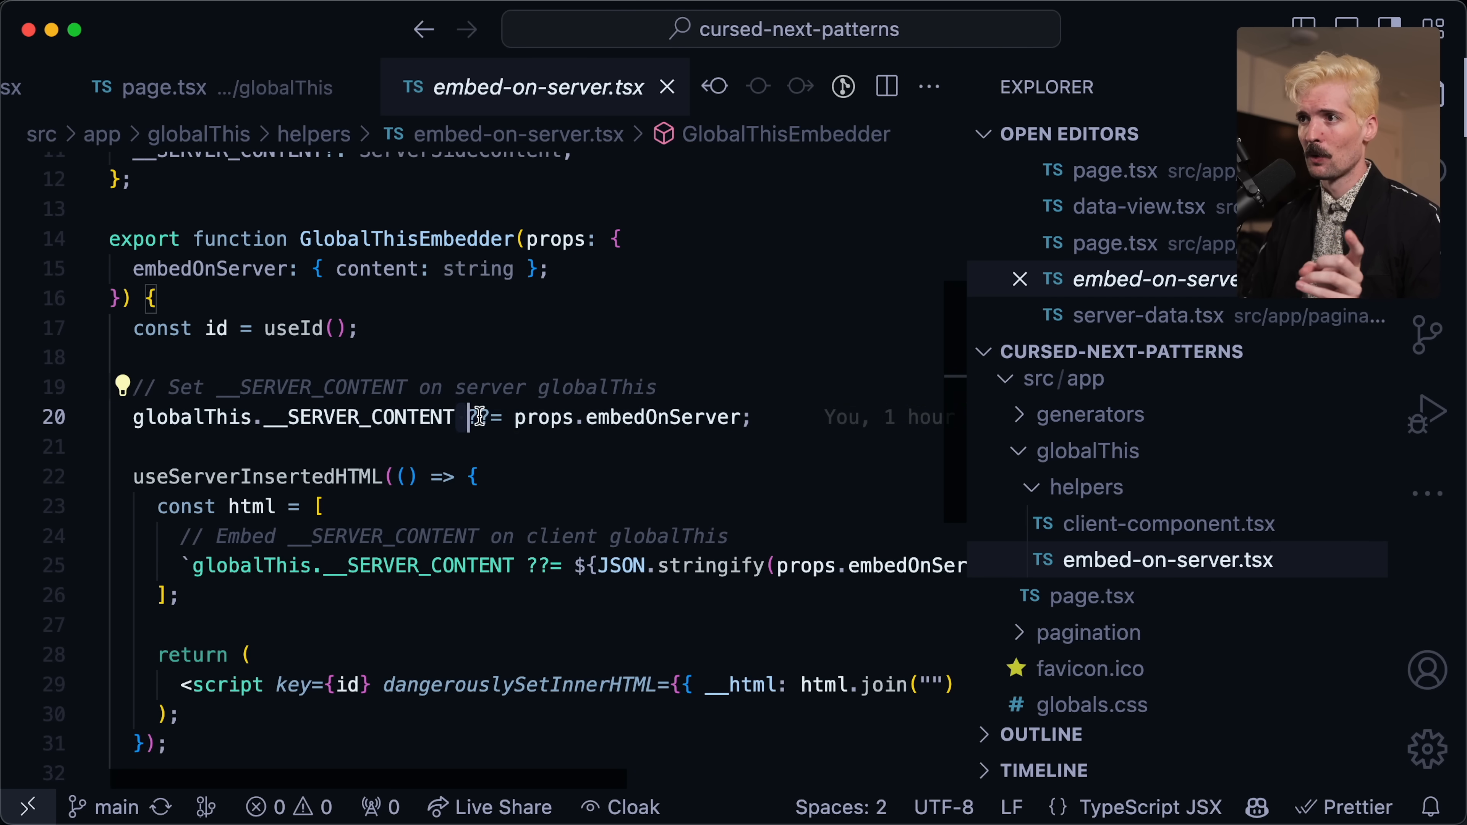
double_click(360, 417)
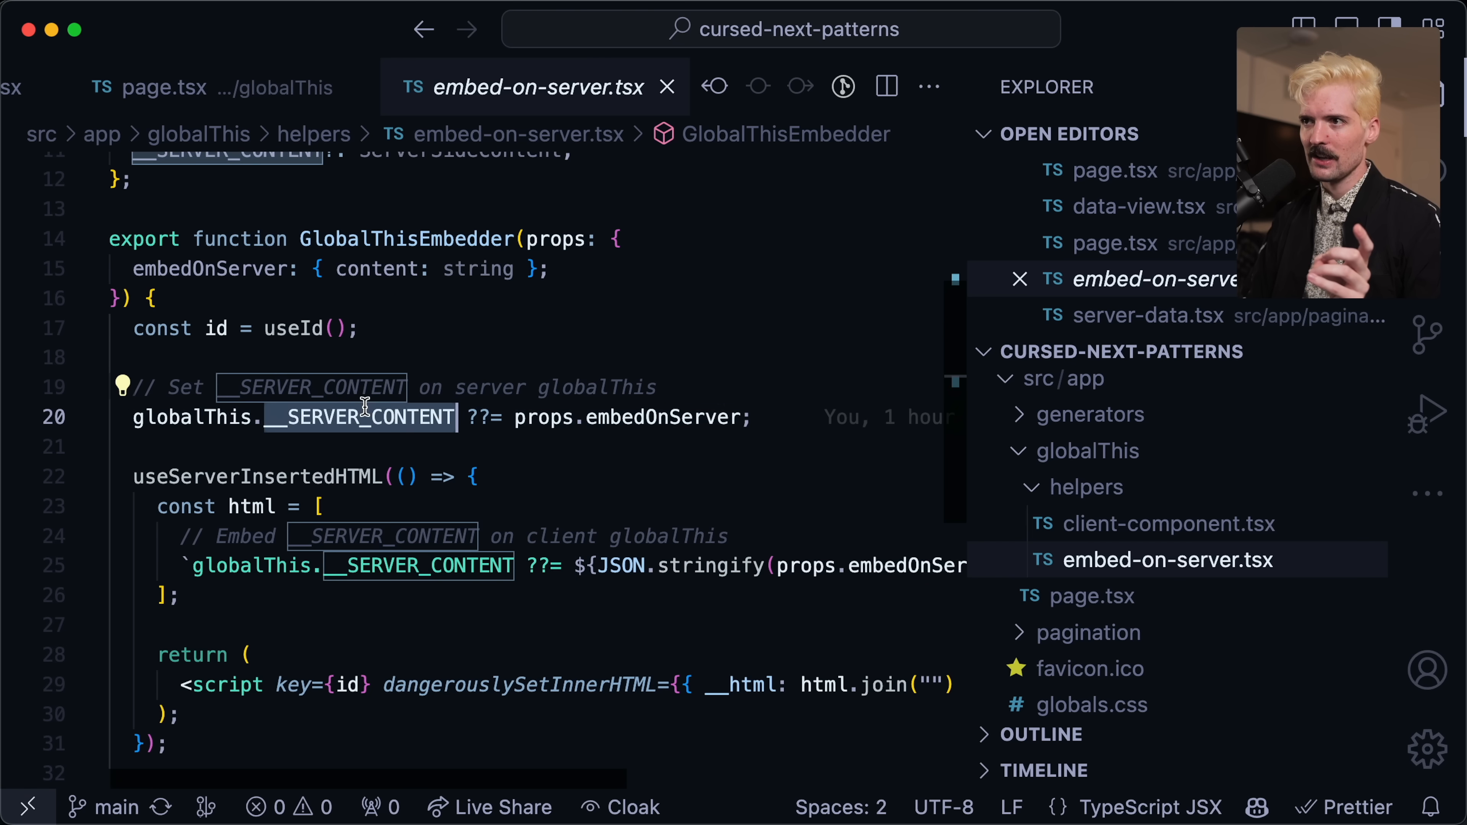
mouse_move(739, 423)
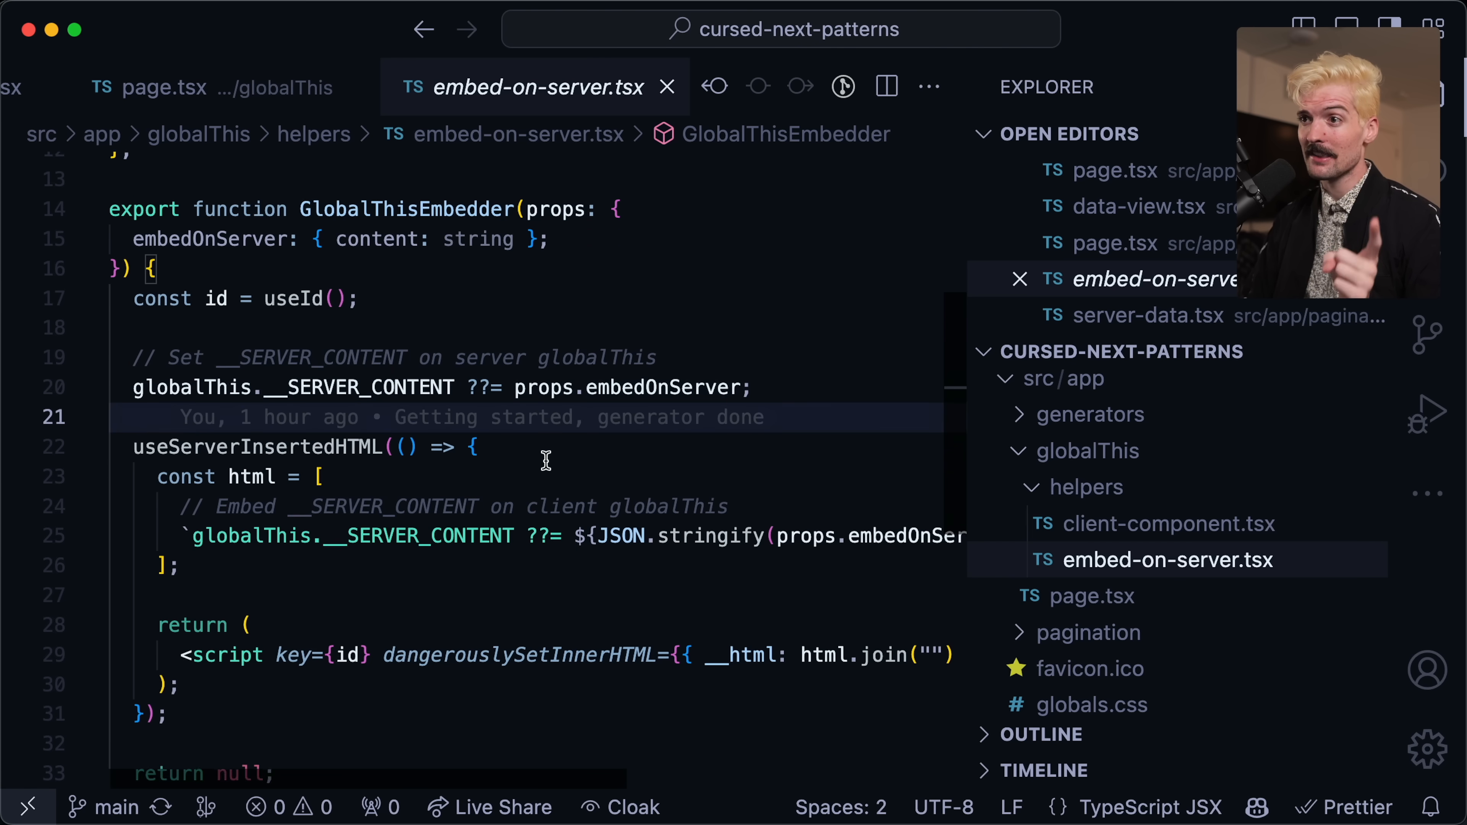
scroll(down, 3)
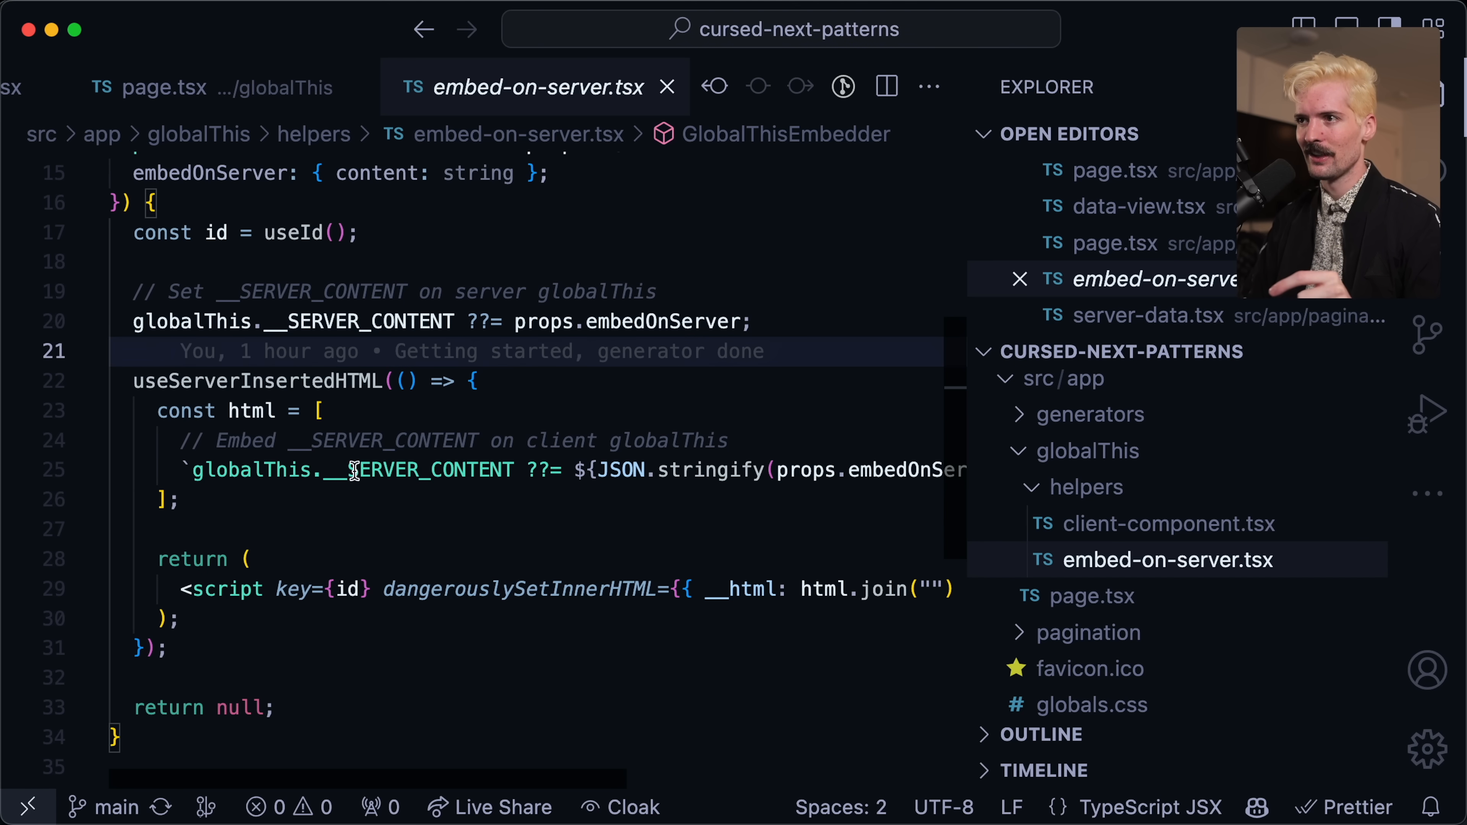
scroll(right, 3)
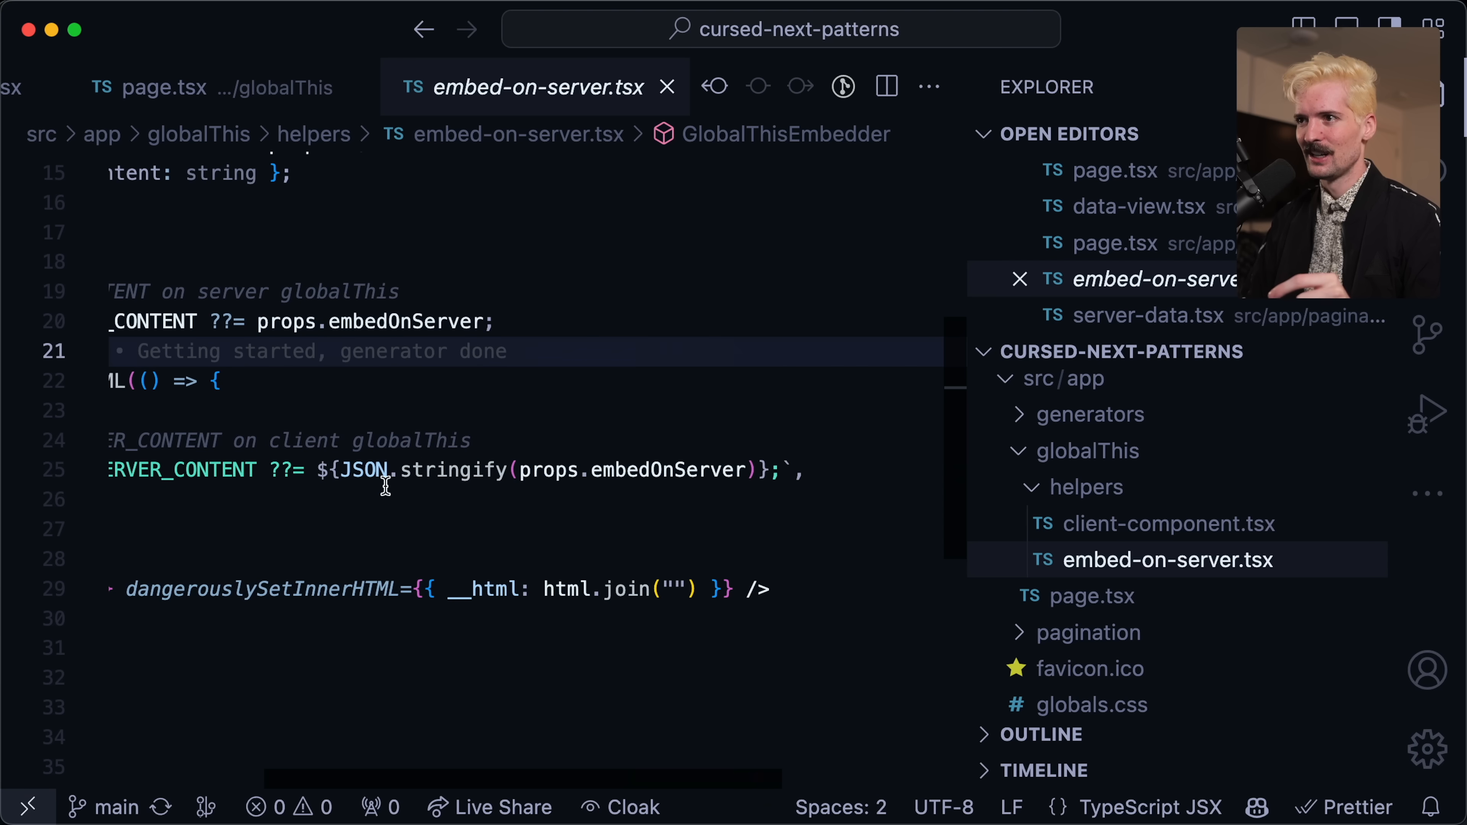
mouse_move(547, 470)
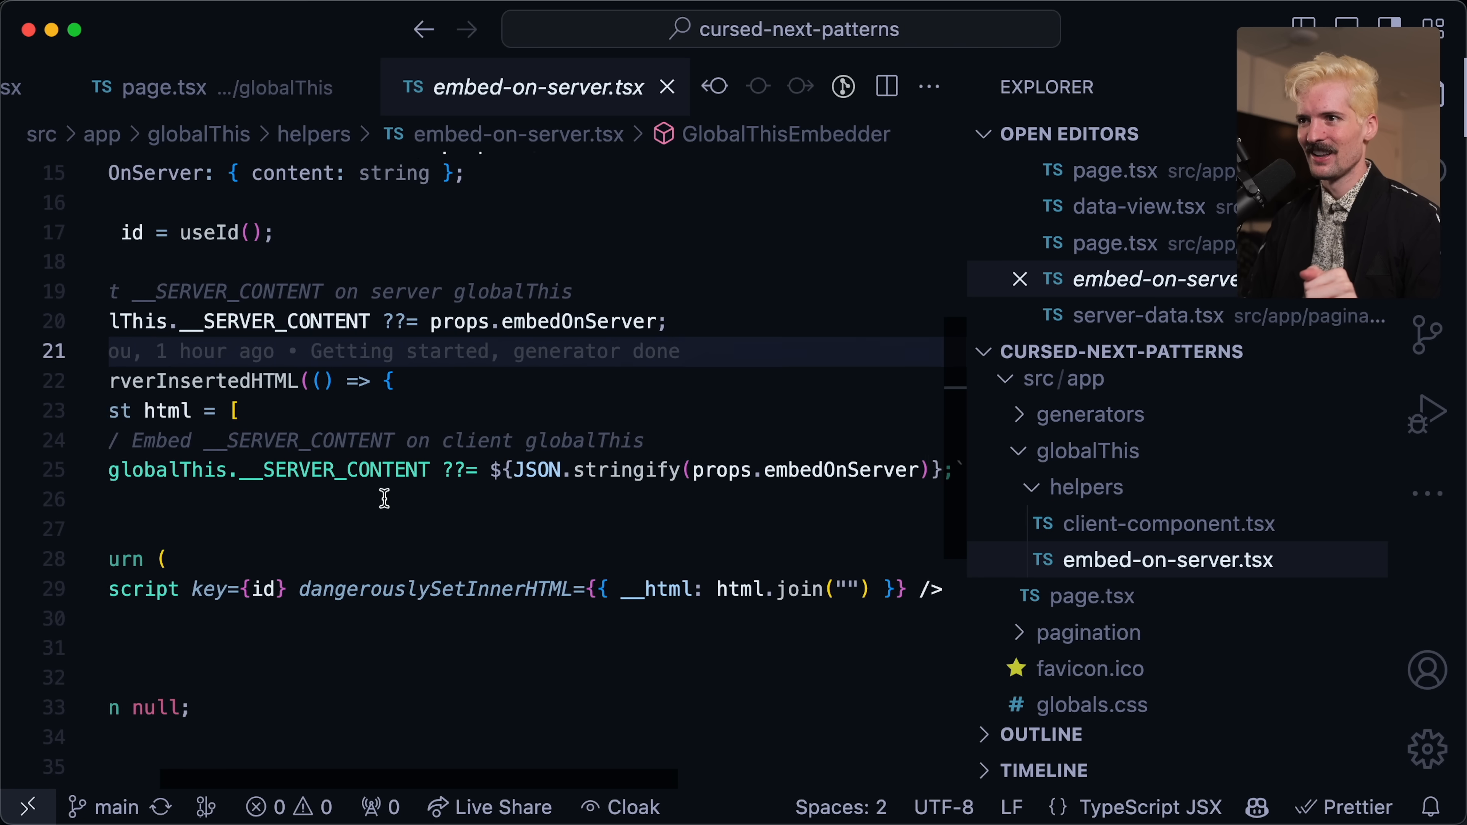
scroll(up, 3)
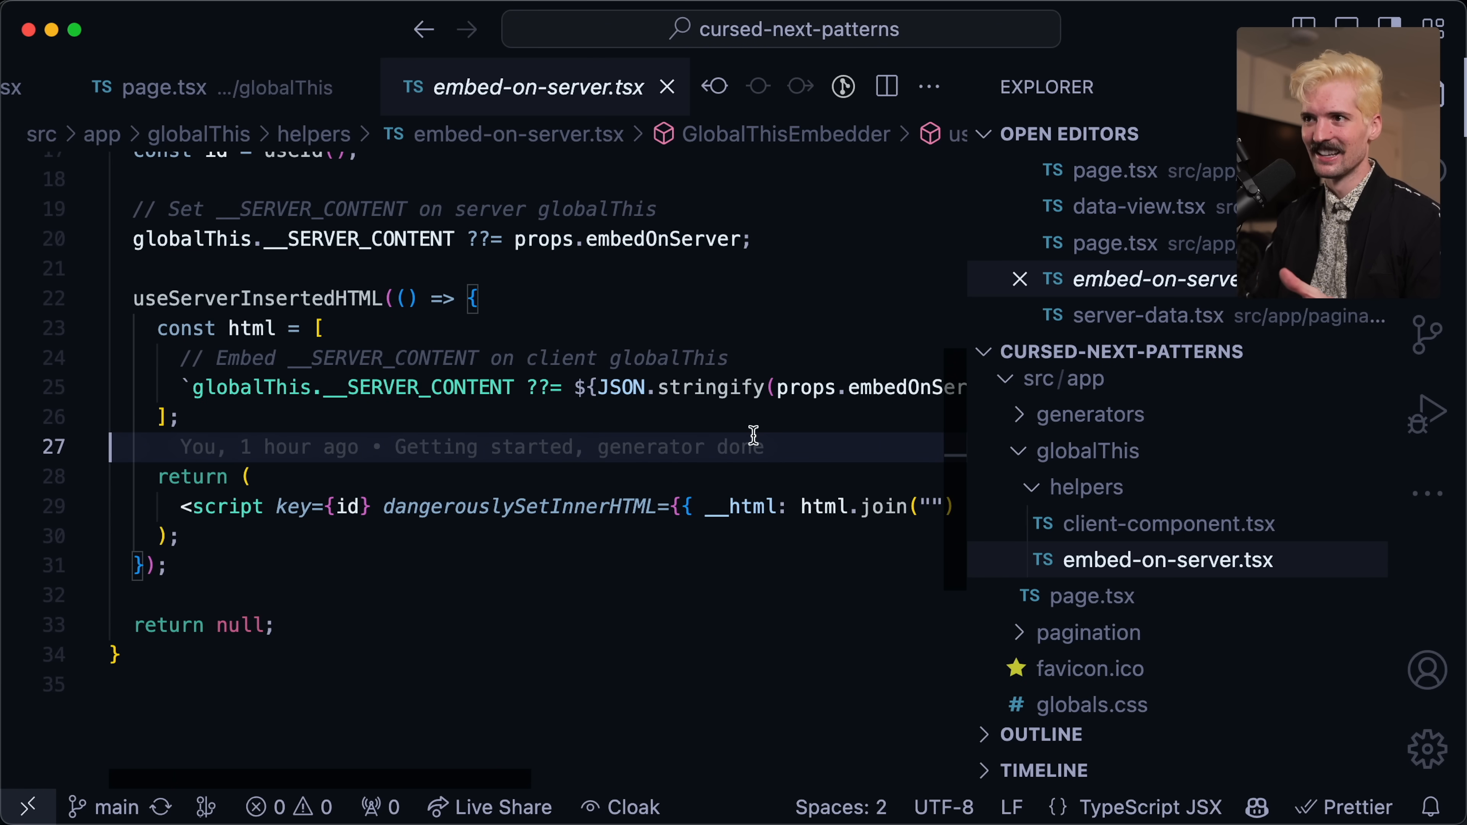
mouse_move(353, 514)
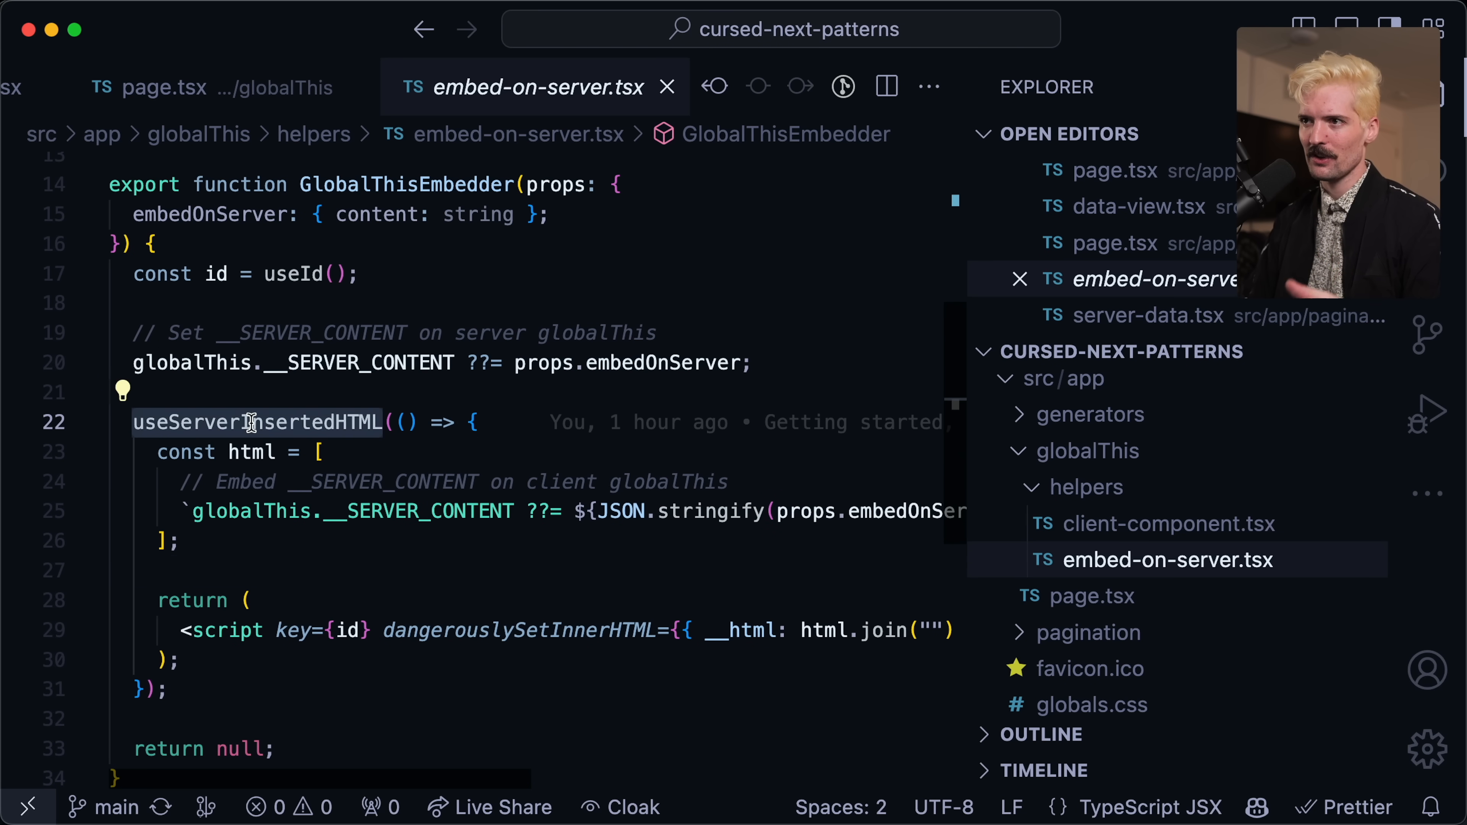
mouse_move(220, 400)
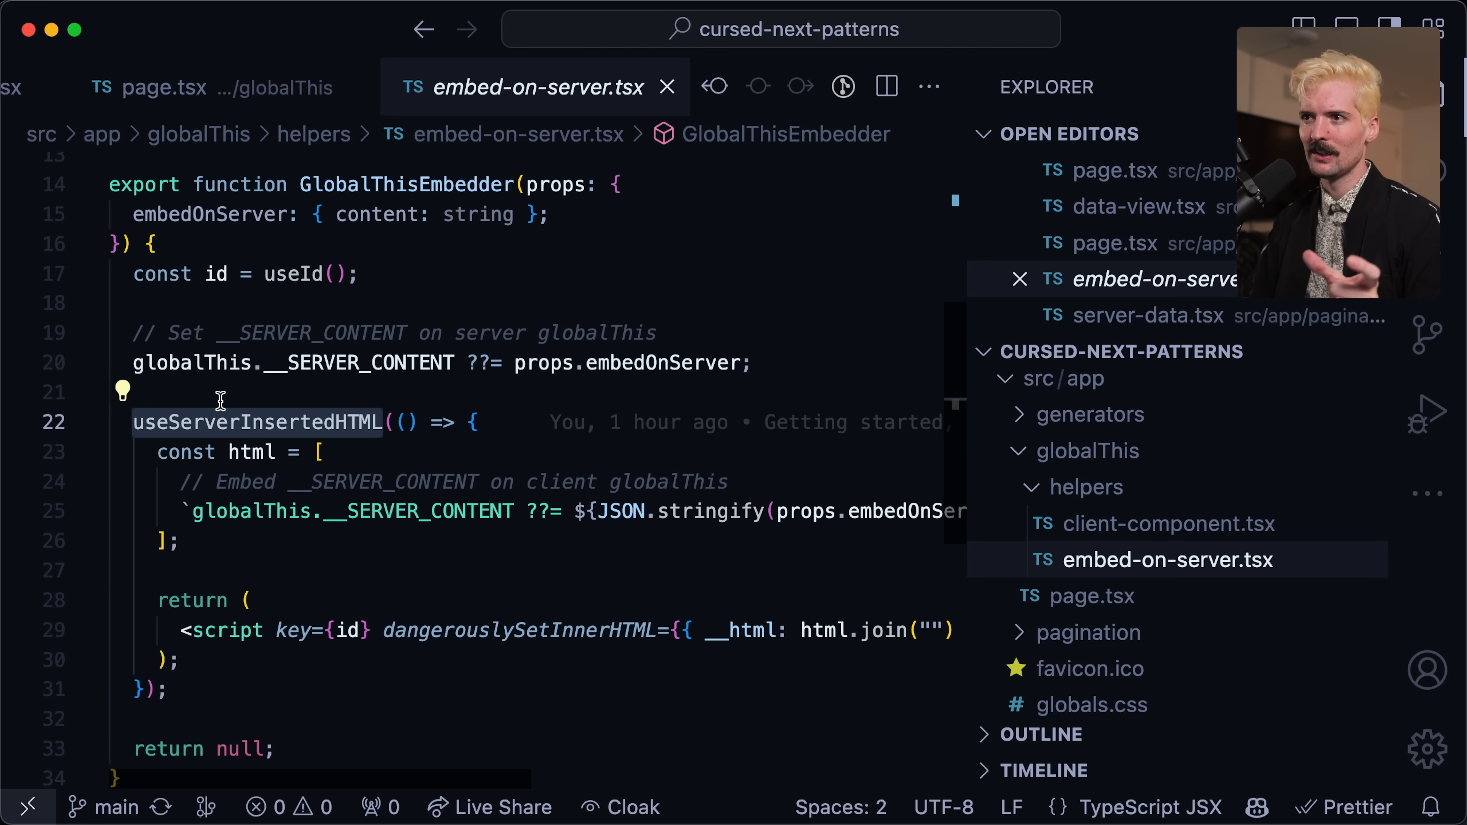
scroll(up, 3)
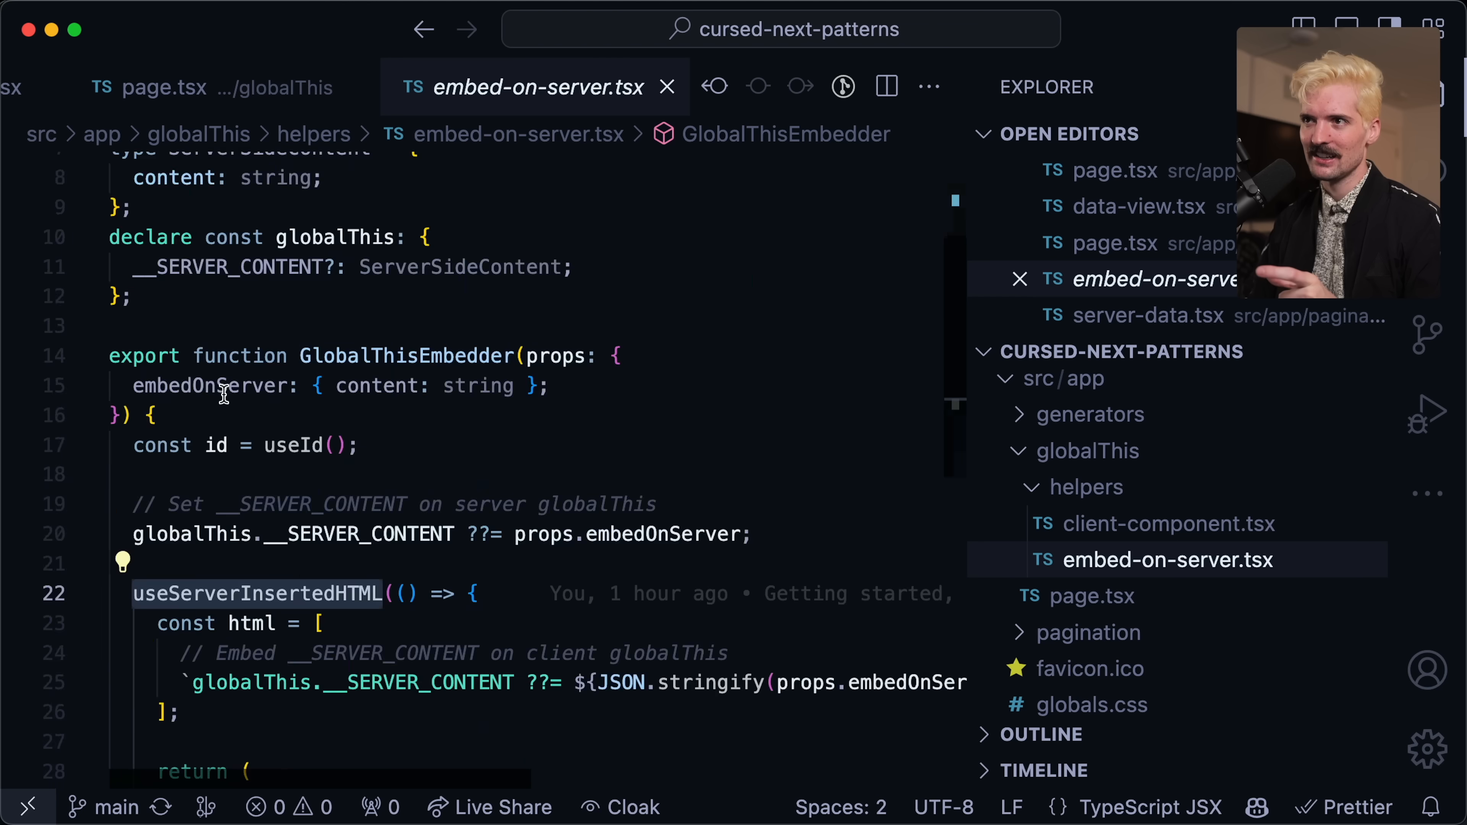
scroll(up, 3)
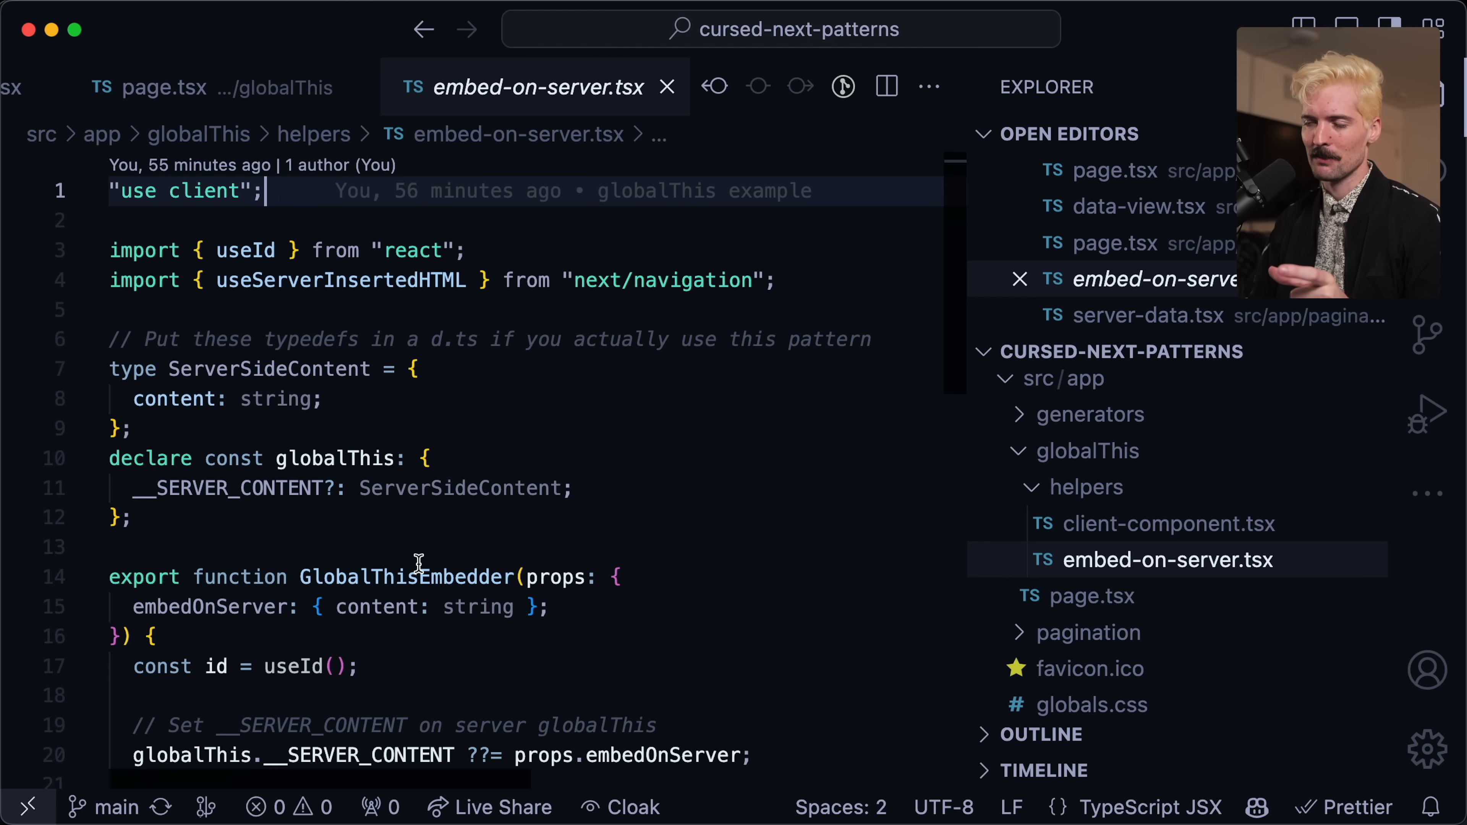
scroll(down, 3)
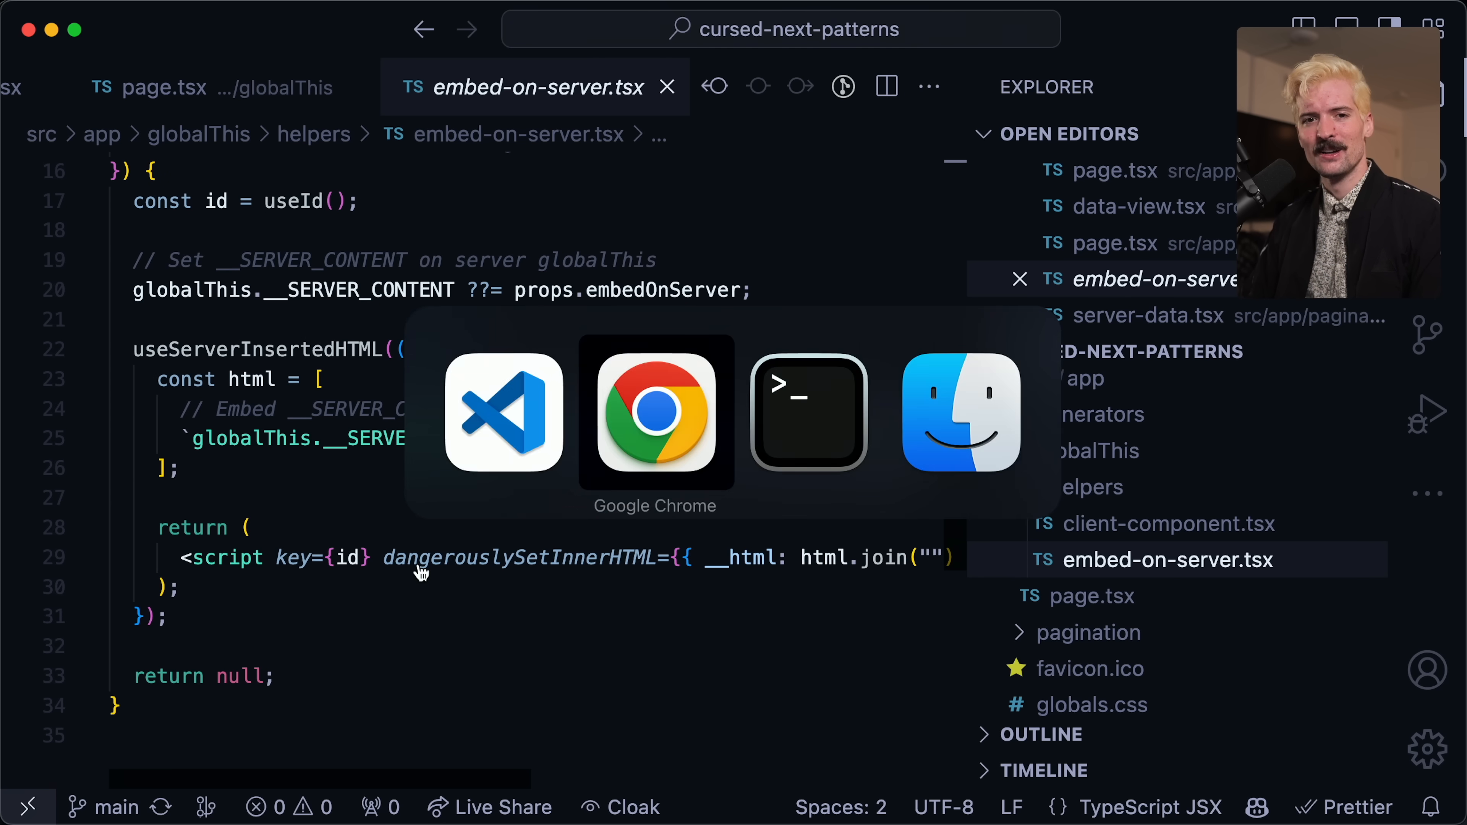
Go to github.com/pingdotgg/uploadthing and read next-ssr-plugin.tsx declaring globalThis.__UPLOADTHING.
click(656, 412)
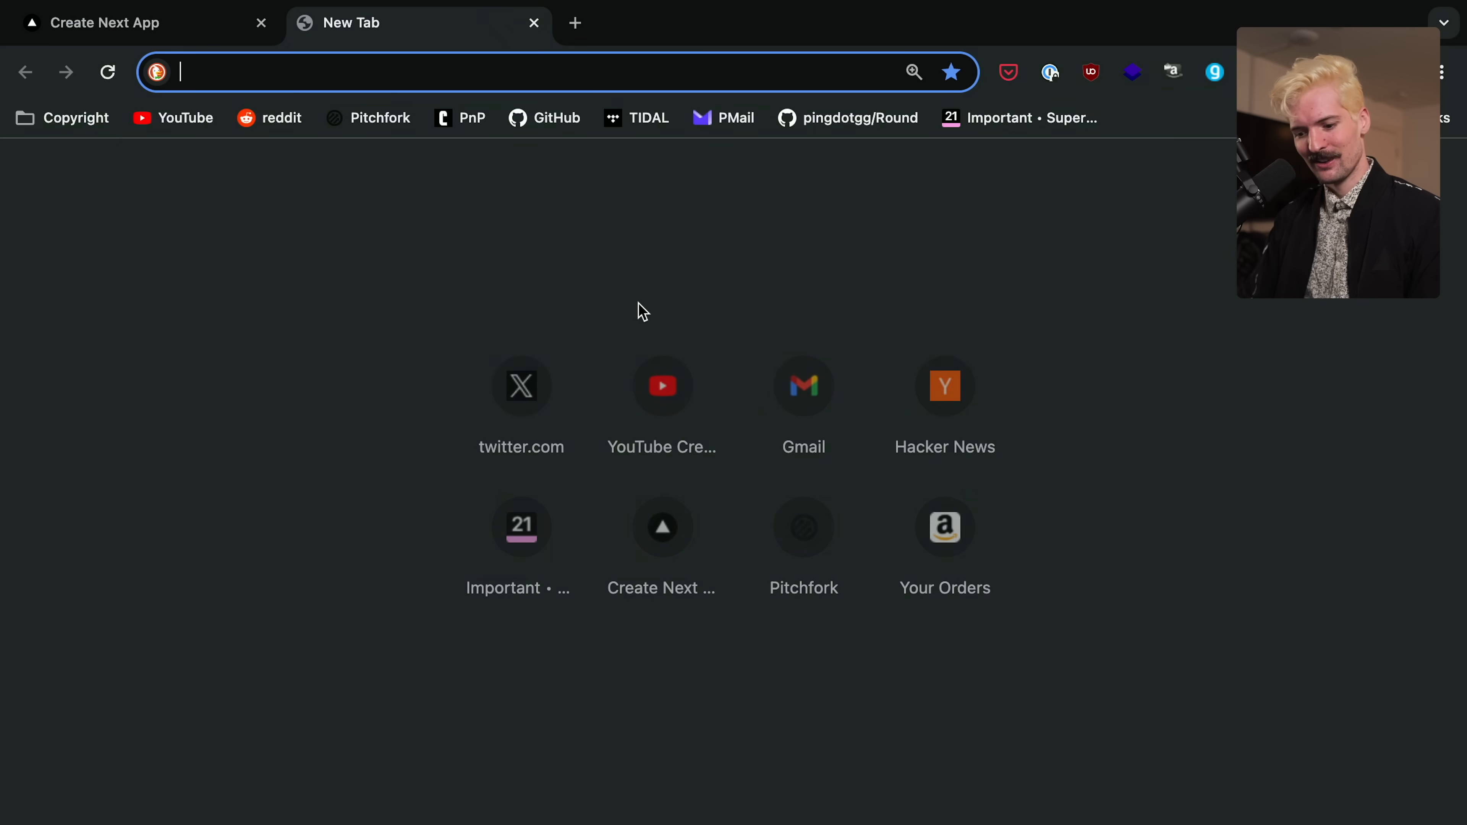
text(github.com/pingdotgg/uploadthing)
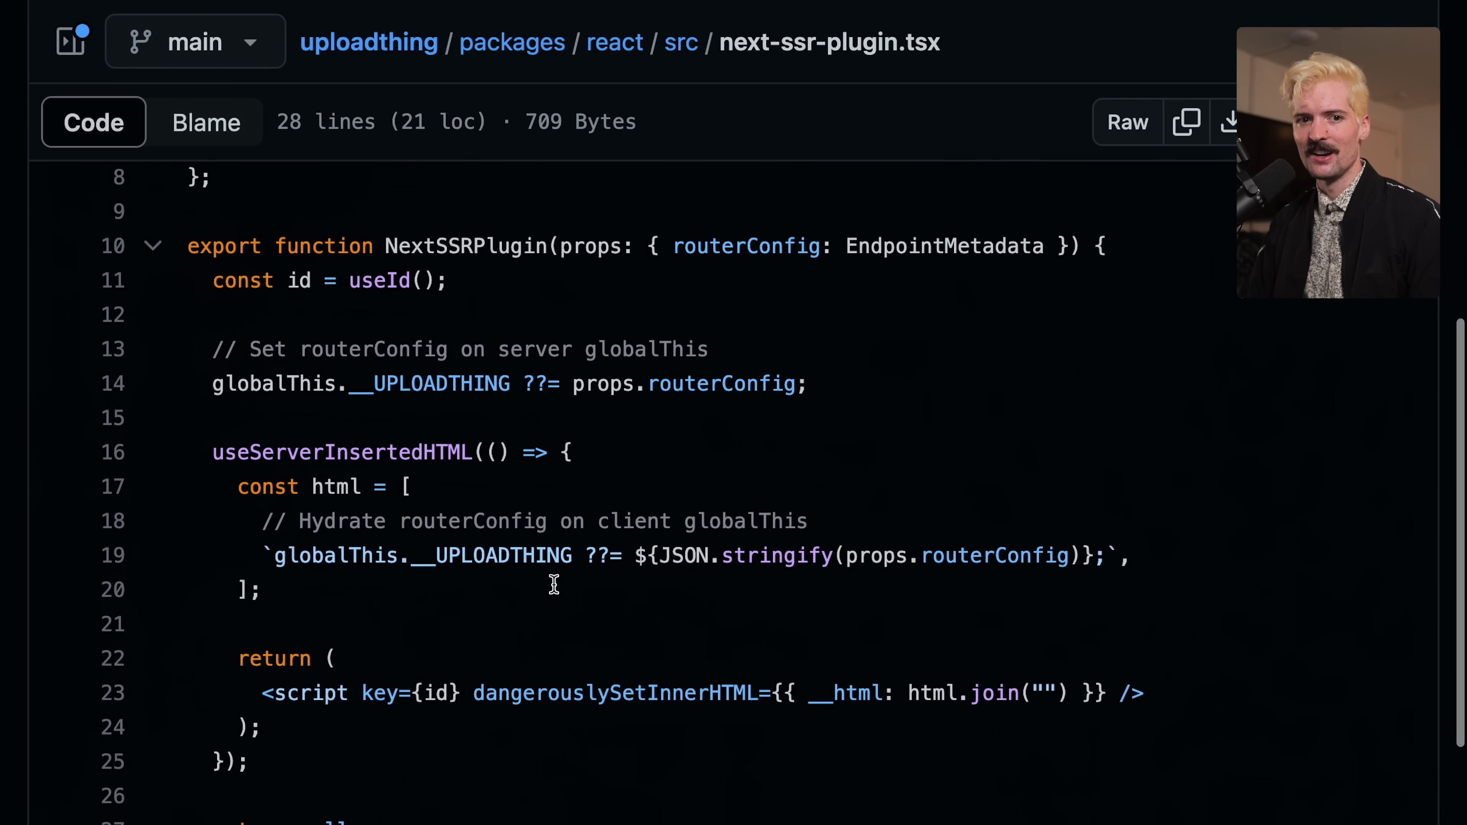
scroll(down, 3)
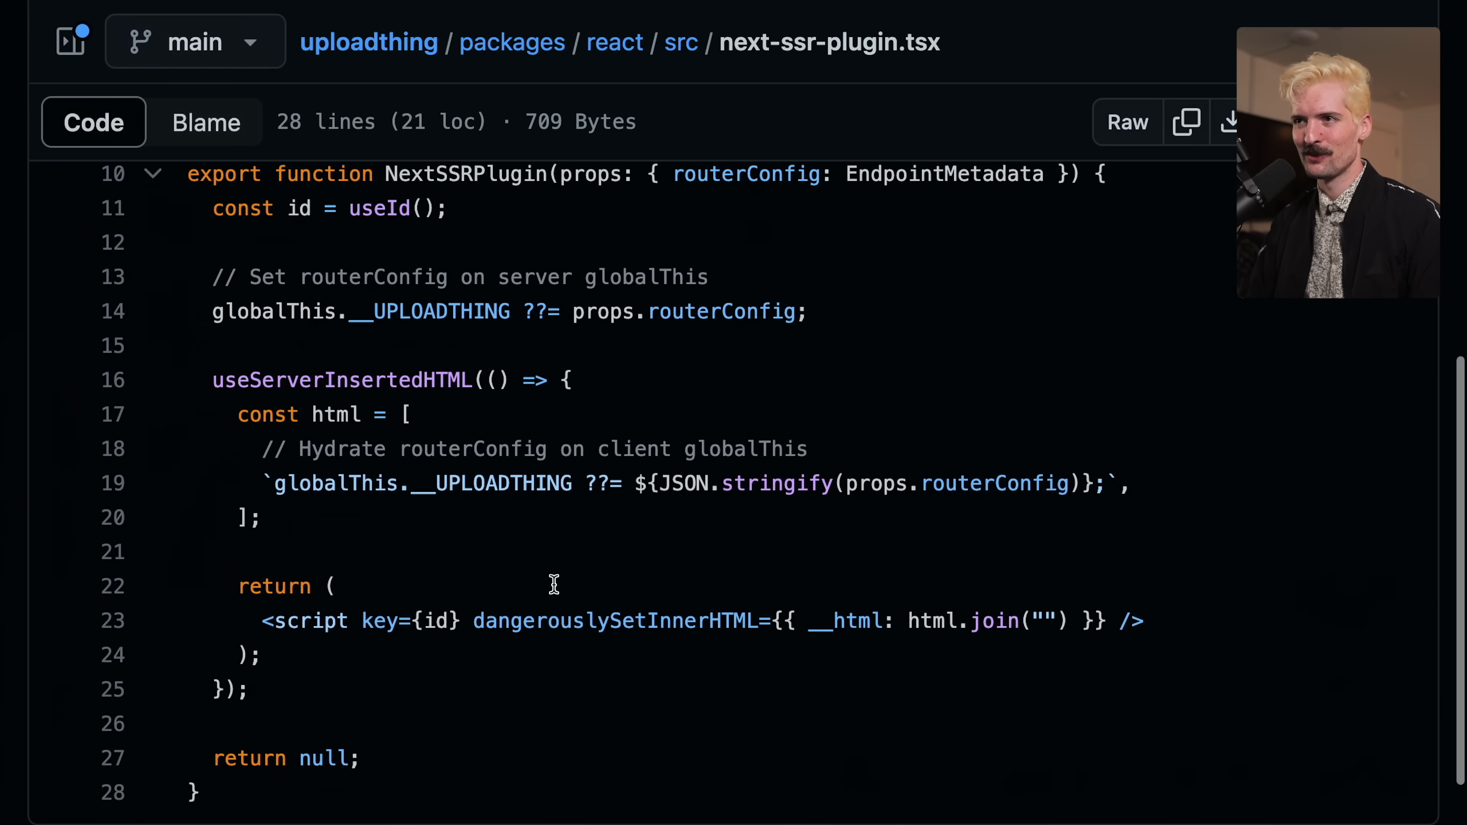
scroll(up, 3)
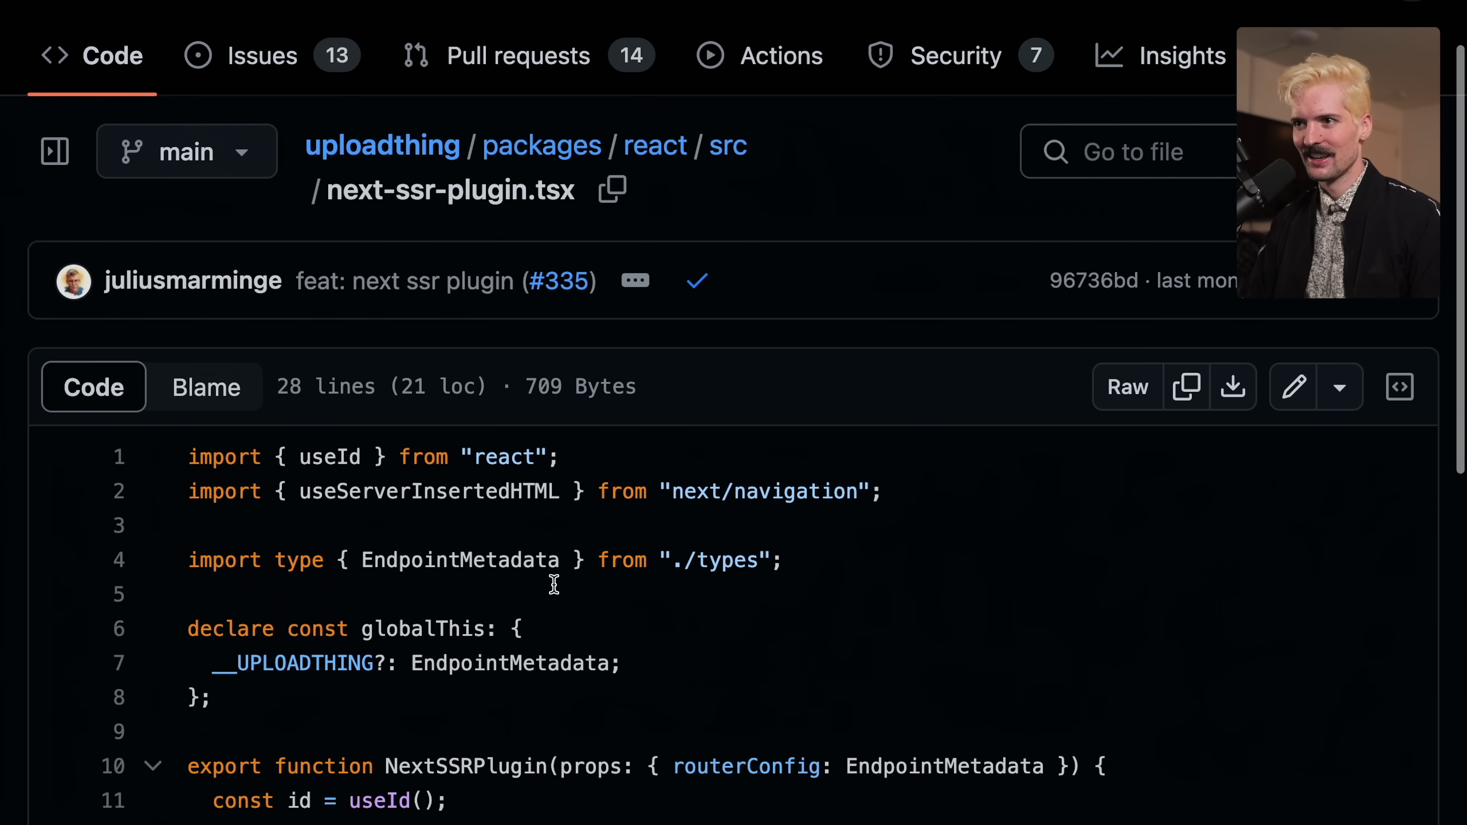
scroll(up, 3)
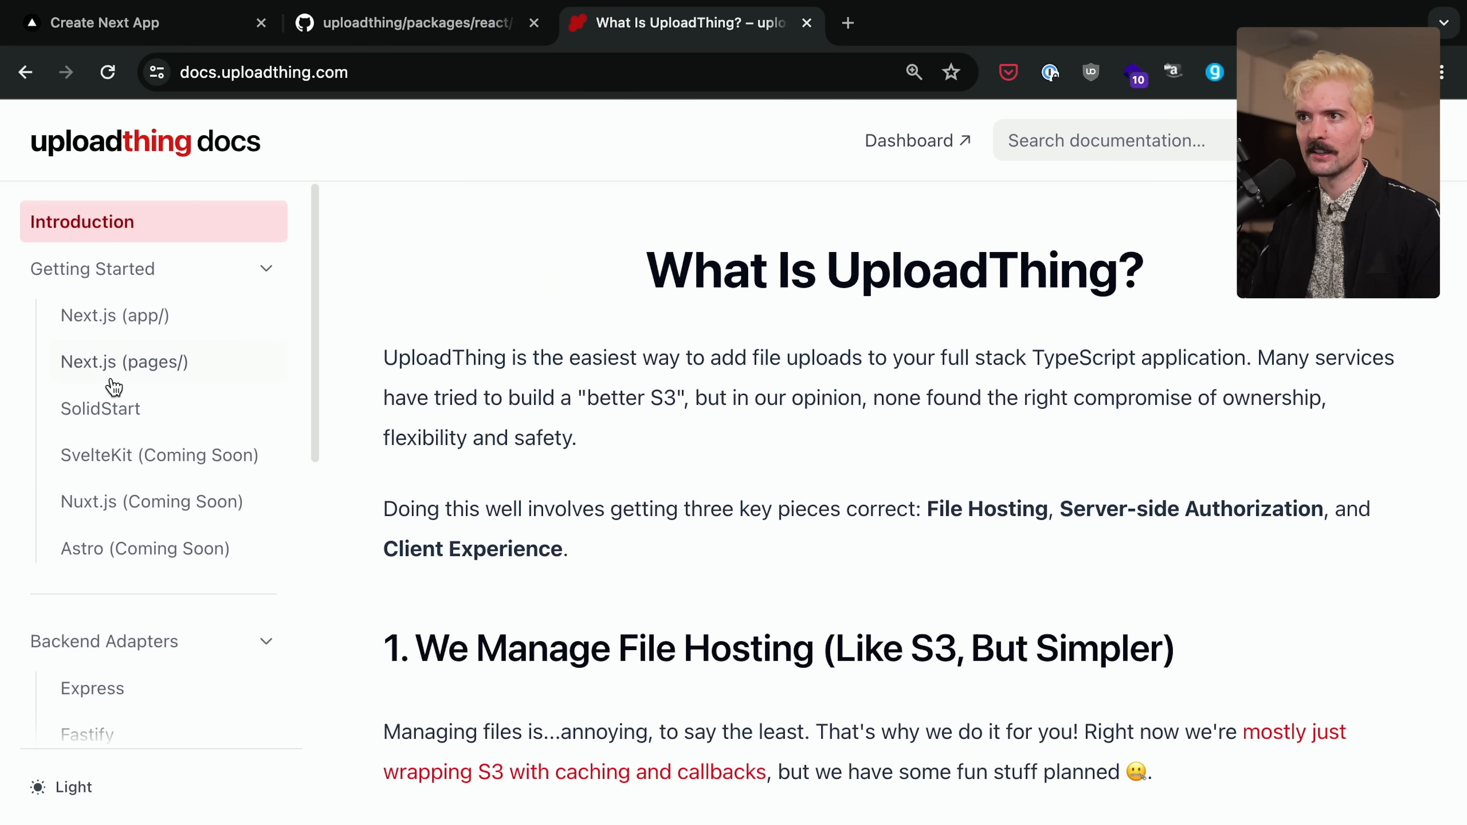
Open the Next.js (app/) guide and read step 5 on SSR hydration with NextSSRPlugin in layout.tsx.
click(115, 315)
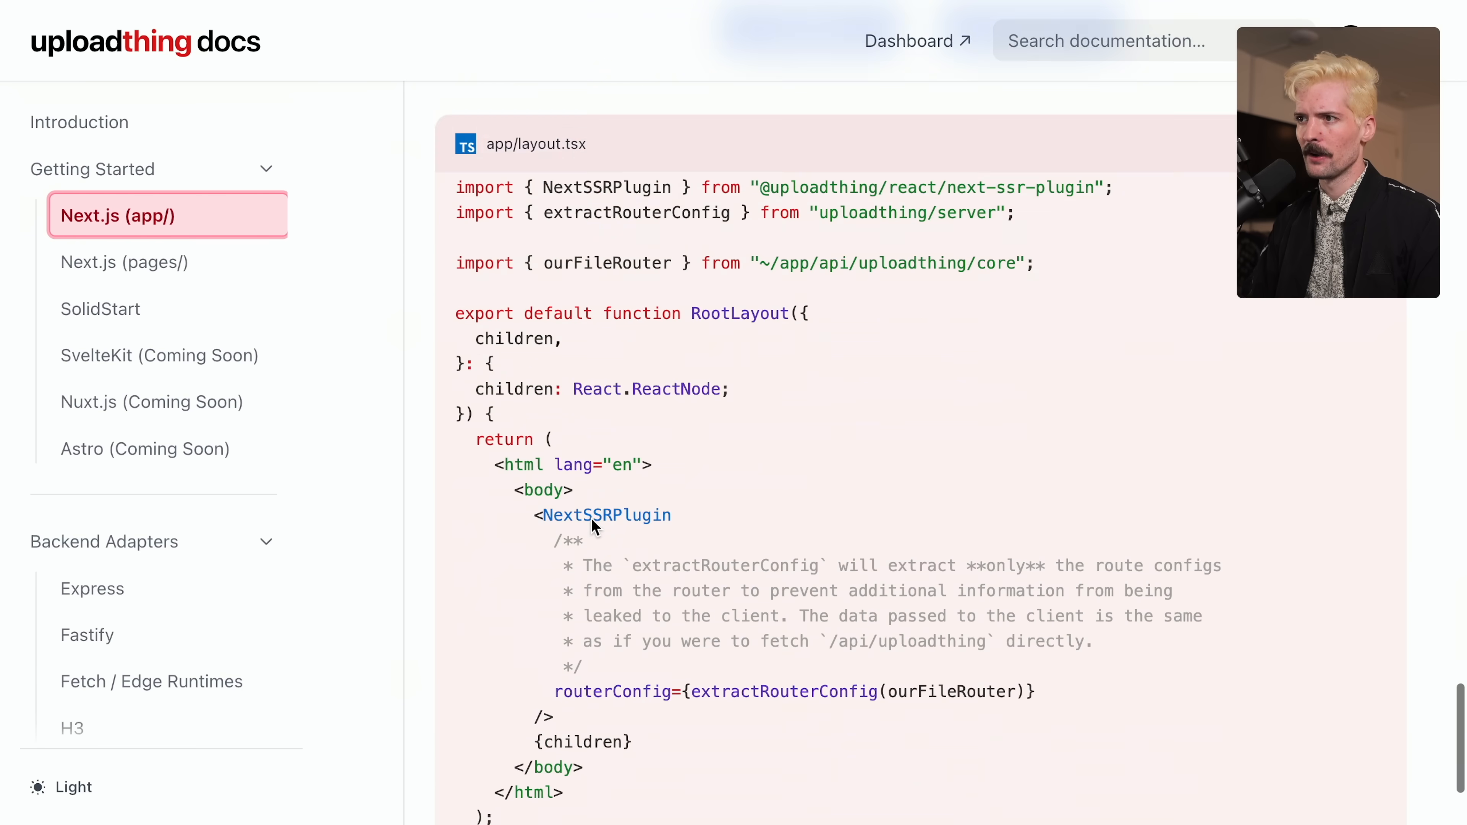
scroll(up, 3)
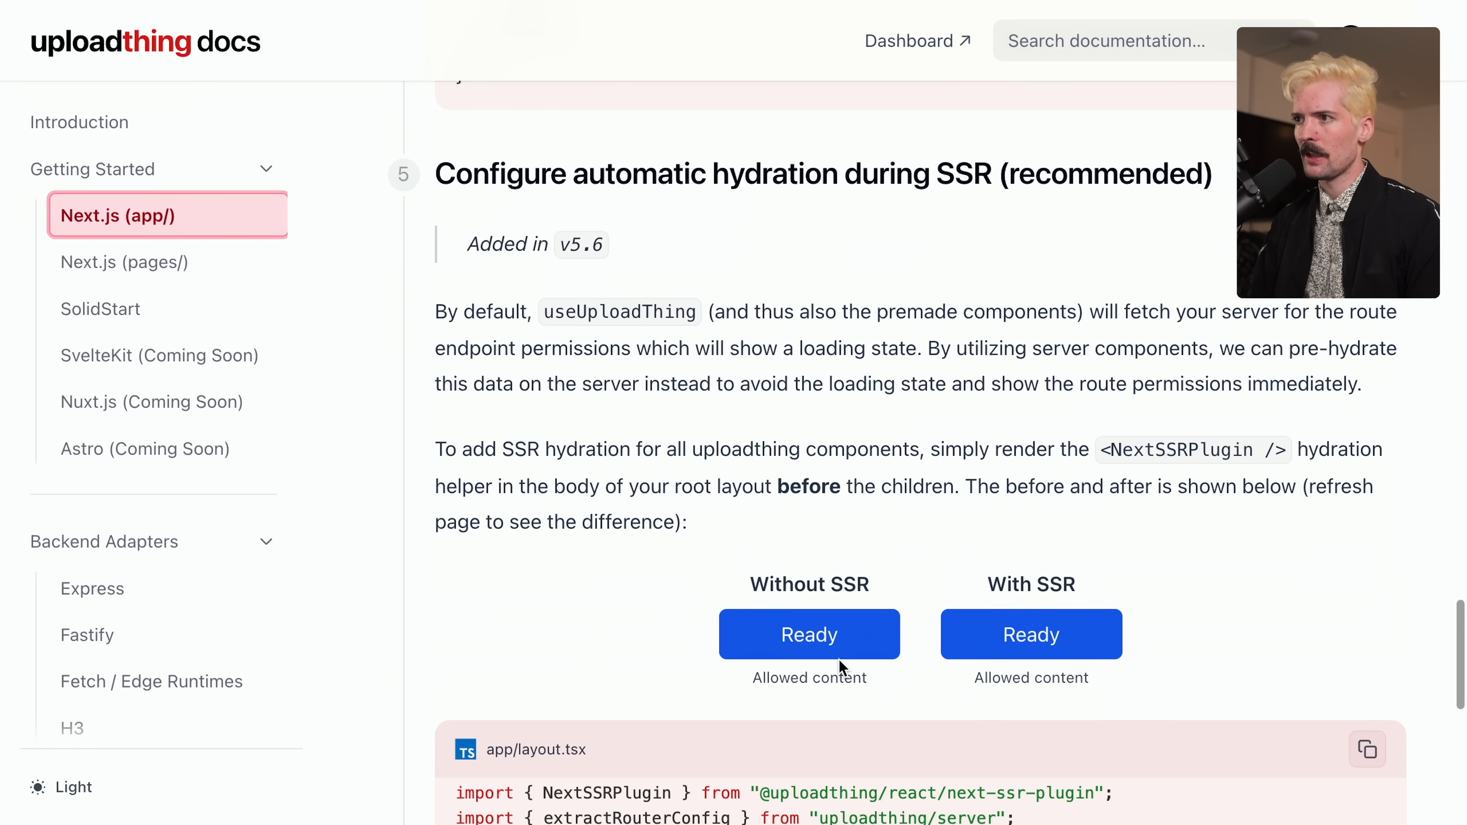
click(809, 633)
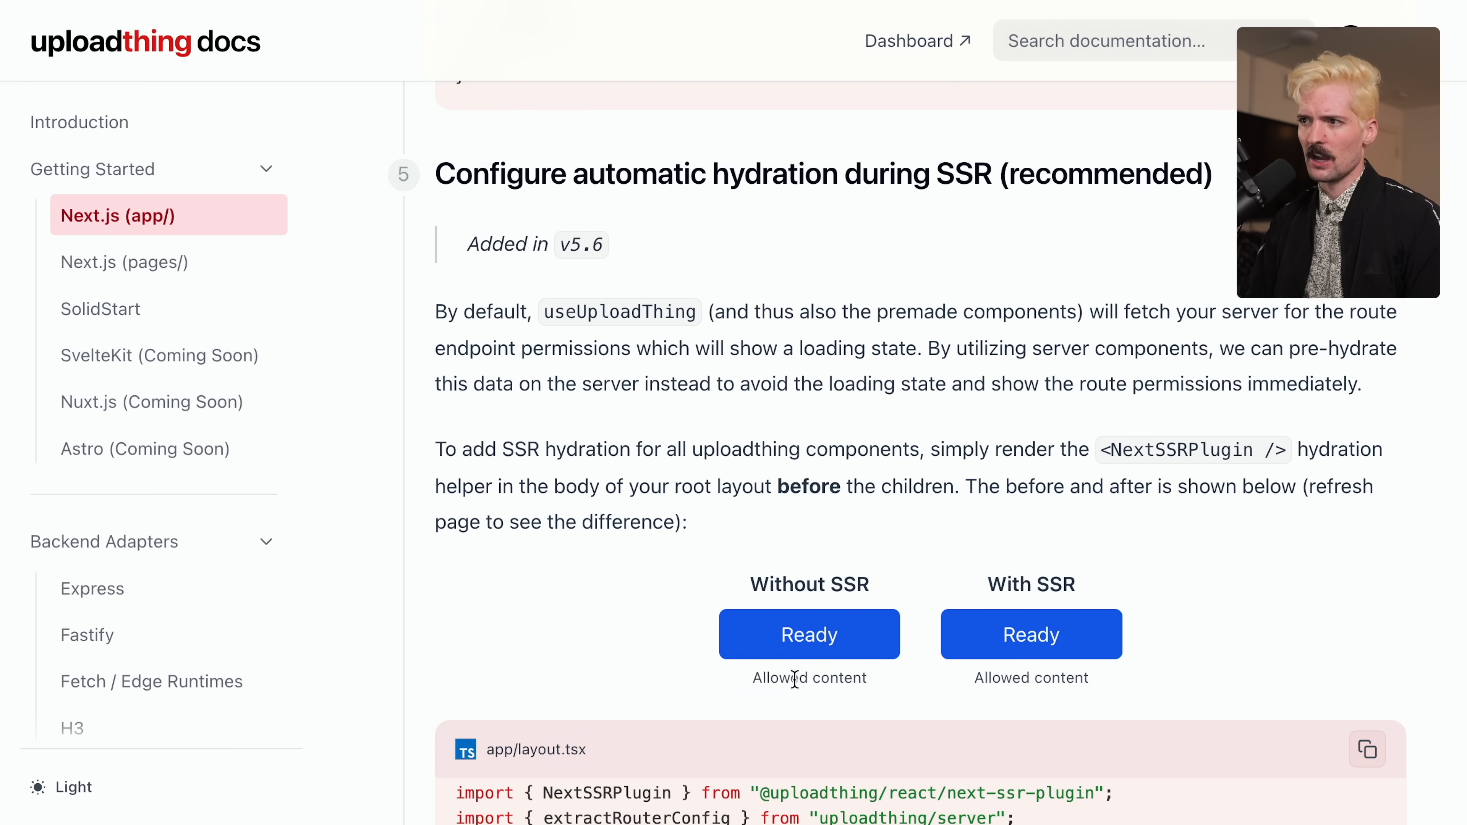
mouse_move(712, 687)
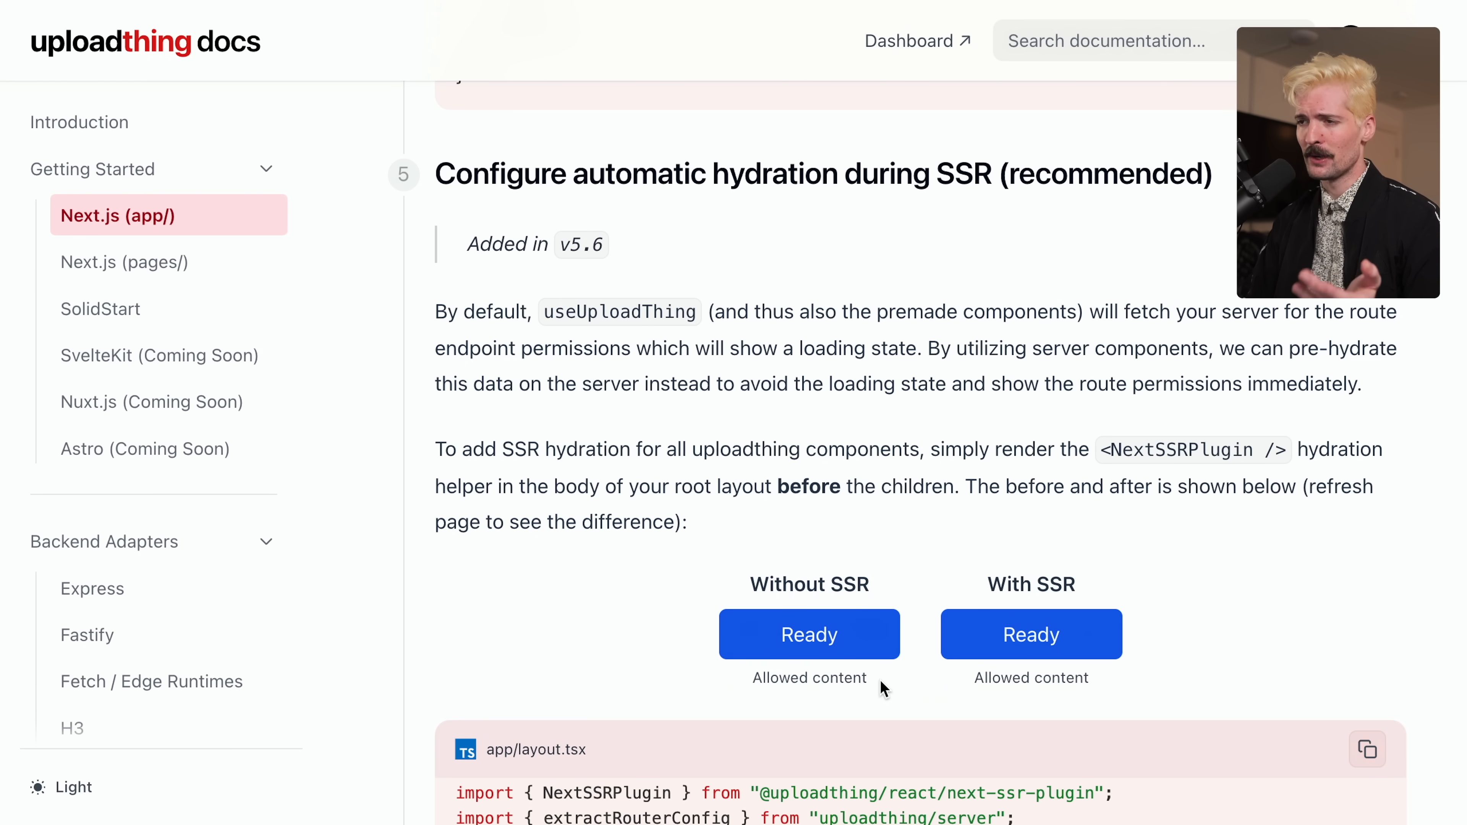
scroll(down, 3)
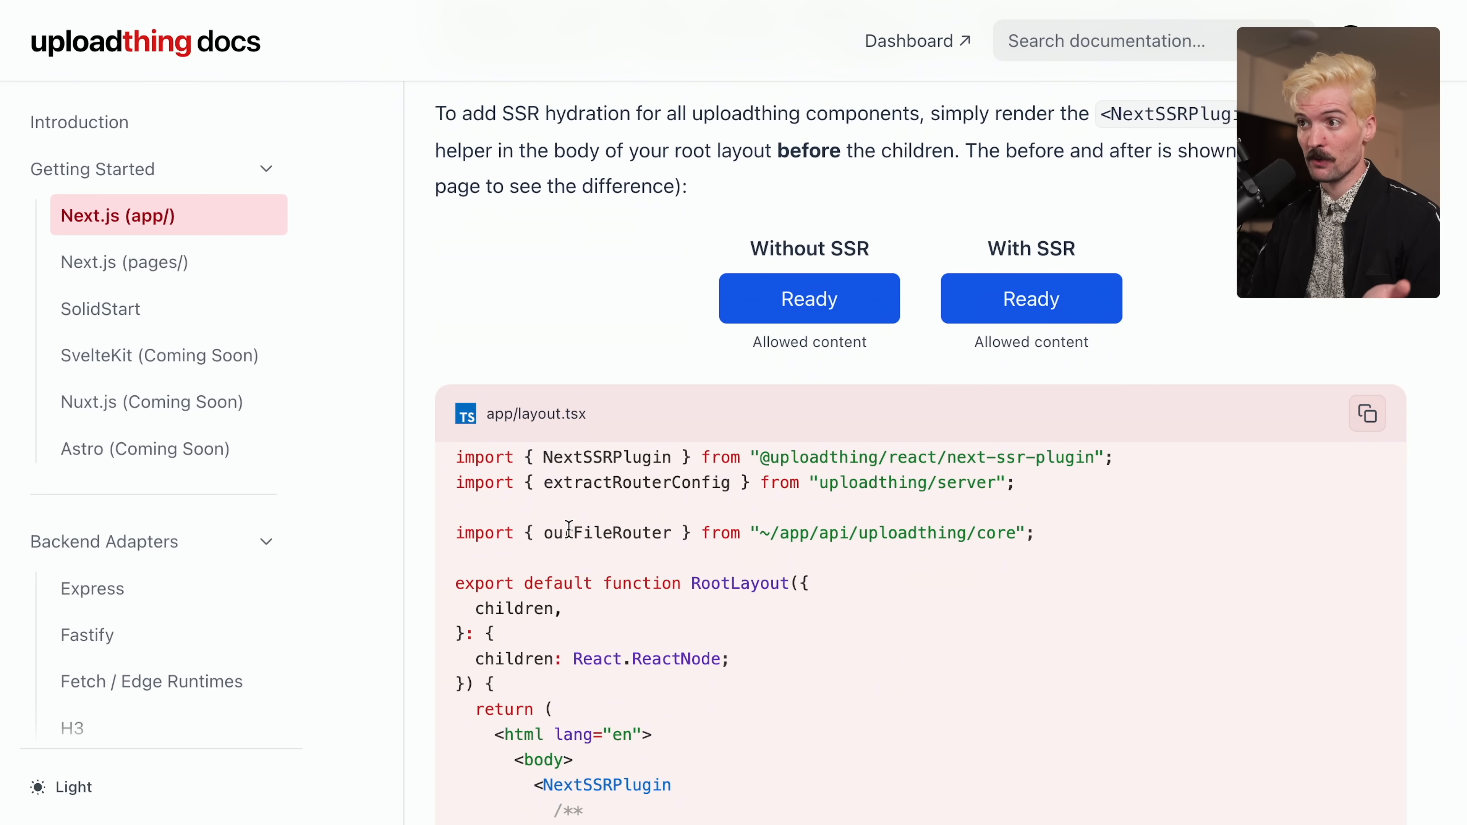
scroll(down, 3)
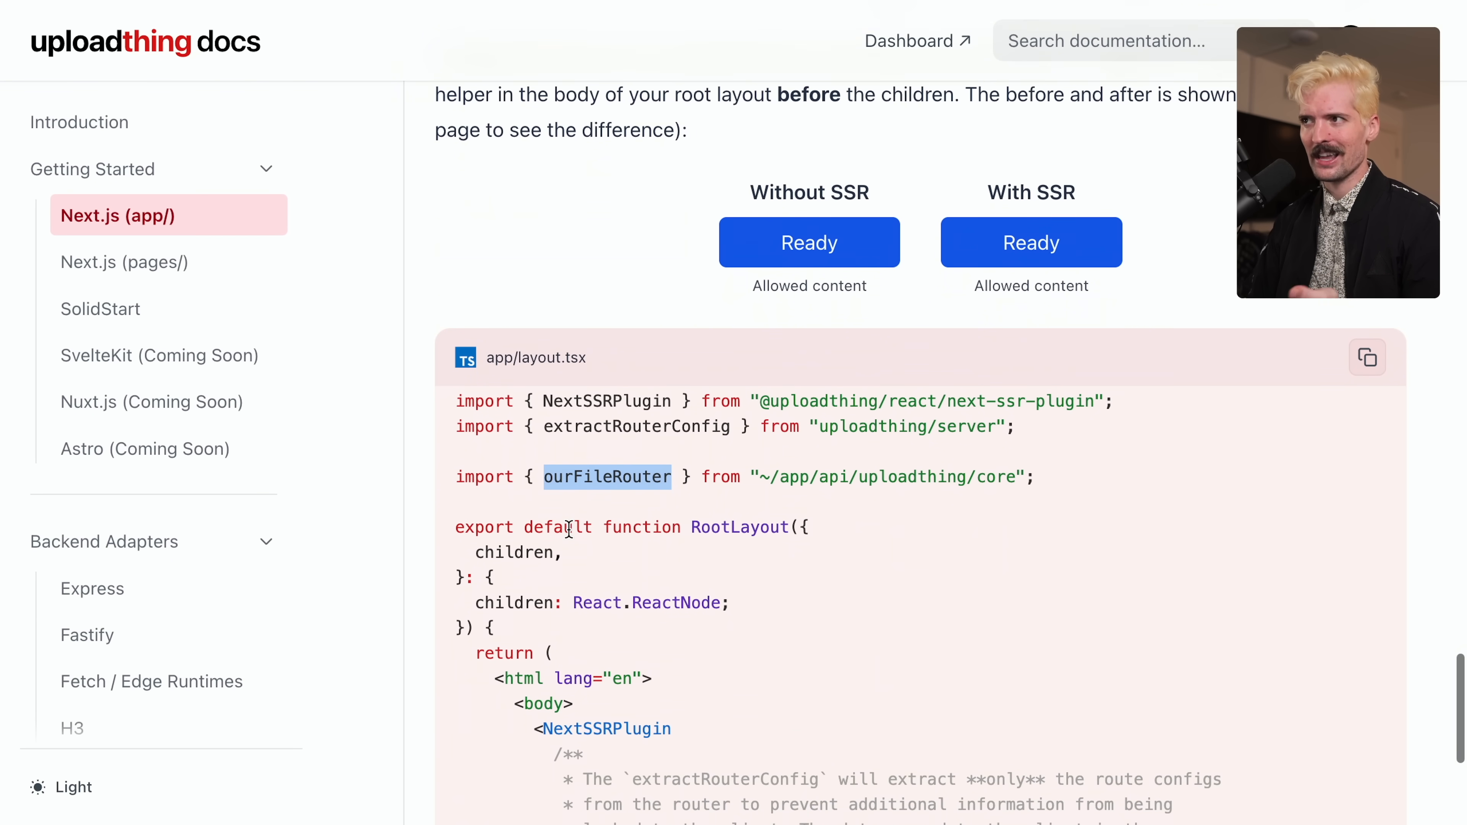
scroll(down, 3)
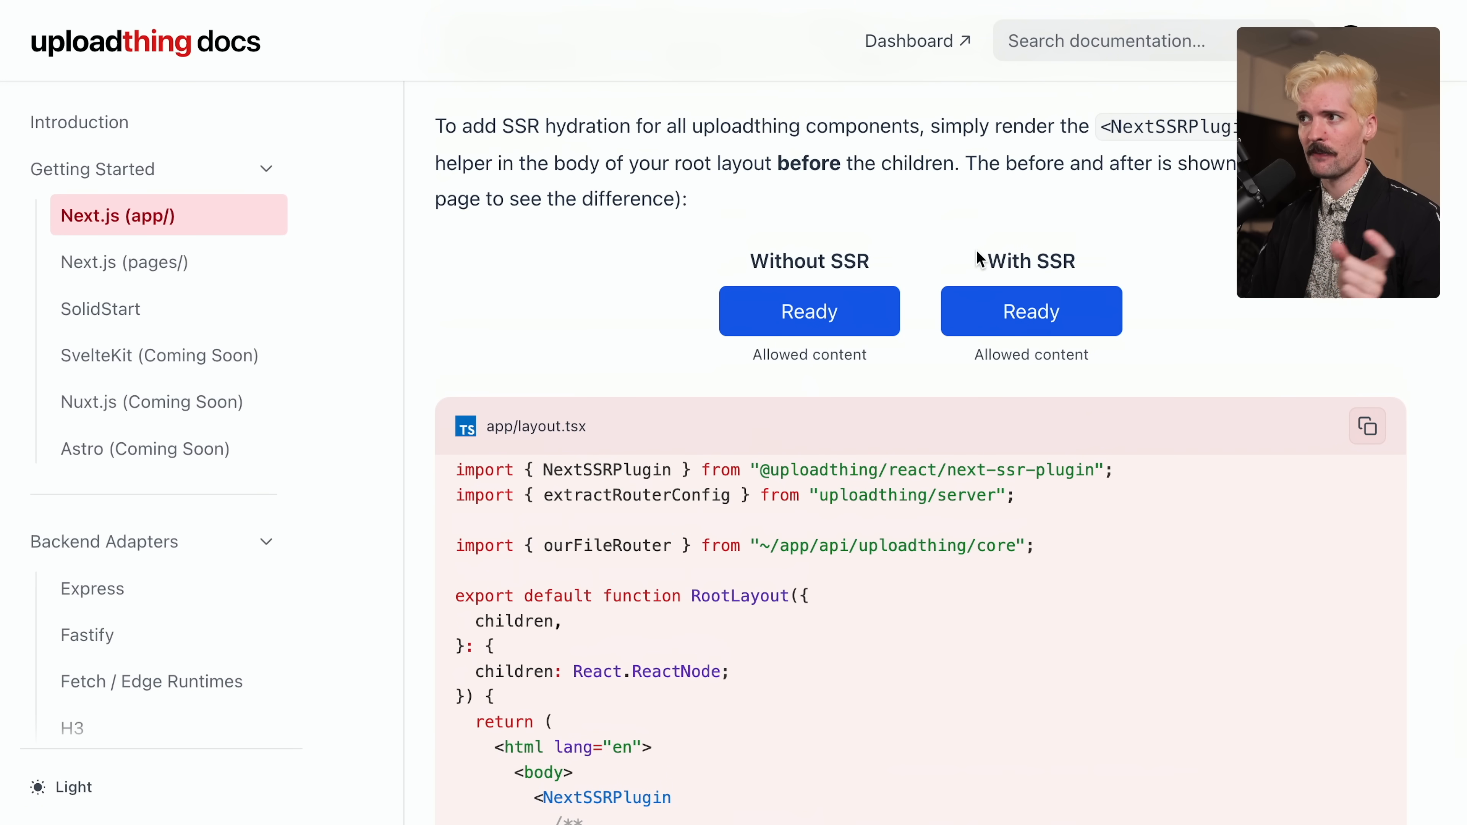
mouse_move(1109, 376)
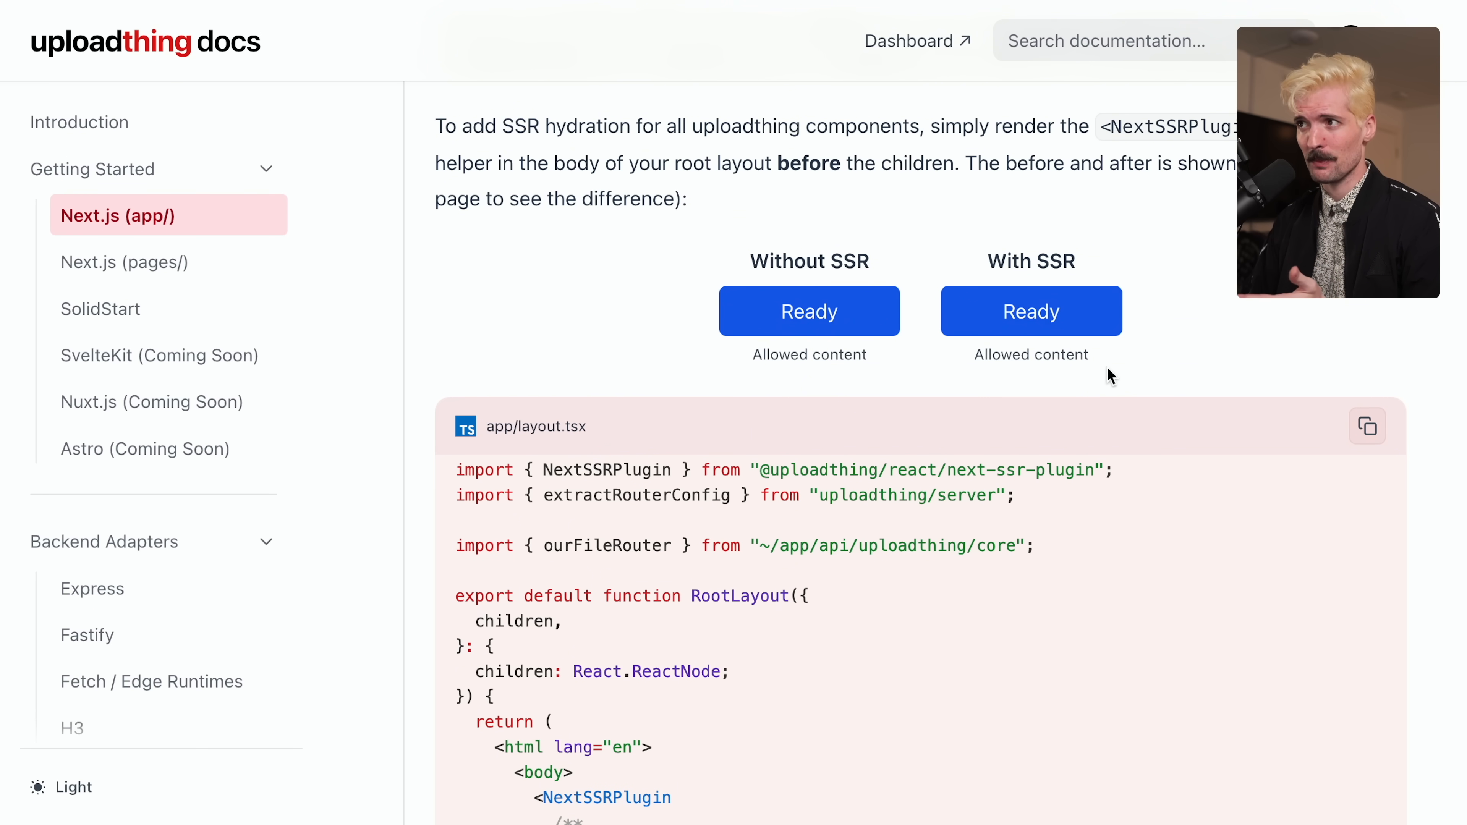
scroll(down, 3)
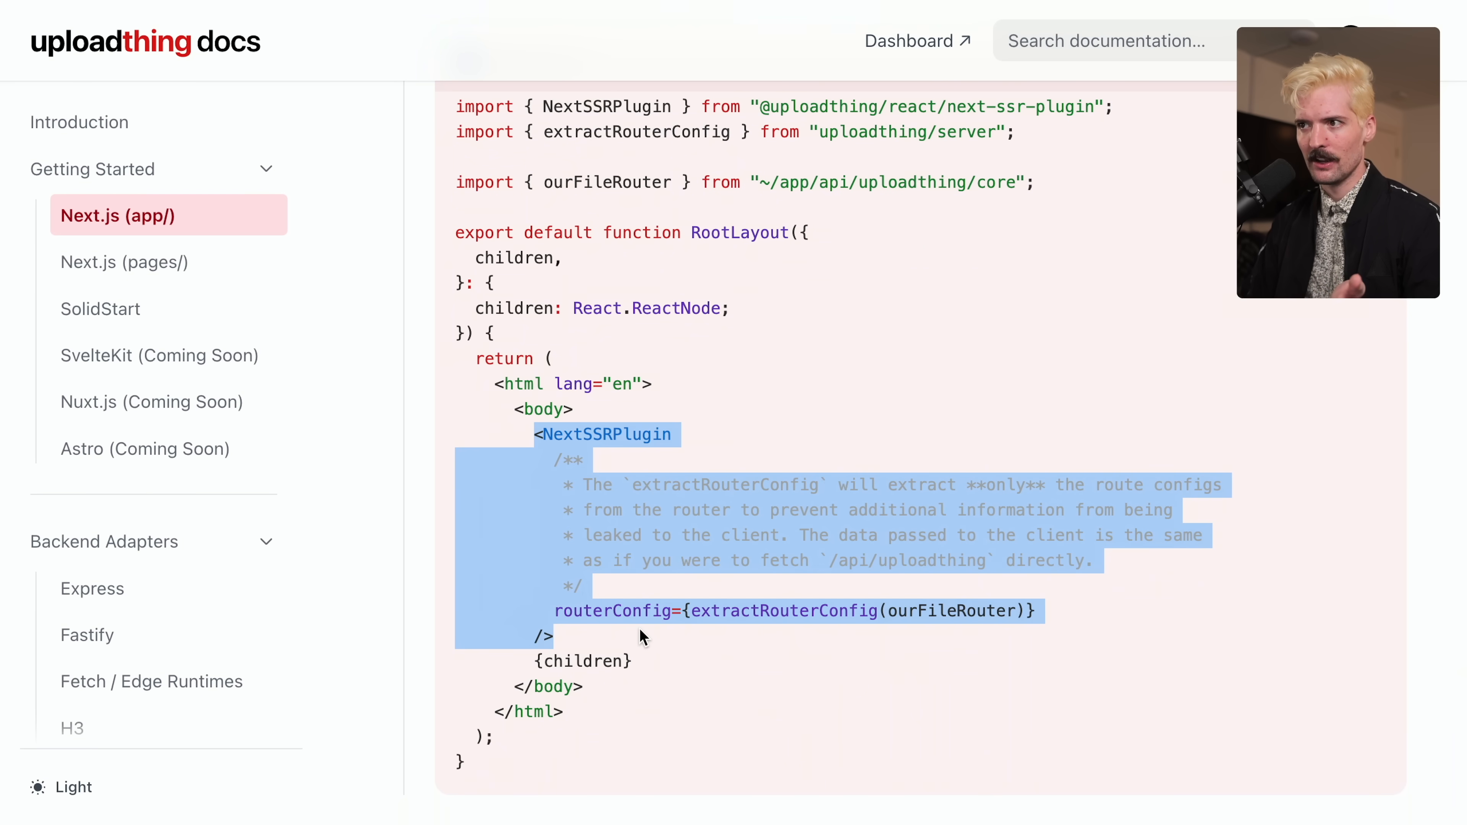
click(641, 636)
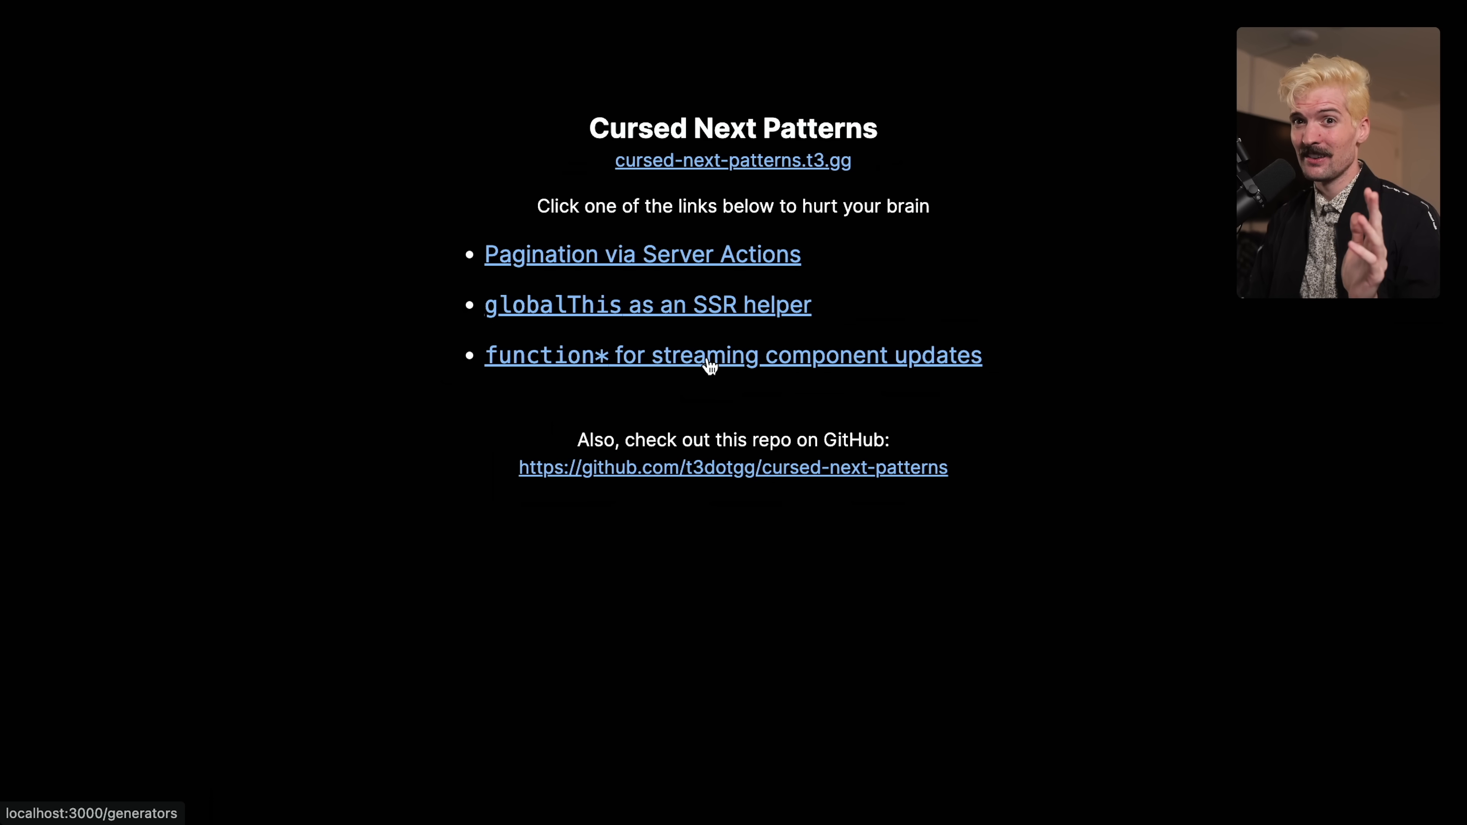
Open the 'function* for streaming component updates' demo from the Cursed Next Patterns home page.
click(732, 355)
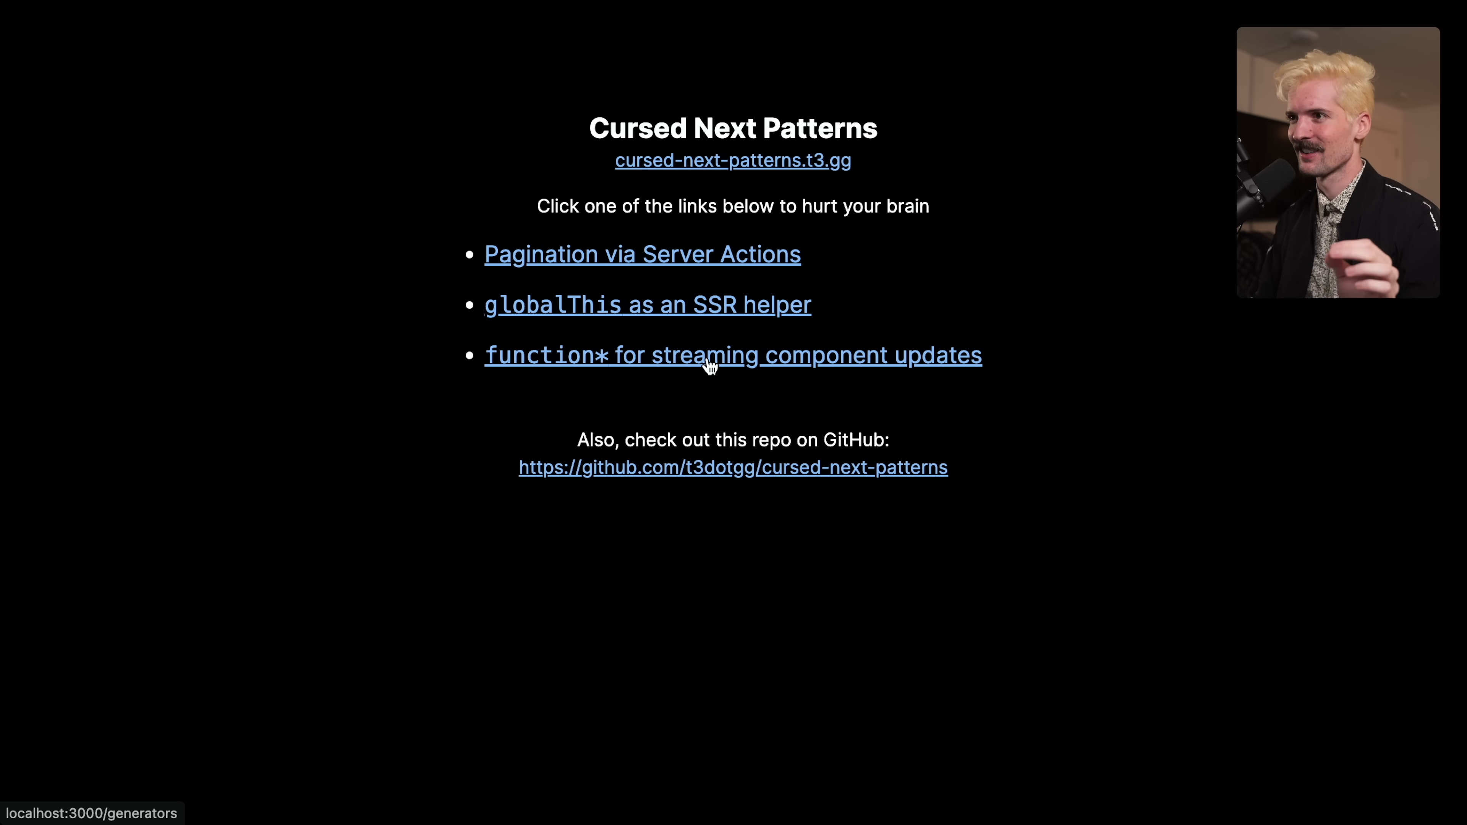
click(732, 355)
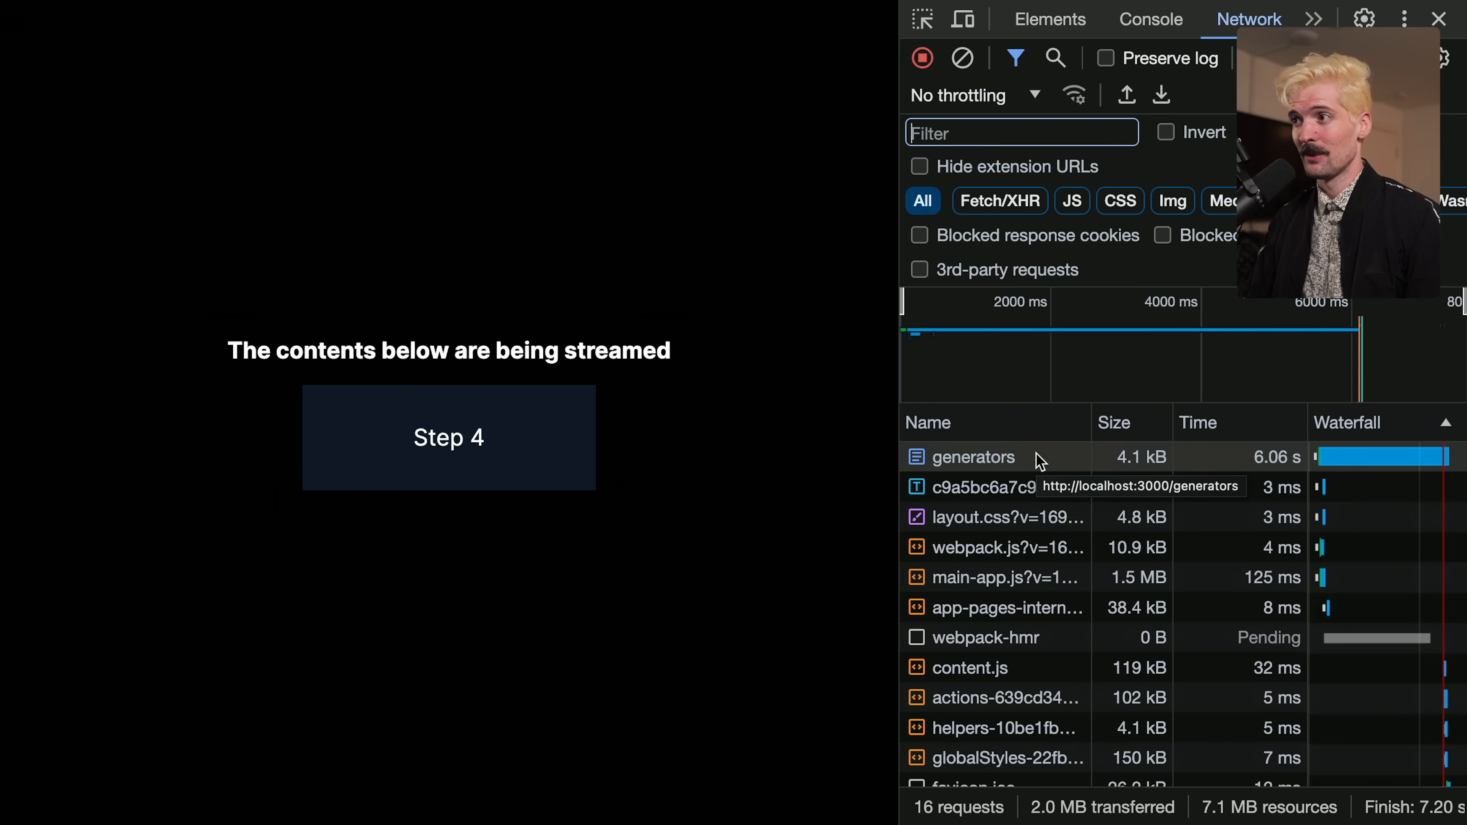
mouse_move(728, 428)
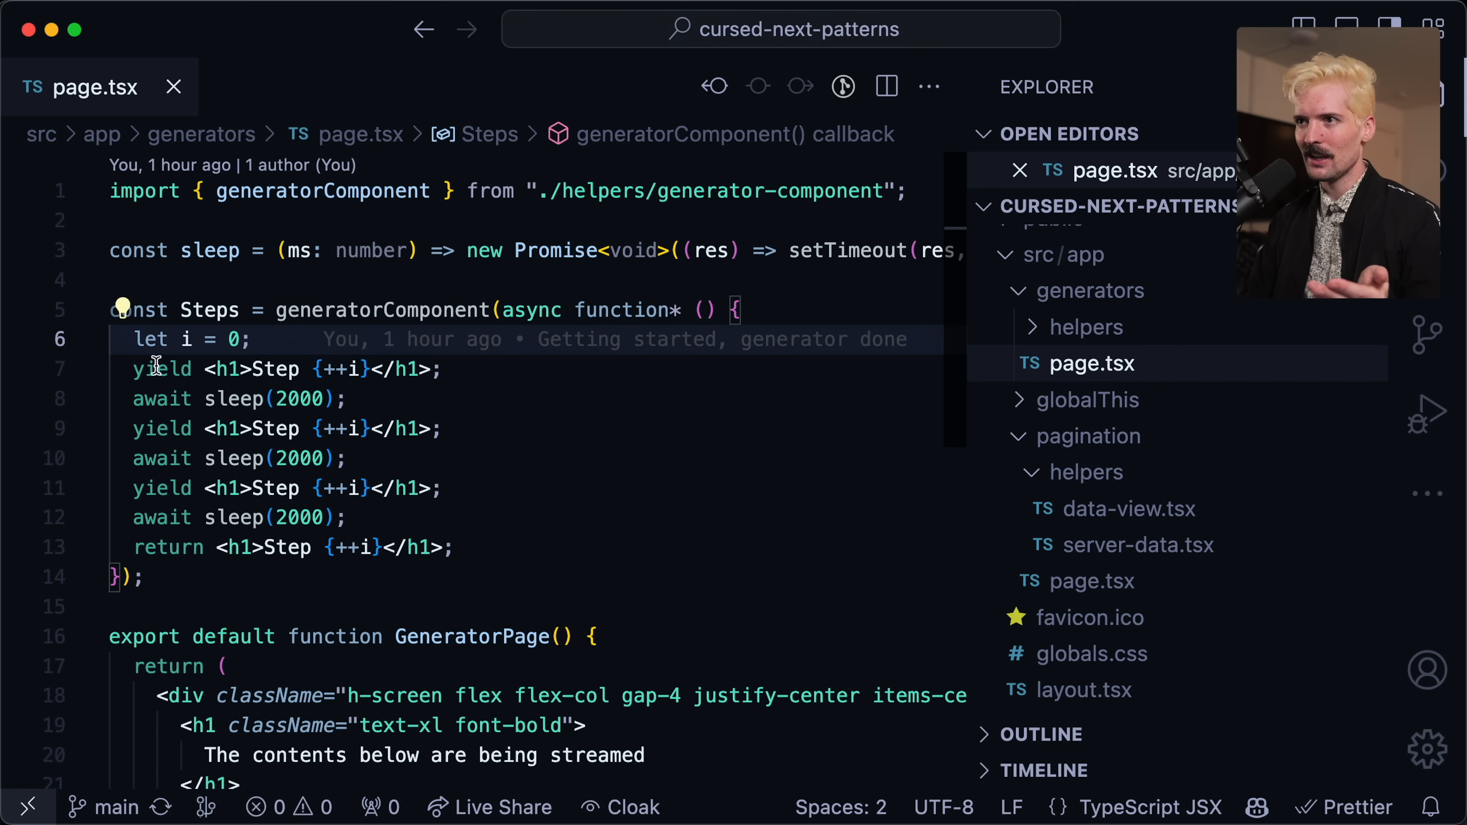
mouse_move(392, 360)
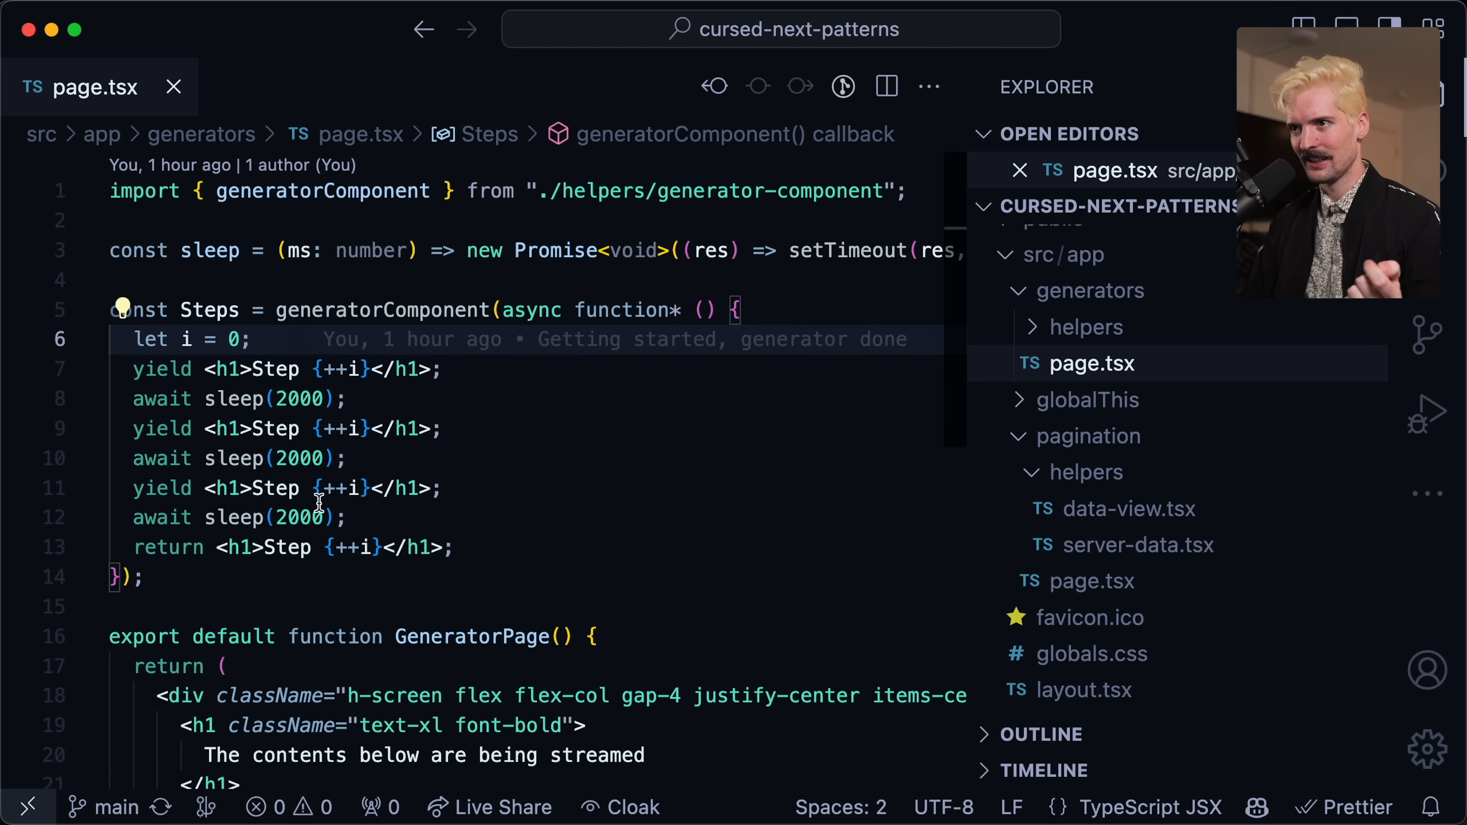
mouse_move(429, 547)
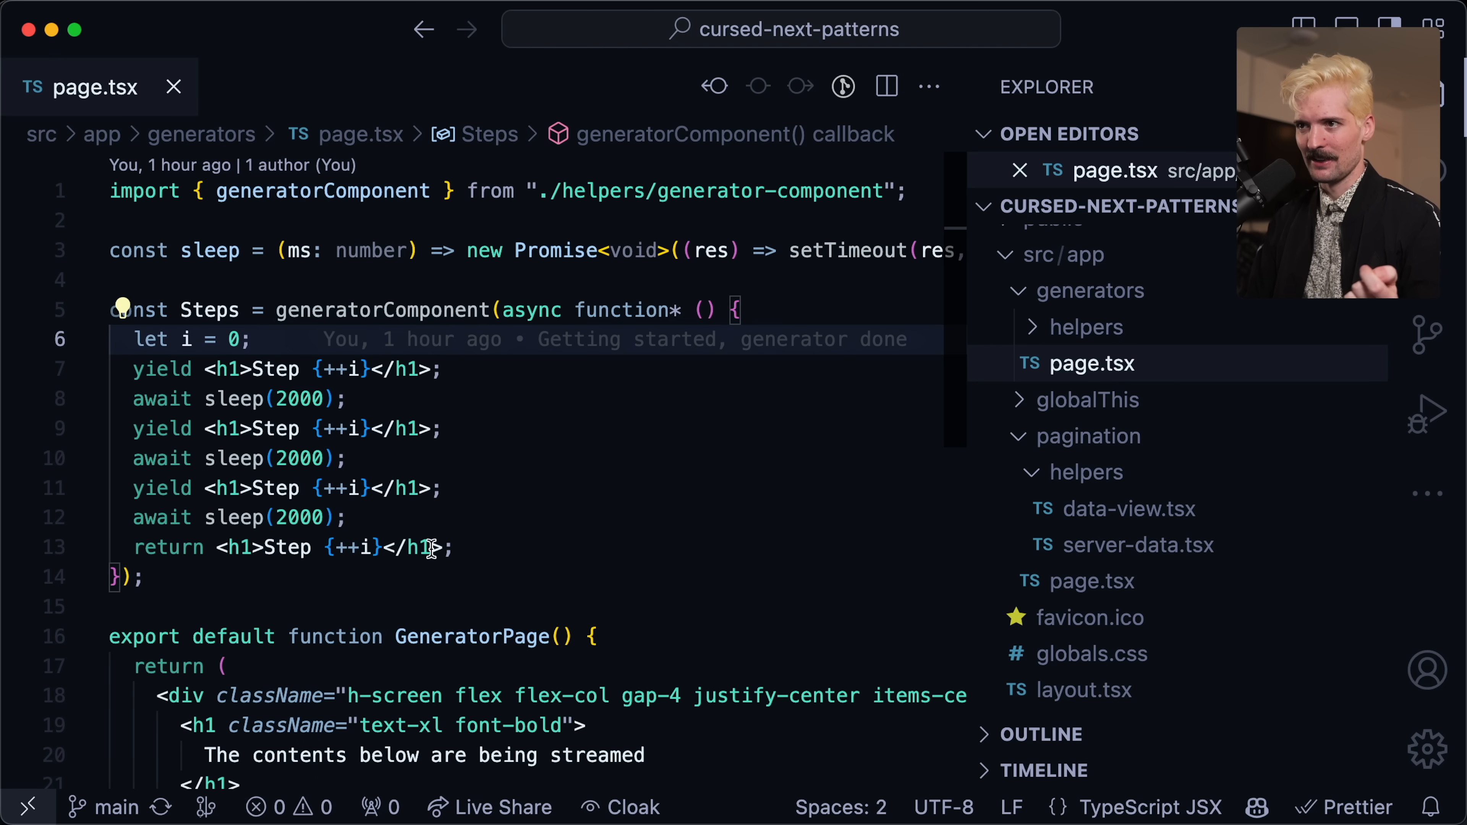
Open generators/page.tsx and scroll through the Steps generator and GeneratorPage component.
click(477, 578)
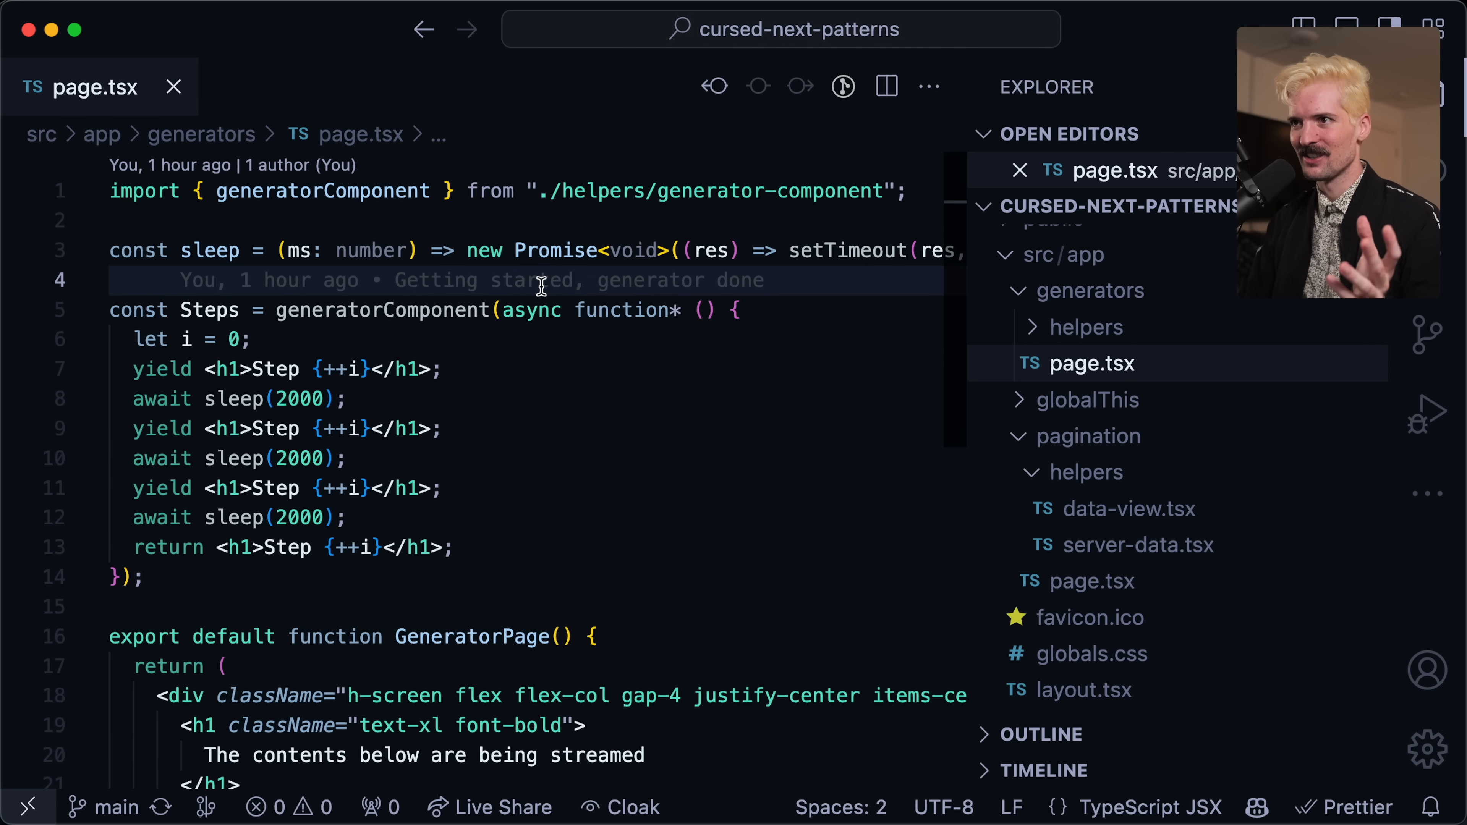
scroll(down, 3)
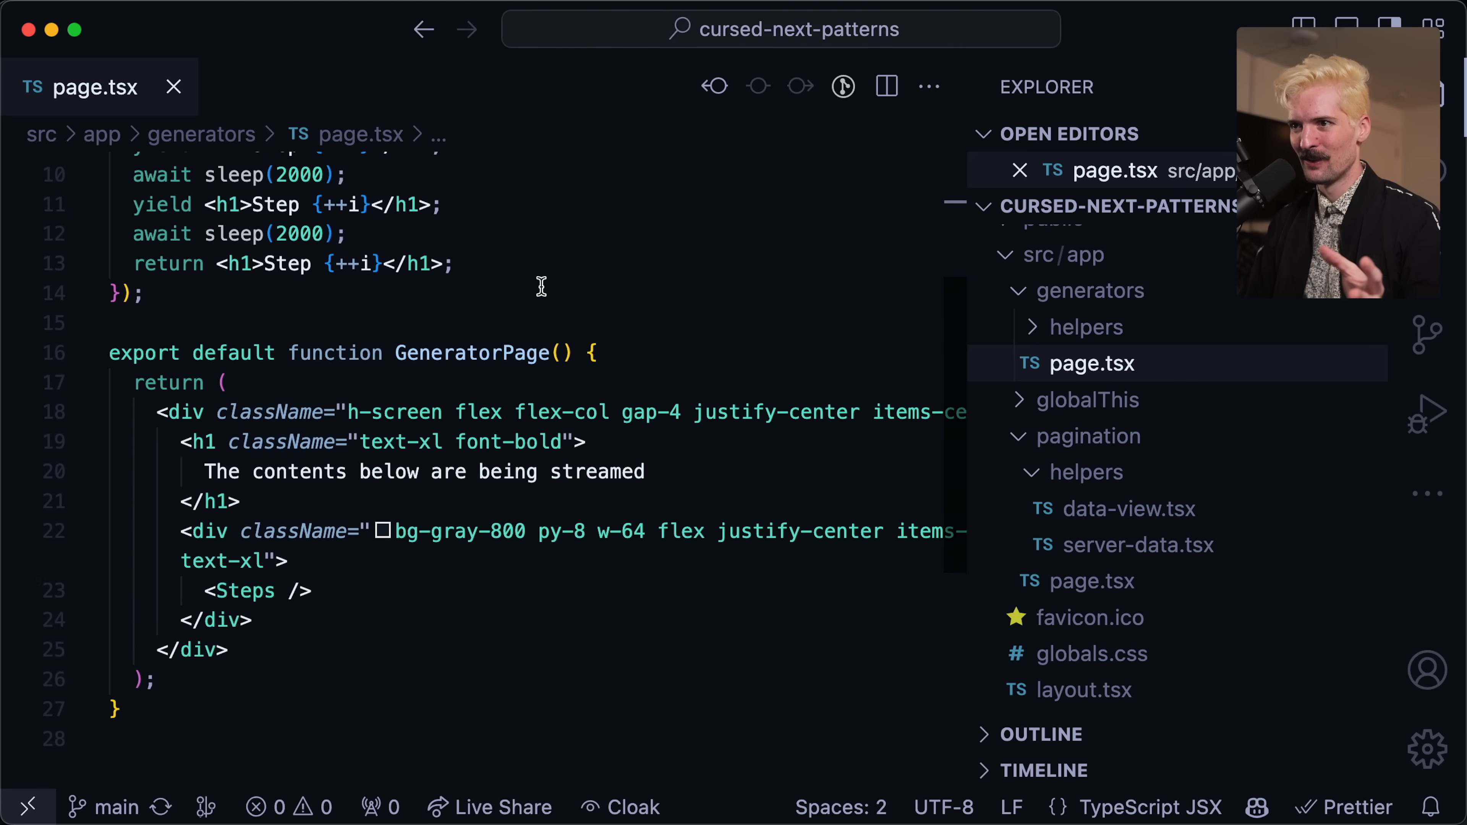
scroll(up, 3)
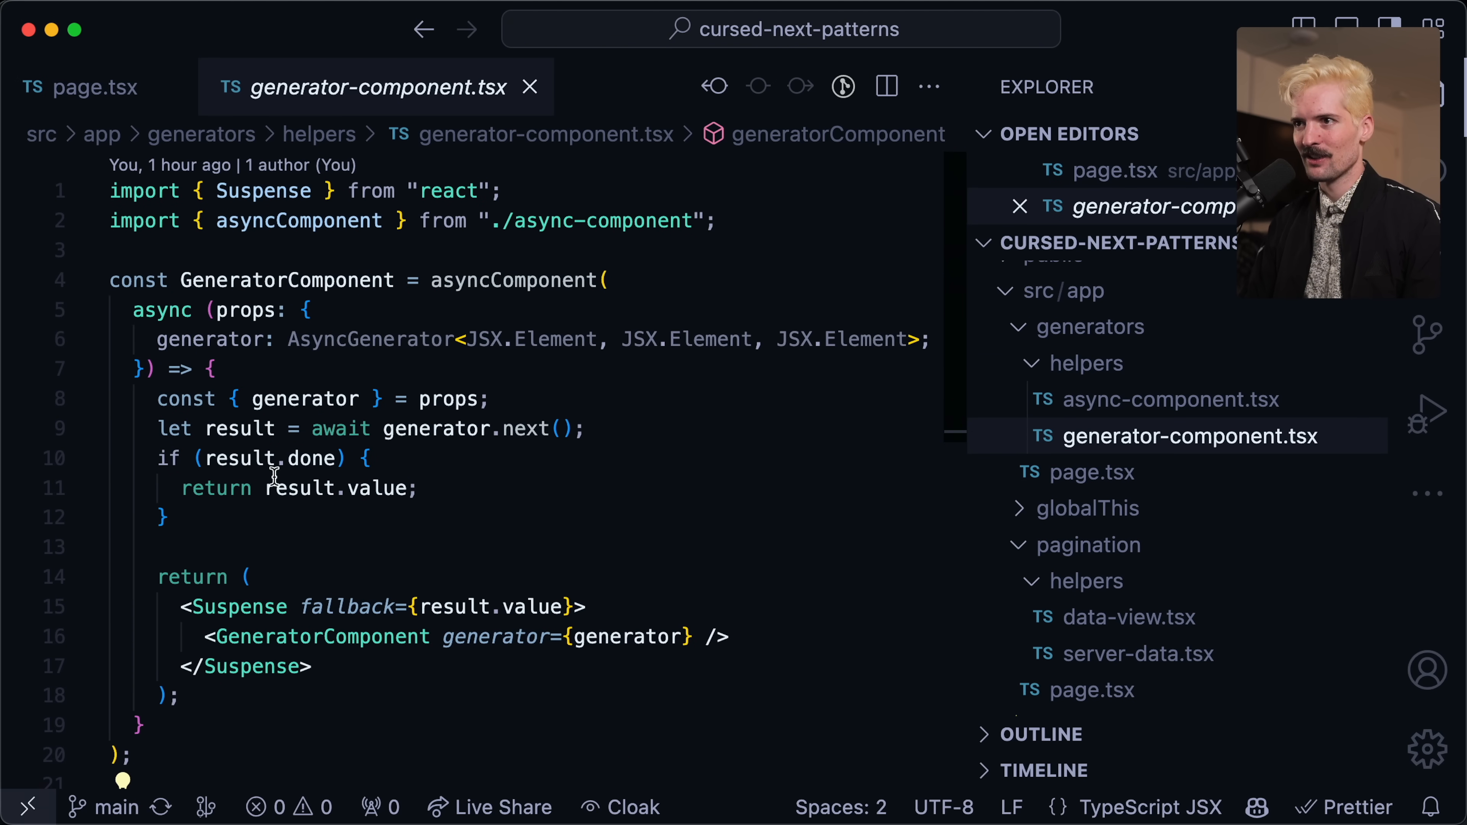
mouse_move(549, 619)
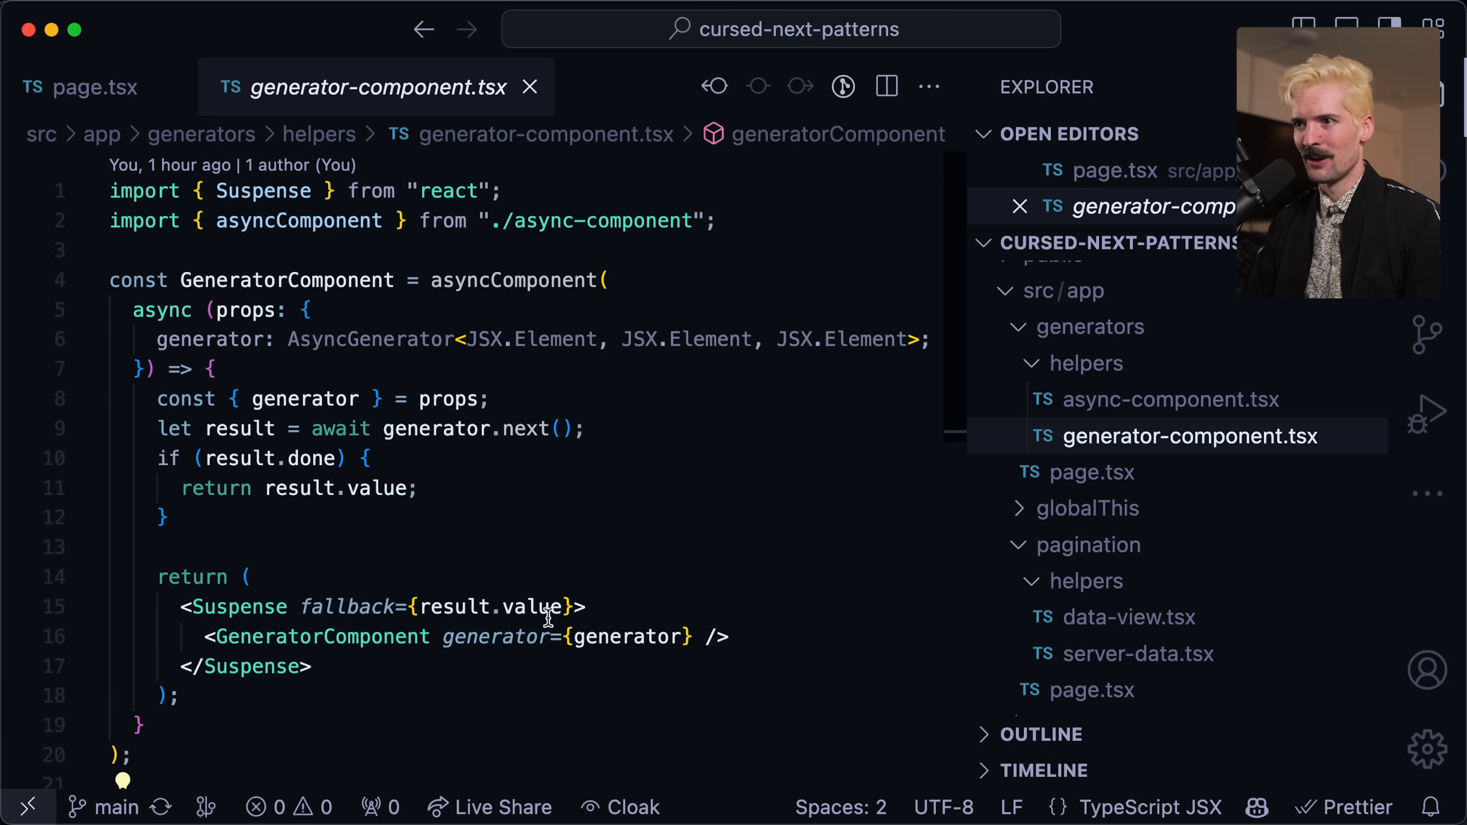
mouse_move(625, 636)
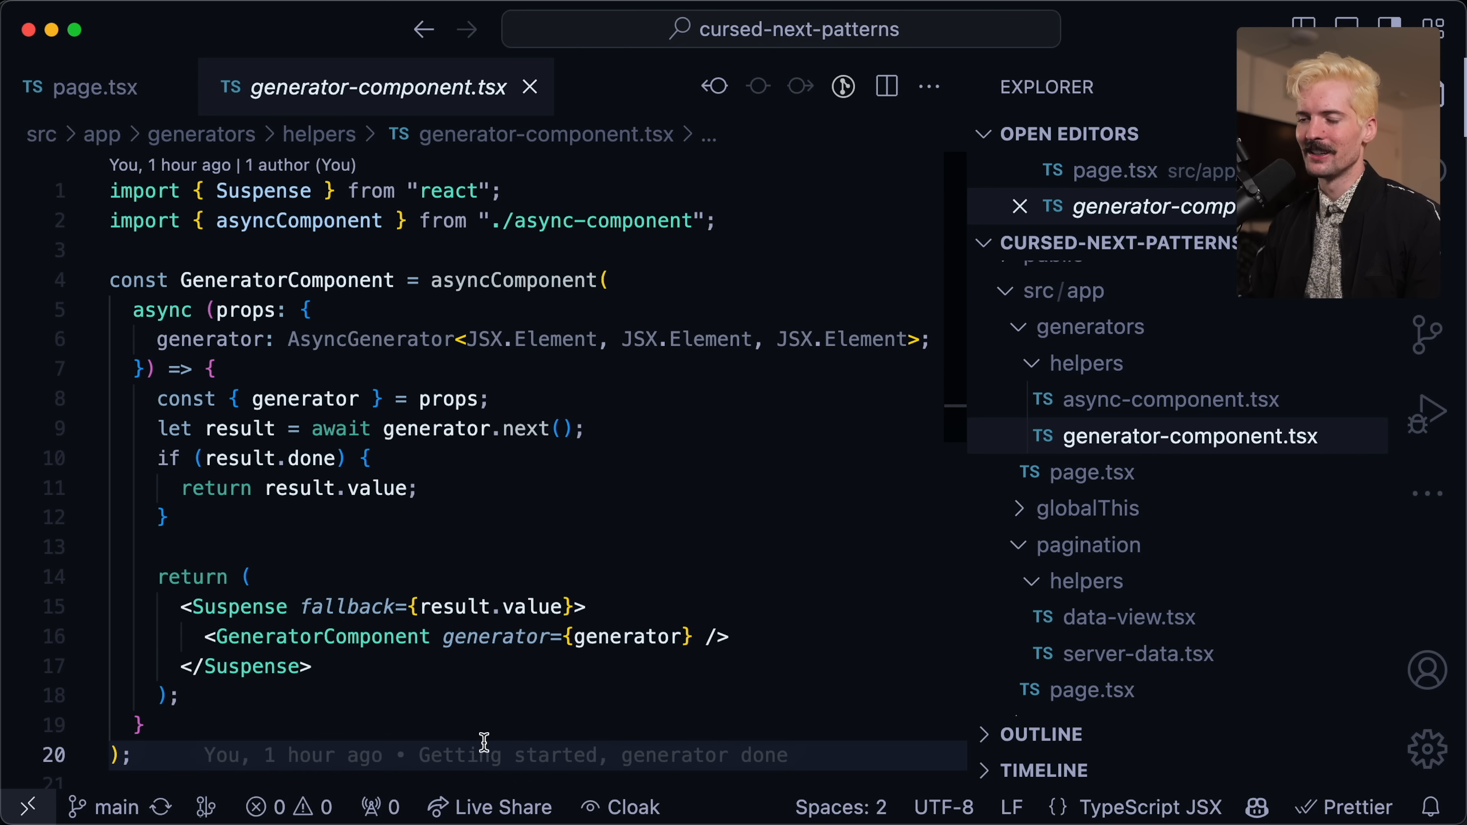
mouse_move(408, 683)
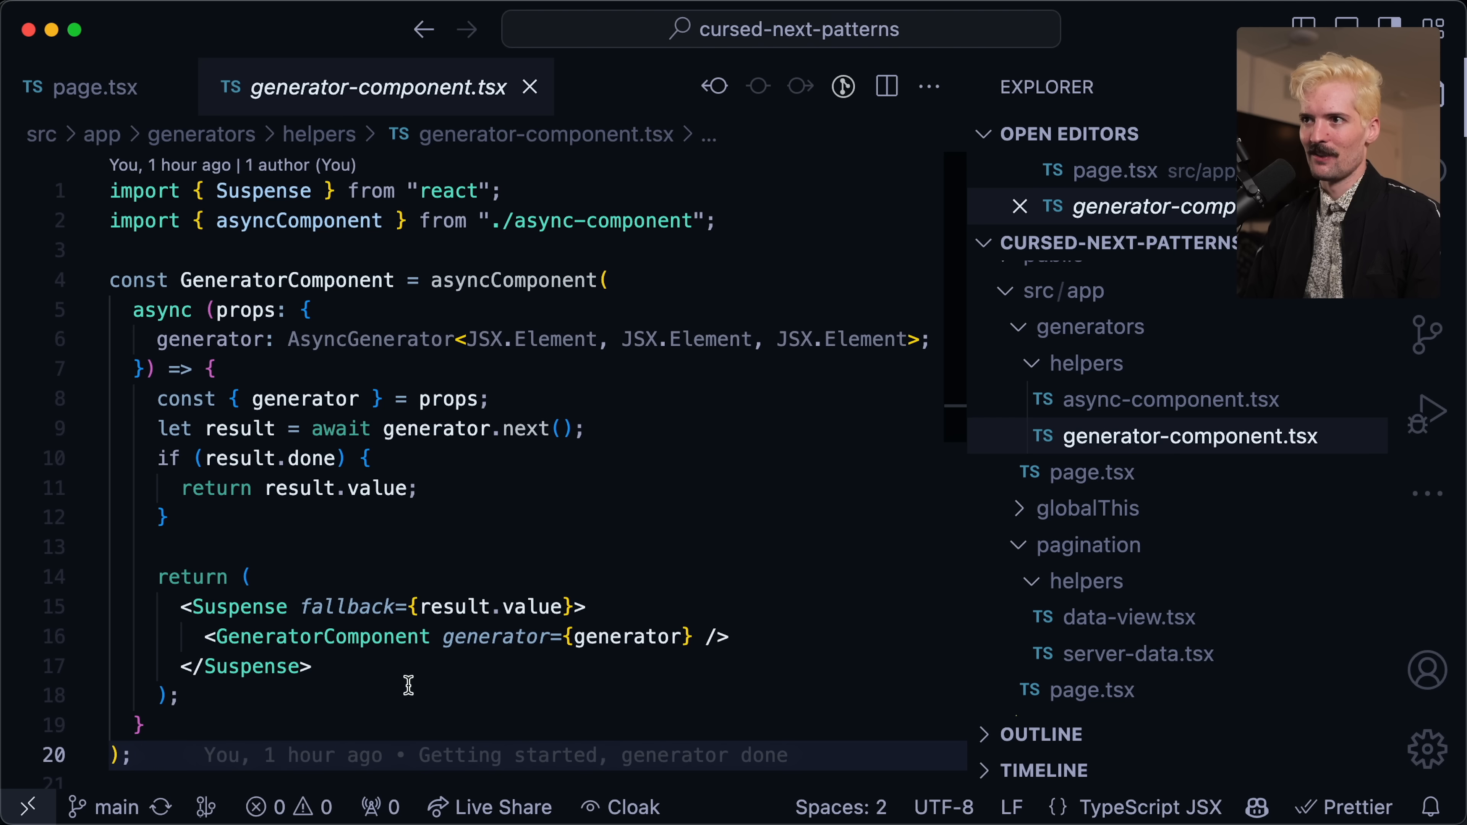
mouse_move(206, 472)
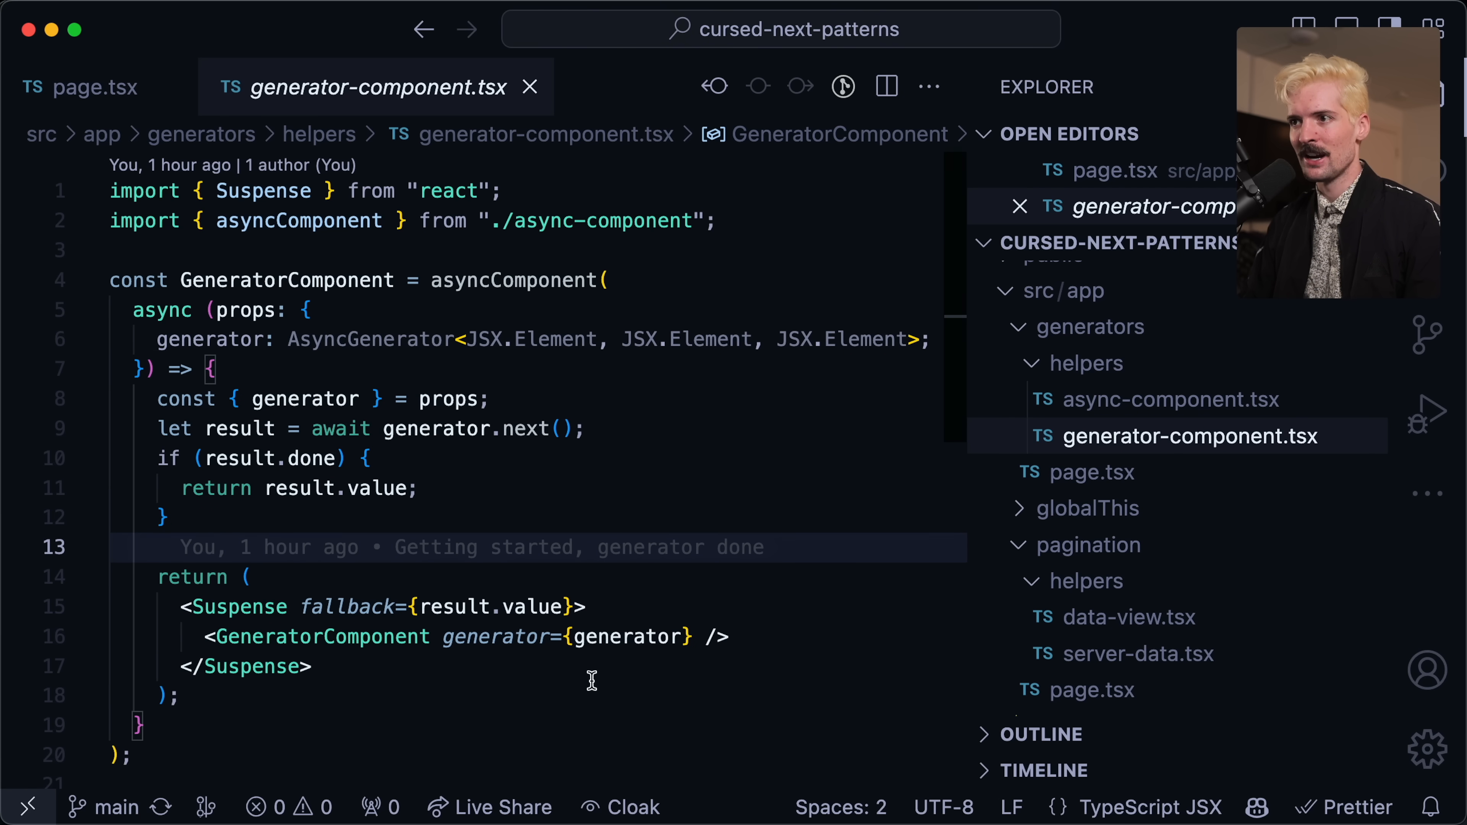
mouse_move(443, 717)
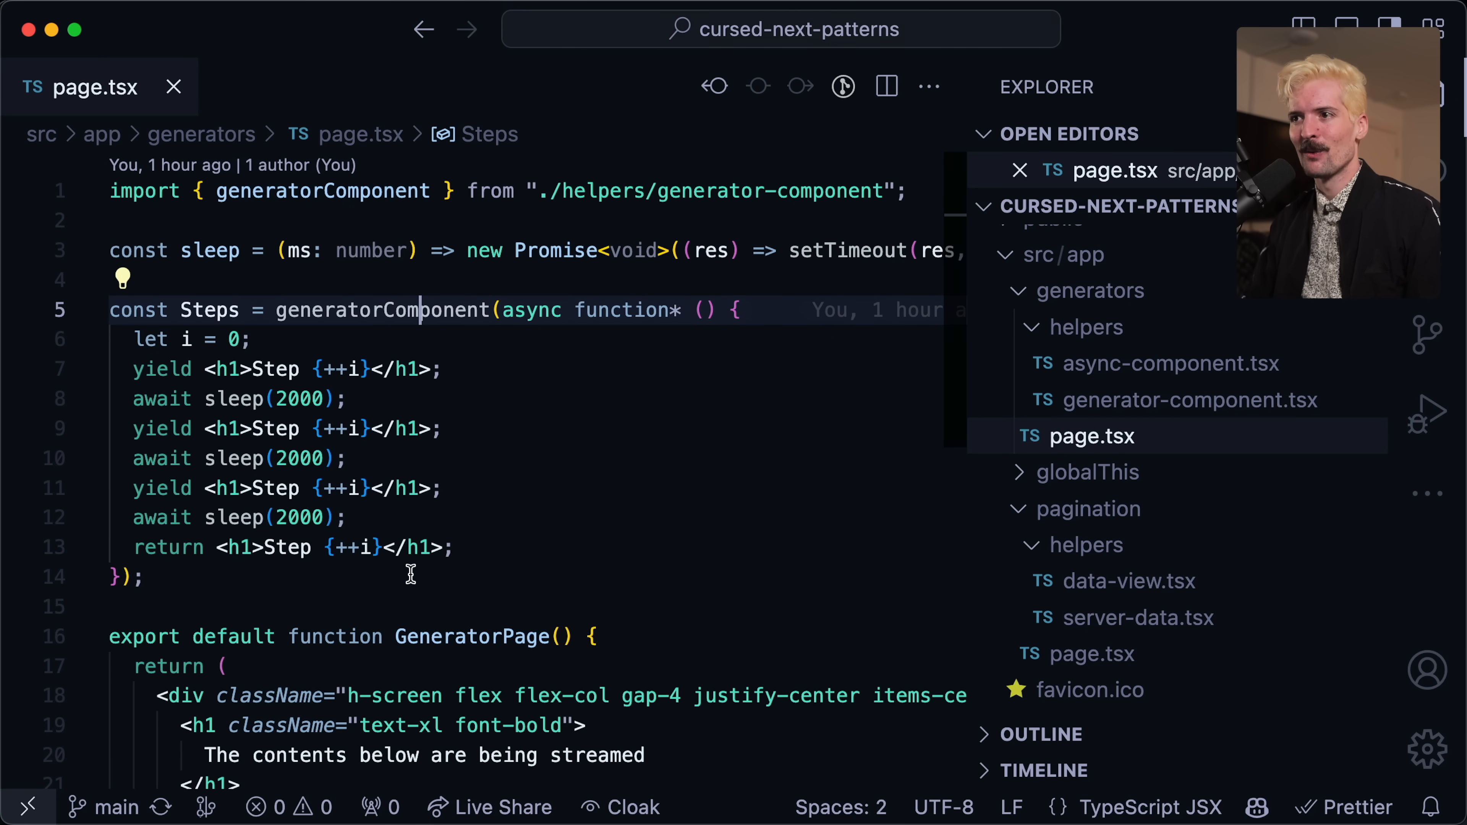
Scroll through generators page.tsx to see GeneratorPage rendering <Steps /> under the streaming heading.
scroll(down, 3)
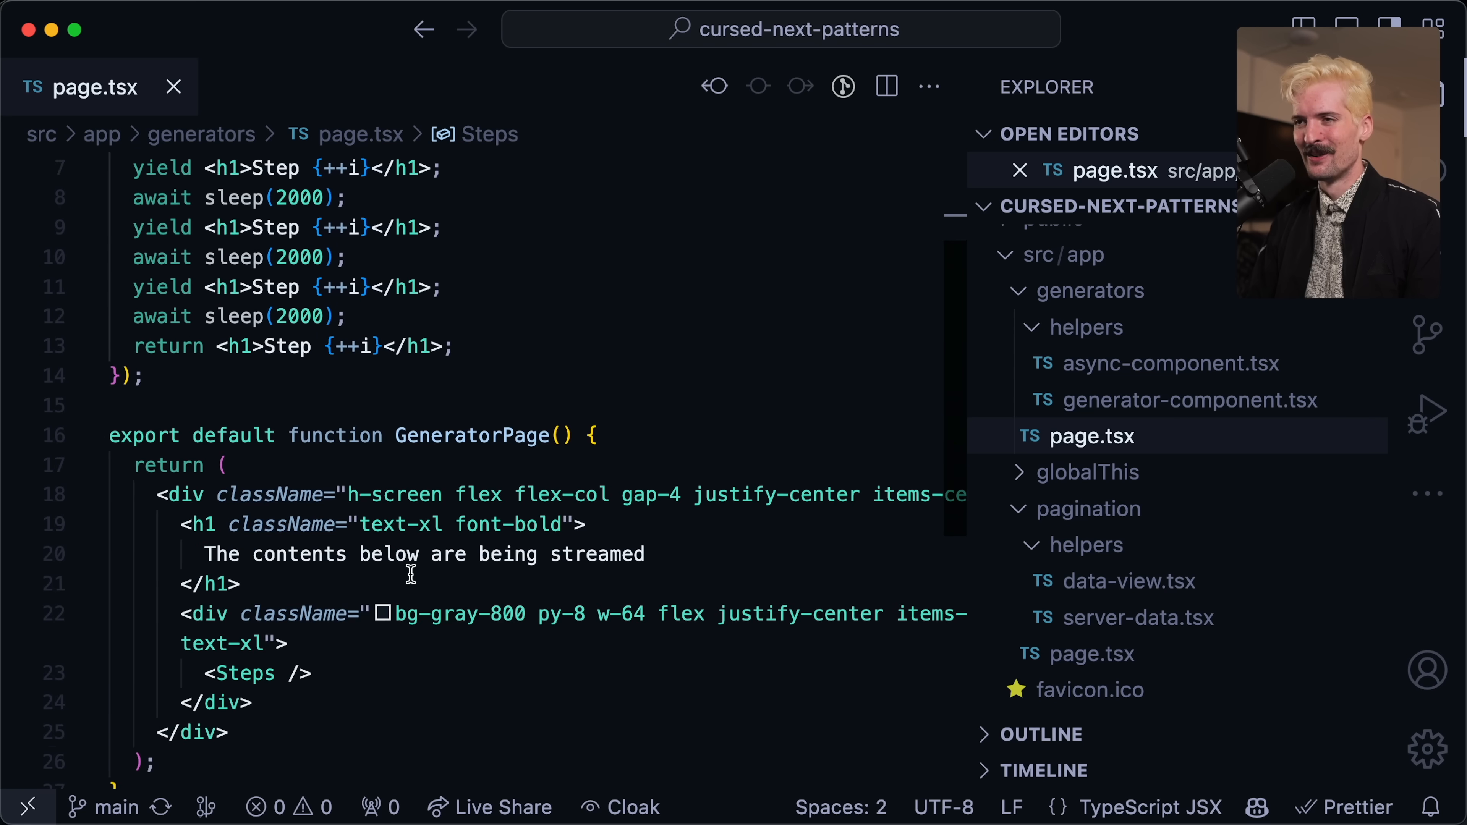
scroll(up, 3)
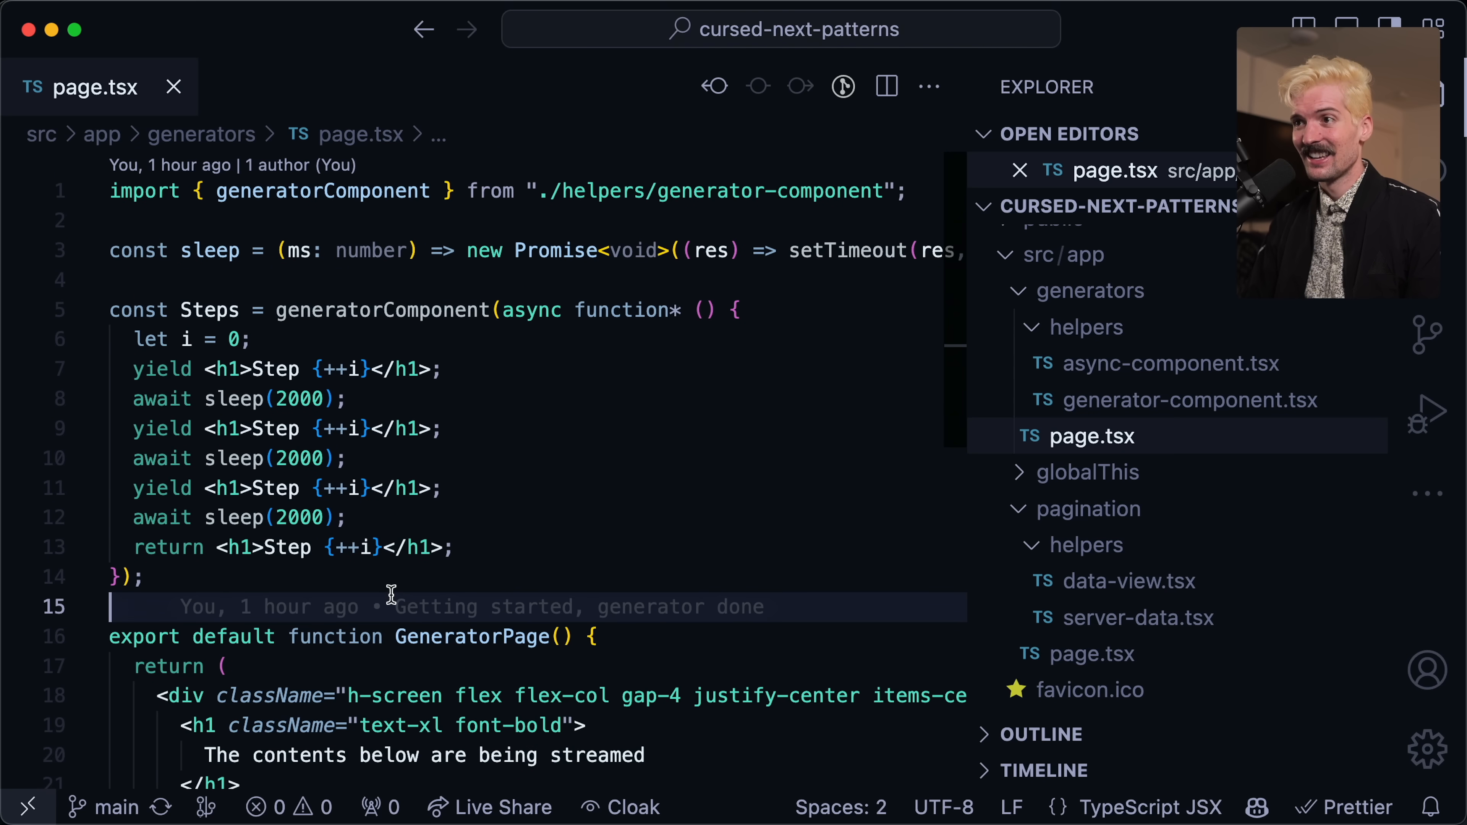